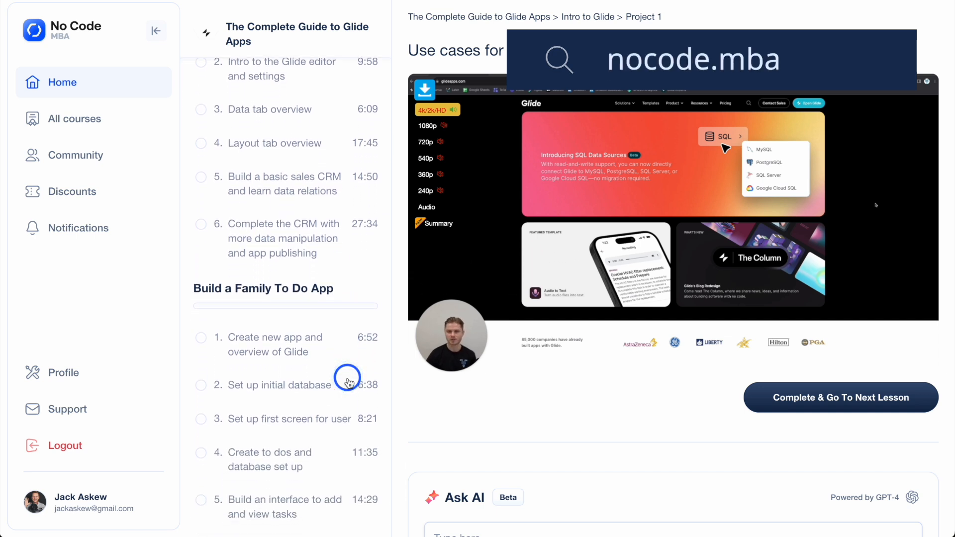
# - Switch the Glide editor from the Family Todos layout to the Data view listing the app's tables
pyautogui.scroll(-3)
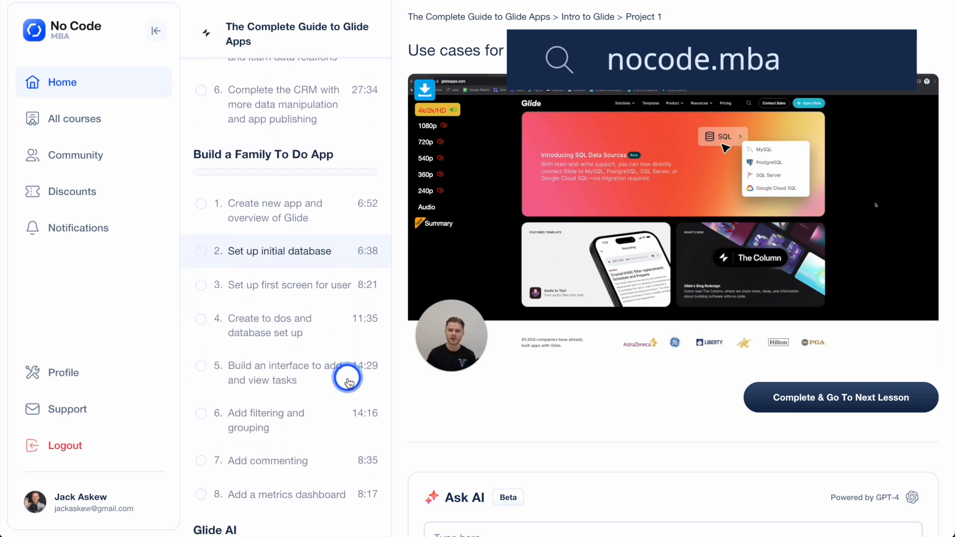
pyautogui.scroll(-3)
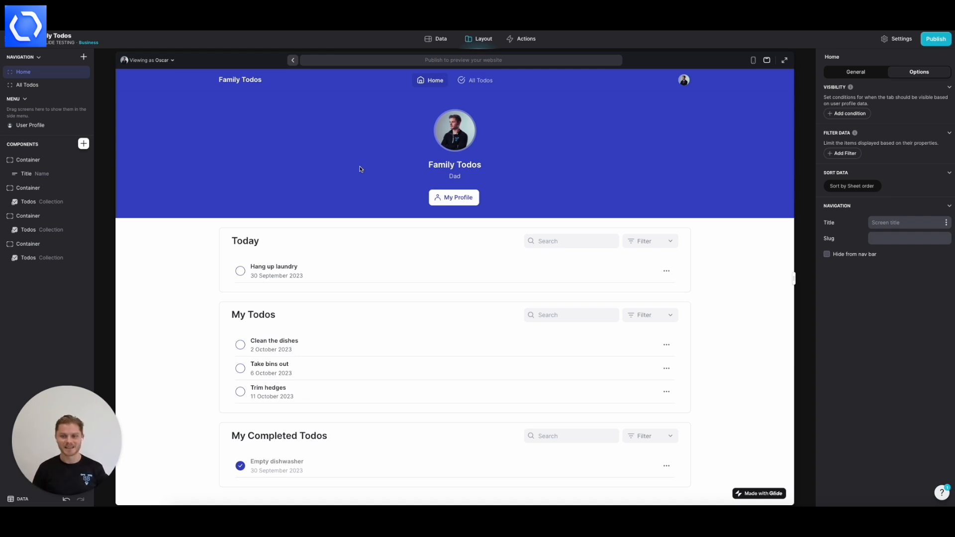
pyautogui.moveTo(457, 48)
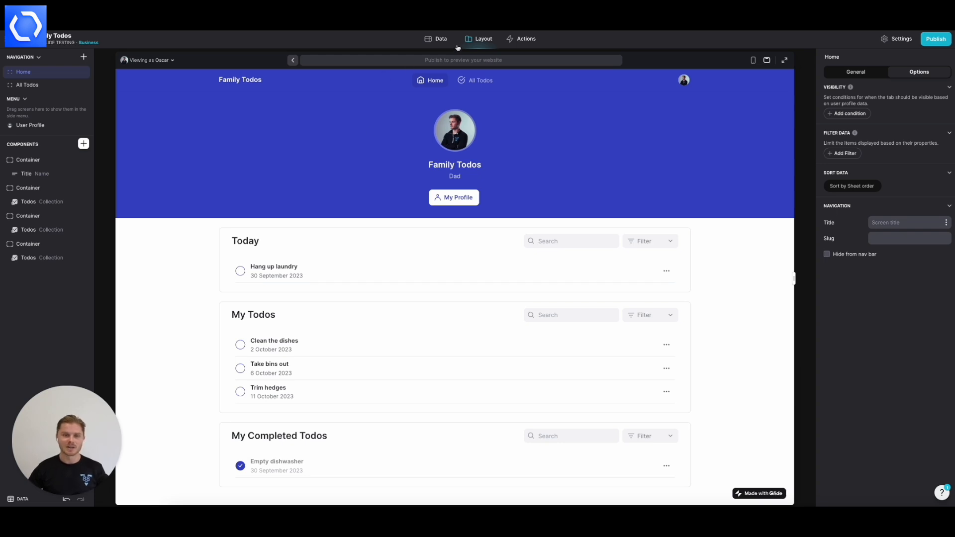
pyautogui.click(441, 38)
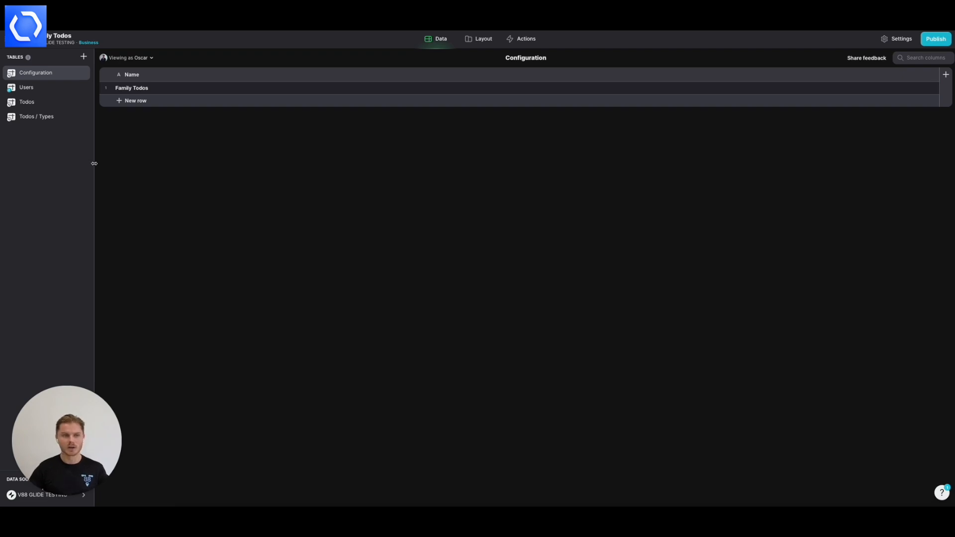
pyautogui.moveTo(68, 162)
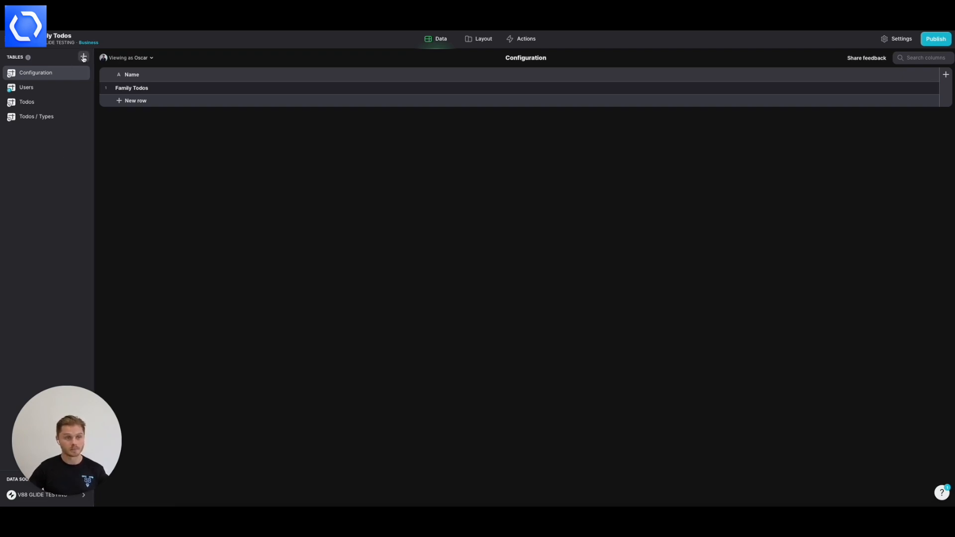
# - Create a new blank table named Comments alongside Configuration, Users and Todos
pyautogui.click(83, 57)
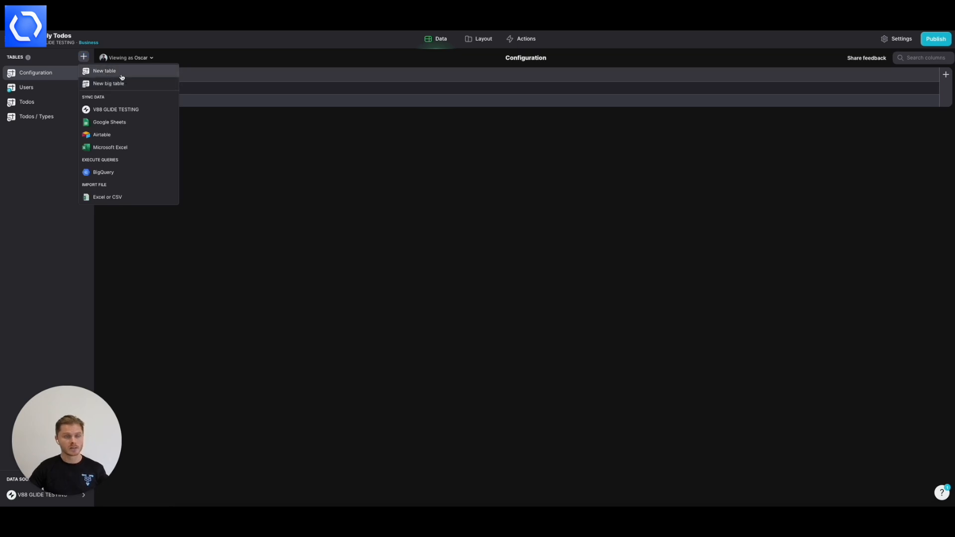
pyautogui.click(104, 71)
pyautogui.write('Comments')
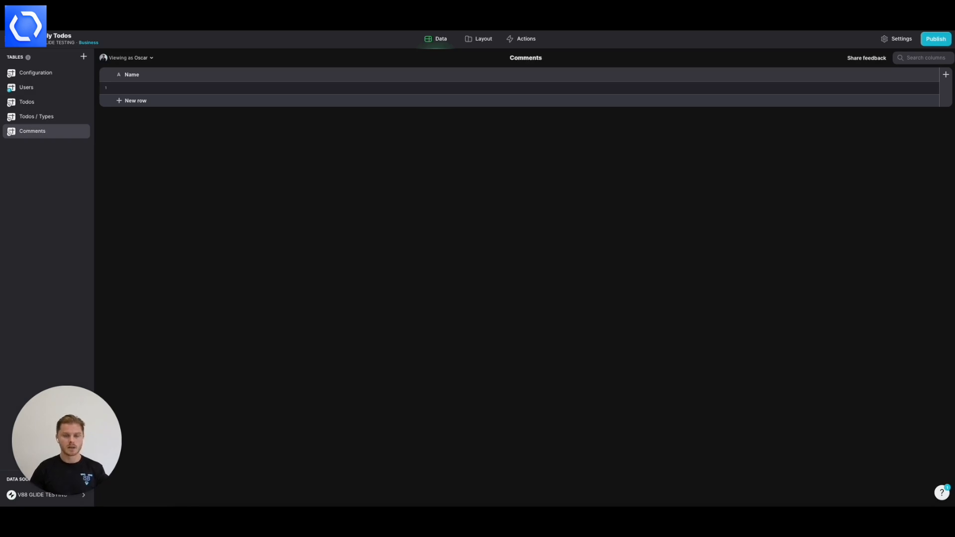
pyautogui.moveTo(561, 161)
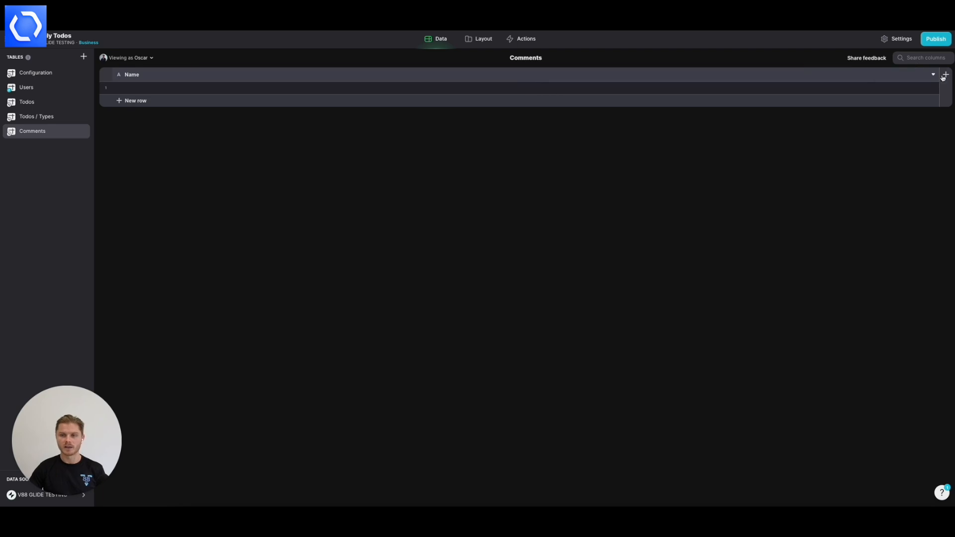
# - Rename the Comments table's first column to Message and save it
pyautogui.click(945, 75)
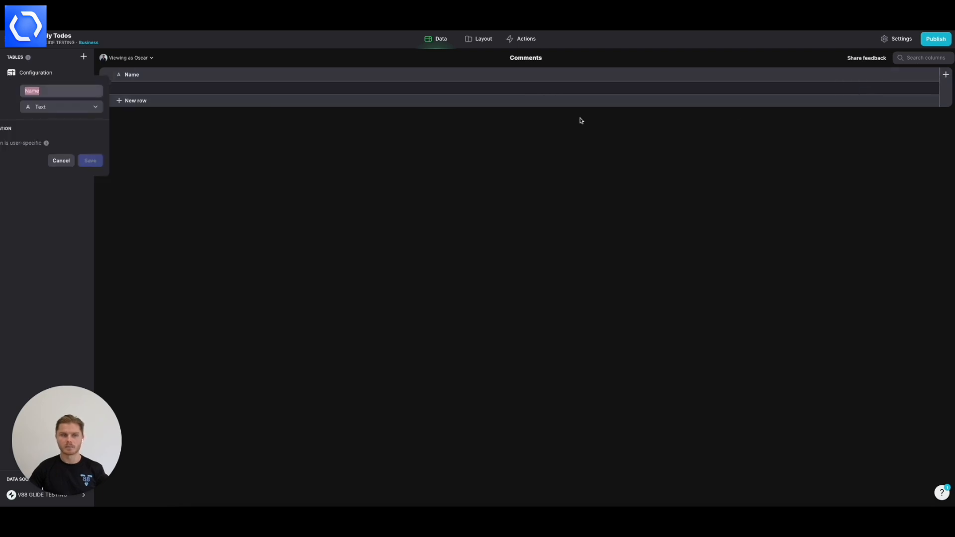
pyautogui.write('Message')
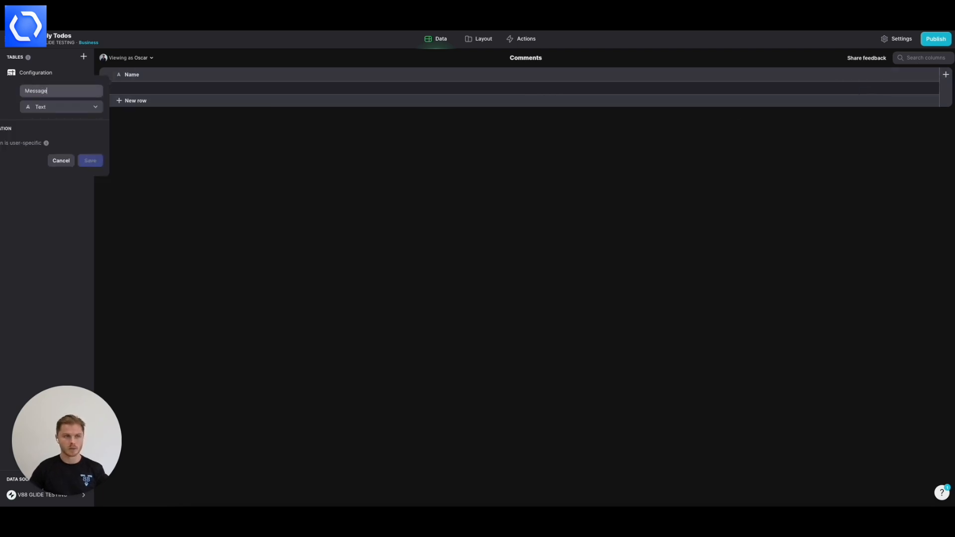
pyautogui.click(90, 160)
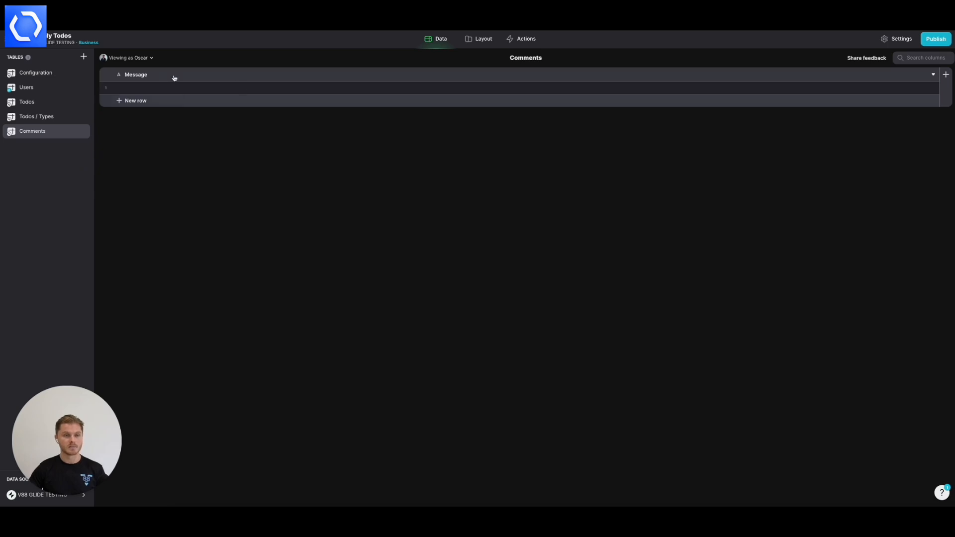
pyautogui.moveTo(946, 75)
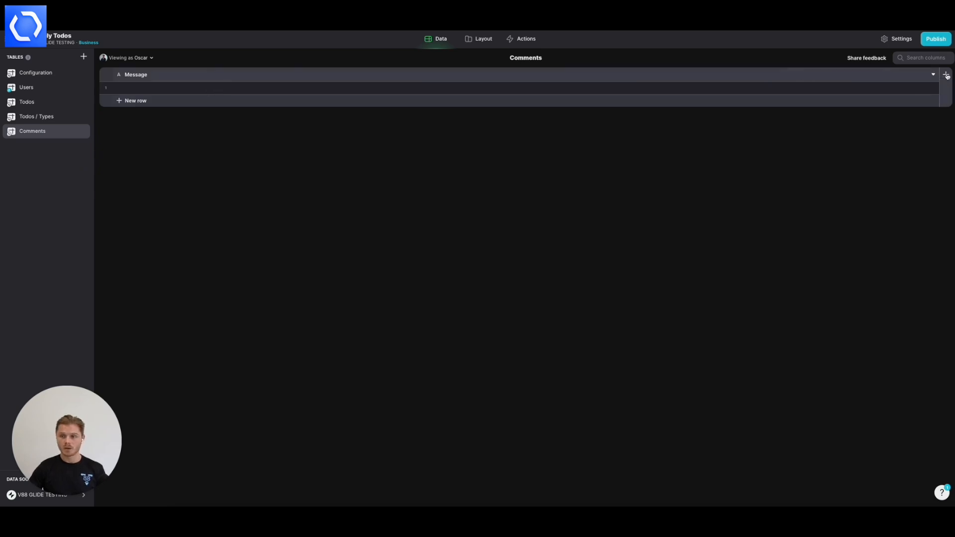
# - Add a text column named 'Todo / ID' so it is grouped under Todo
pyautogui.click(946, 74)
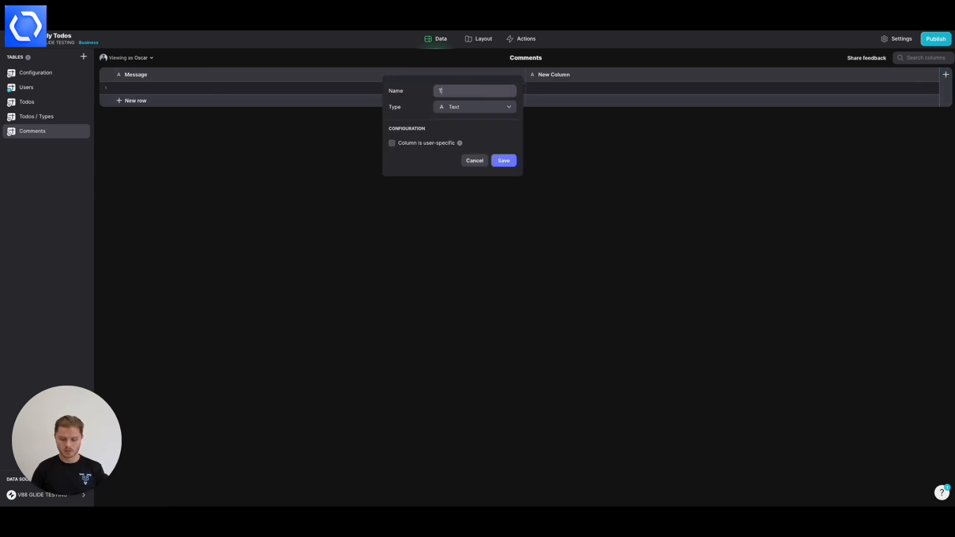
pyautogui.write('Todo')
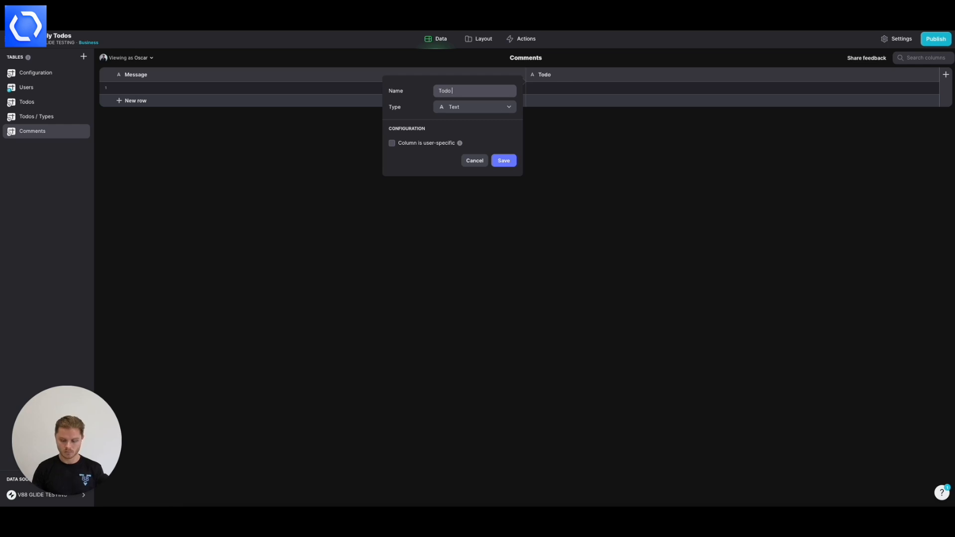
pyautogui.write('/ IOD')
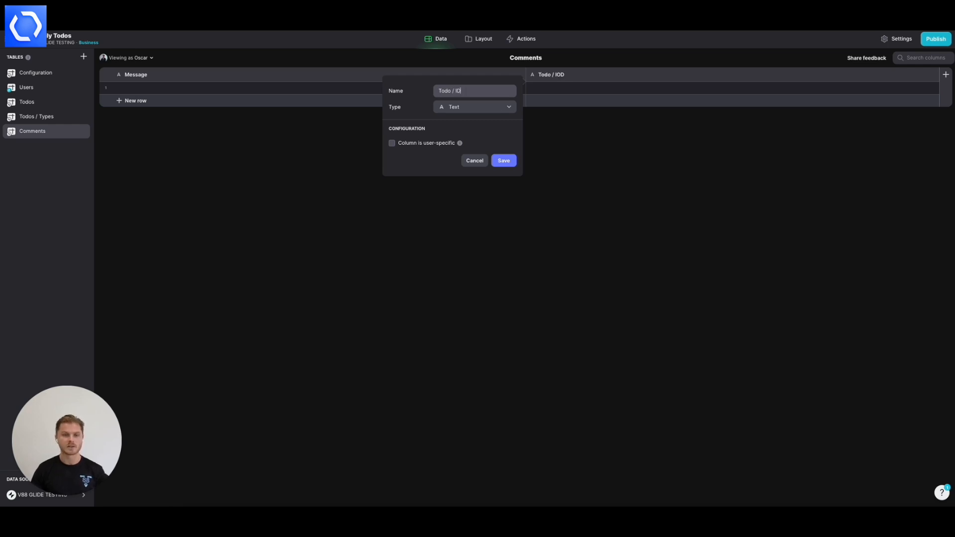
pyautogui.write('D')
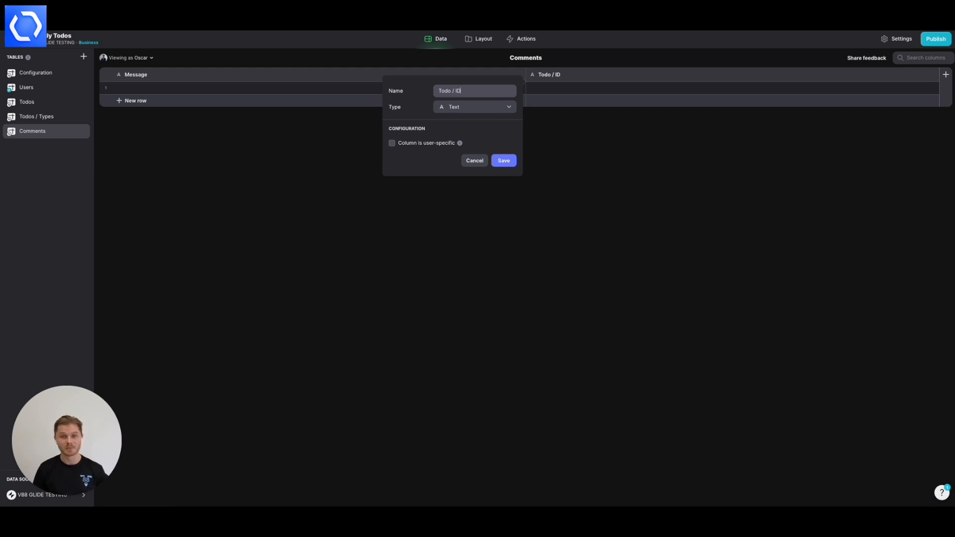
pyautogui.moveTo(477, 91)
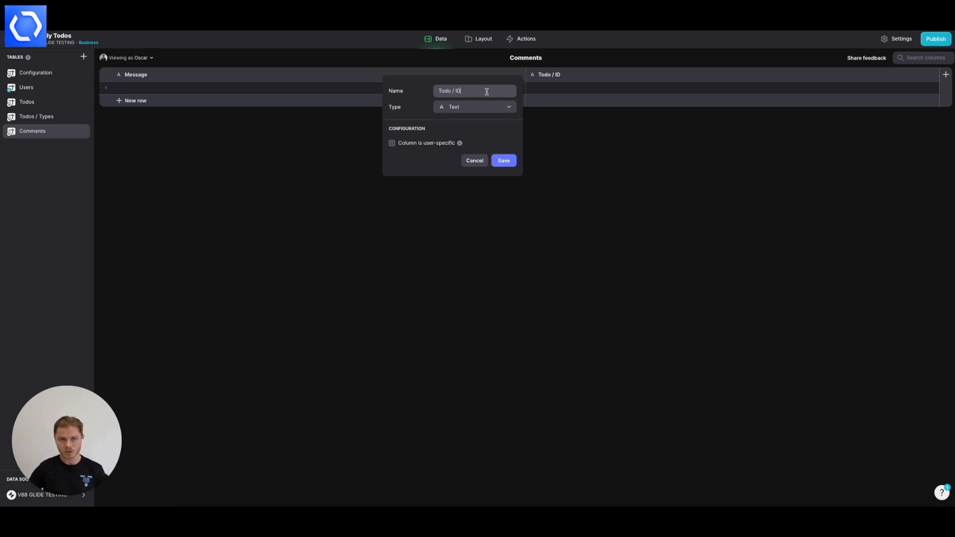
pyautogui.moveTo(468, 107)
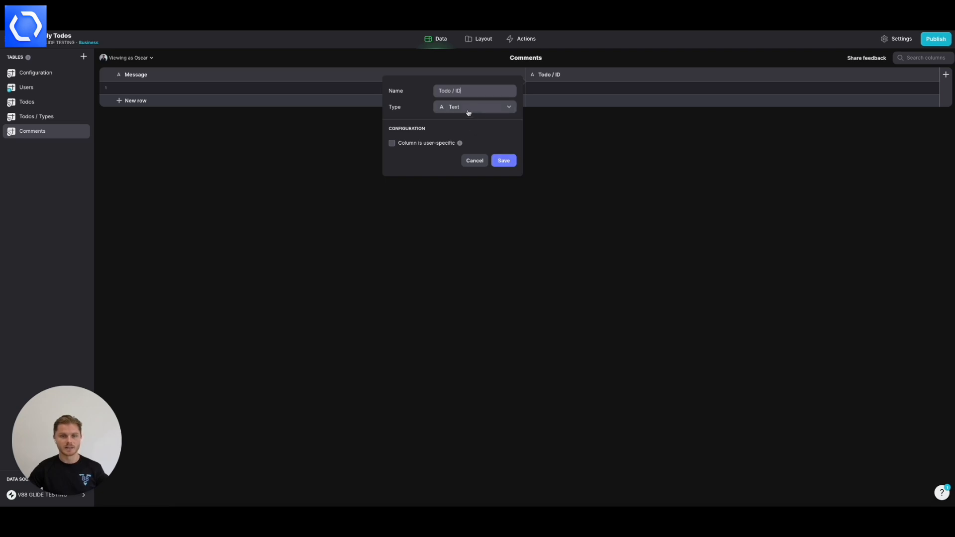
pyautogui.click(502, 160)
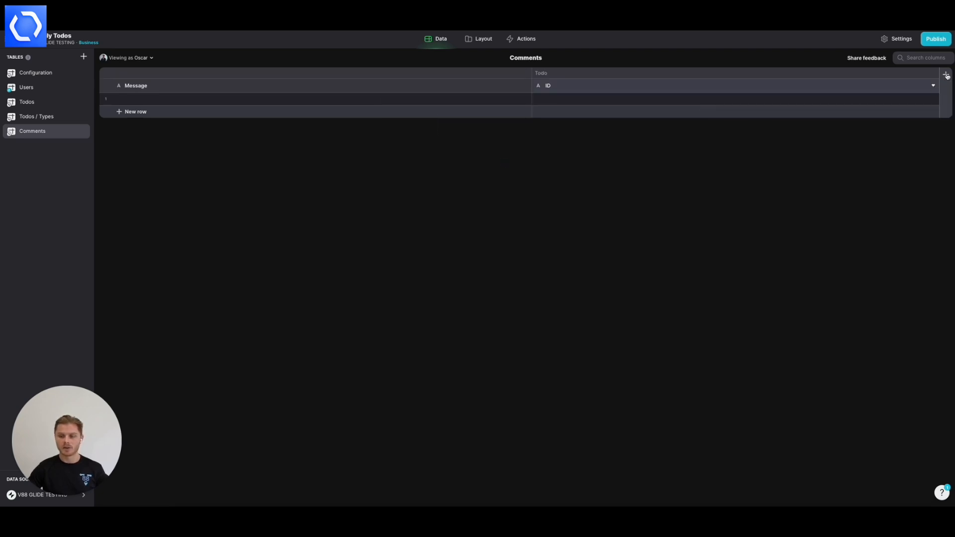
# - Add a 'User / Email' column of Email type to the Comments table
pyautogui.click(946, 74)
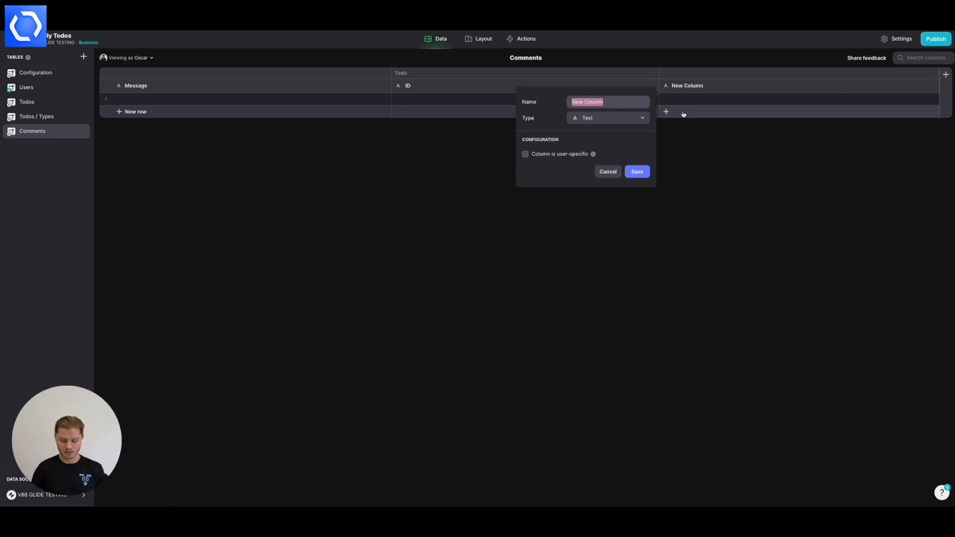
pyautogui.write('User / Email')
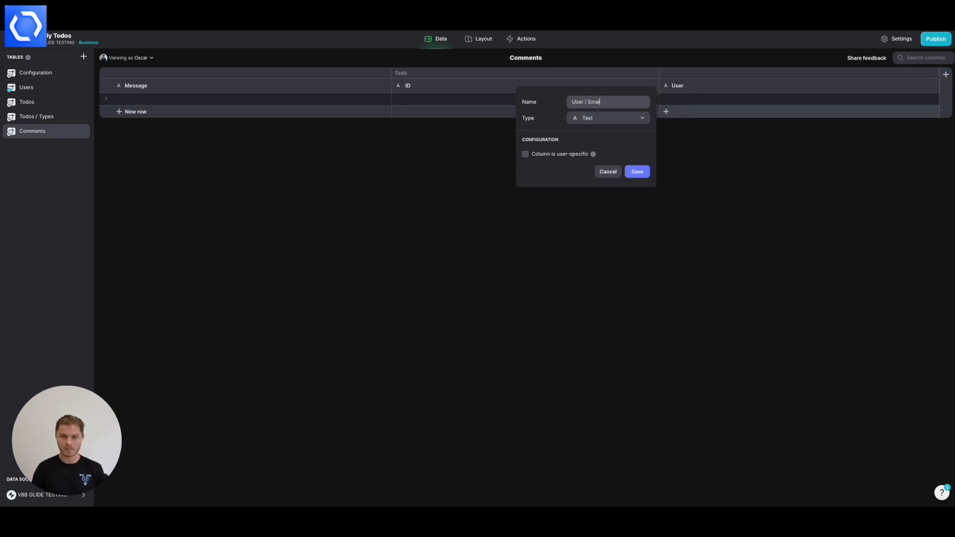
pyautogui.click(606, 117)
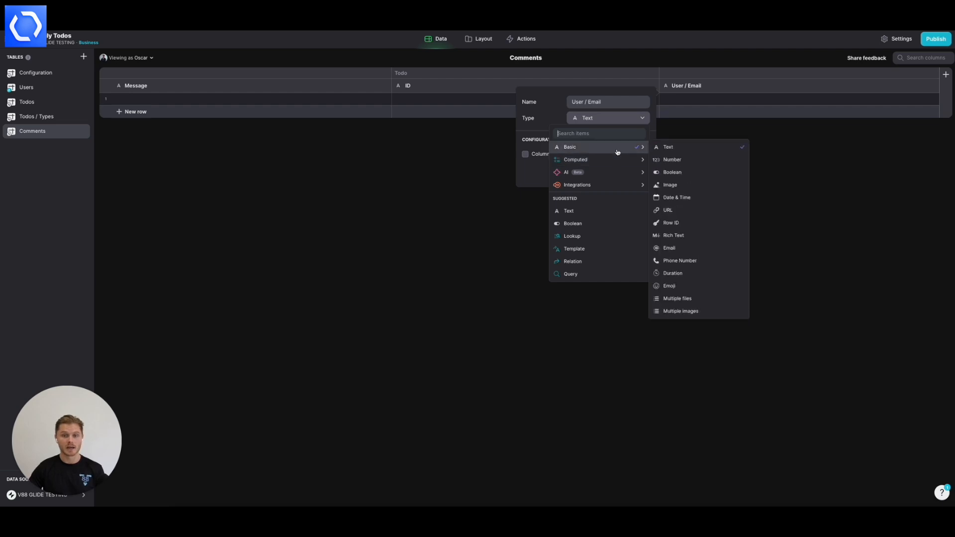
pyautogui.click(669, 247)
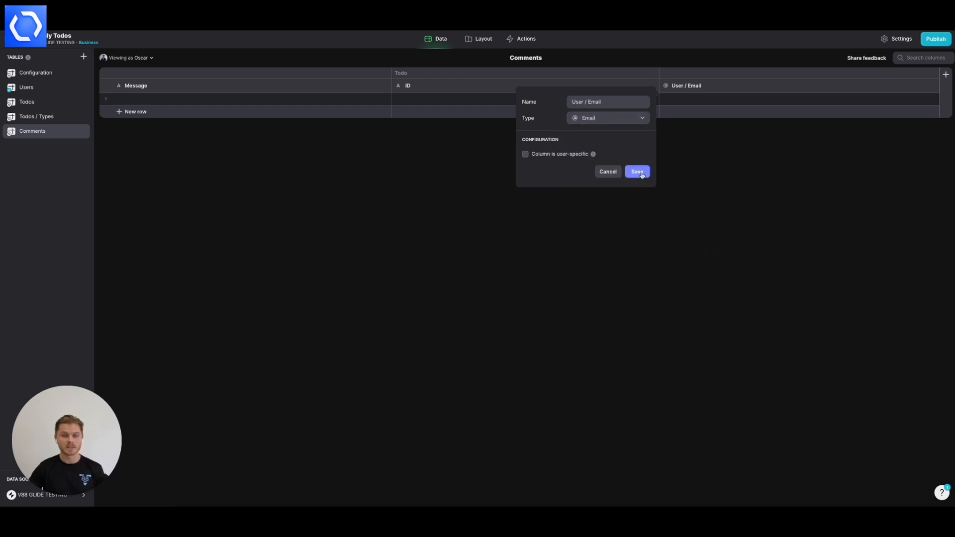
pyautogui.click(637, 171)
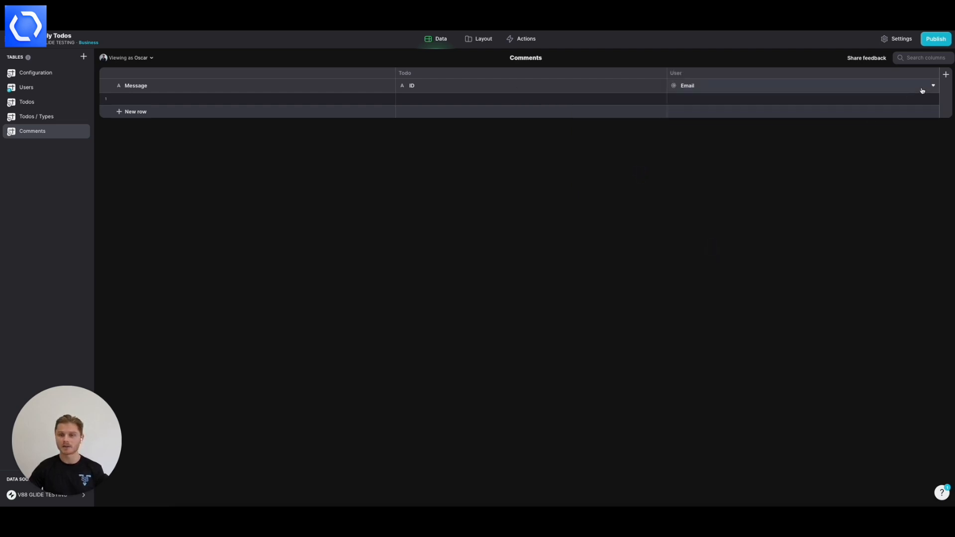
pyautogui.click(932, 86)
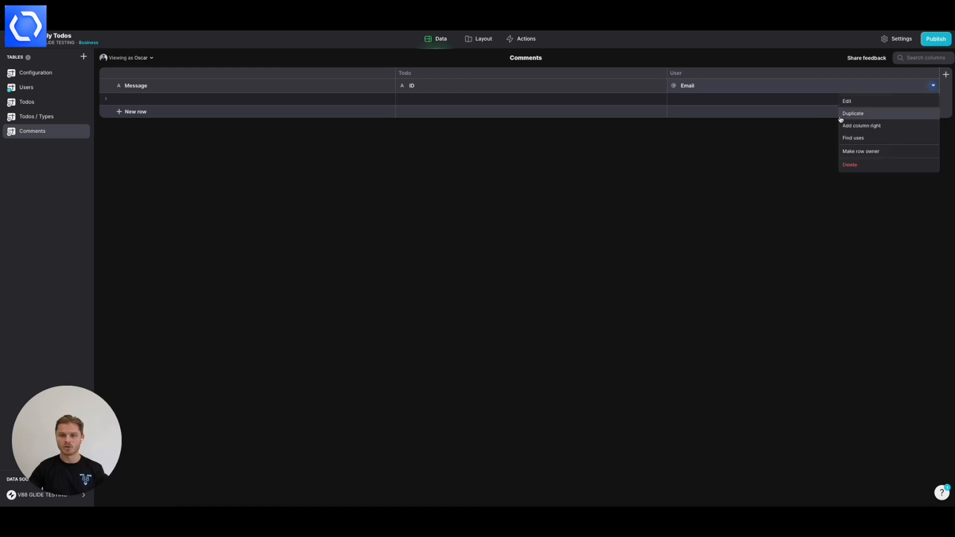
# - Add a 'User / Relation' column matching the User Email to the Users table's Email
pyautogui.click(862, 125)
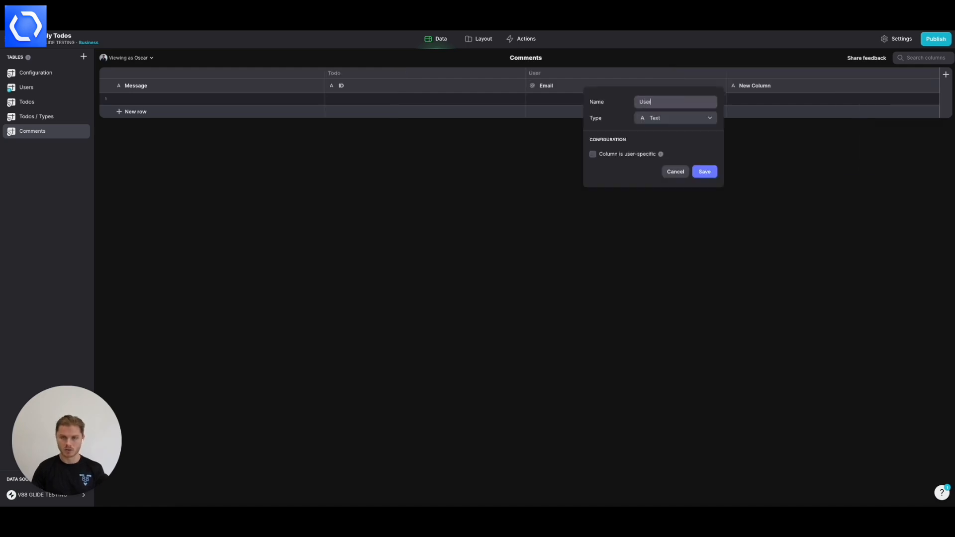
pyautogui.write('/ Re')
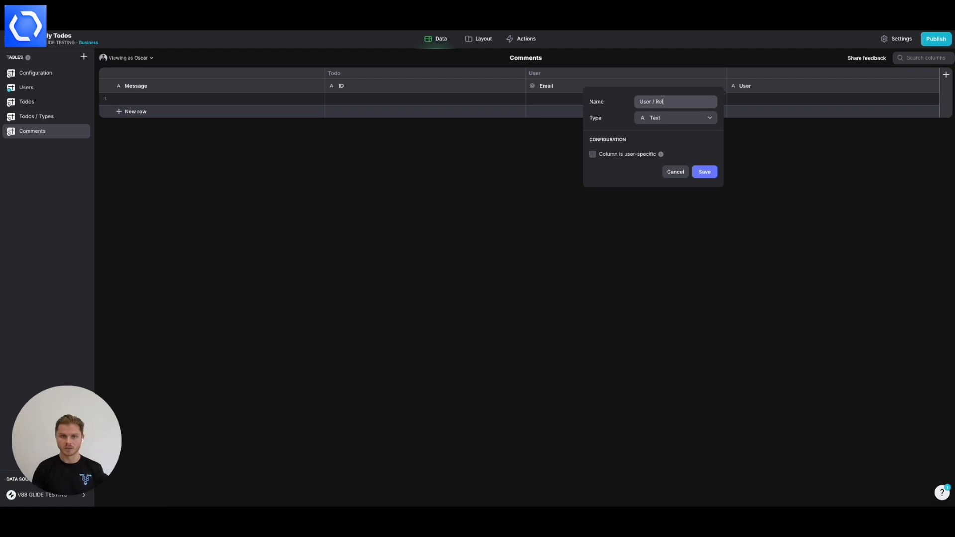
pyautogui.click(674, 118)
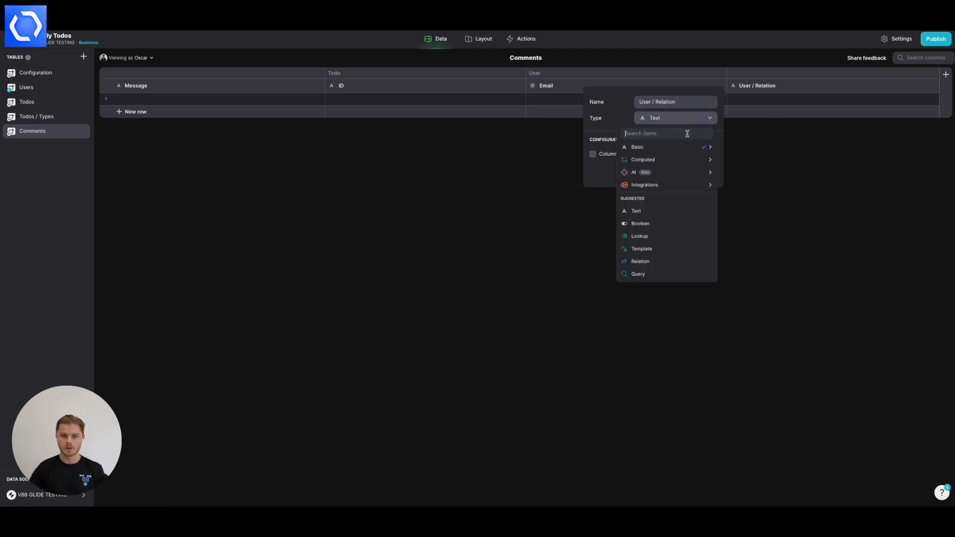
pyautogui.click(640, 260)
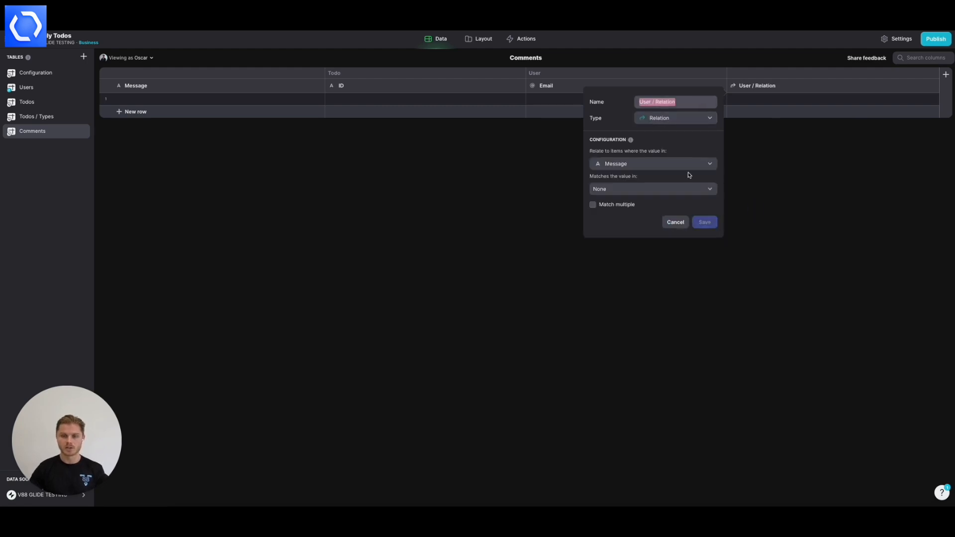
pyautogui.click(653, 163)
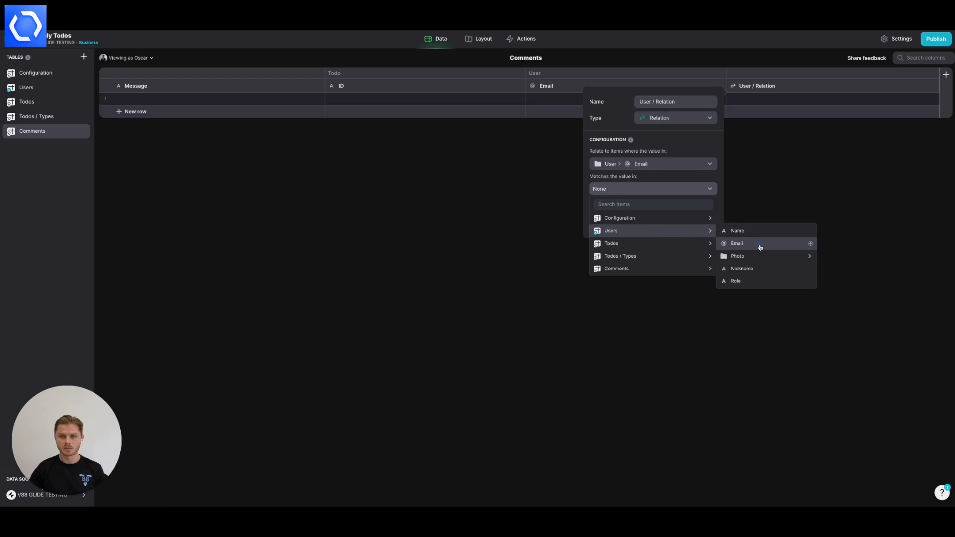
pyautogui.click(736, 242)
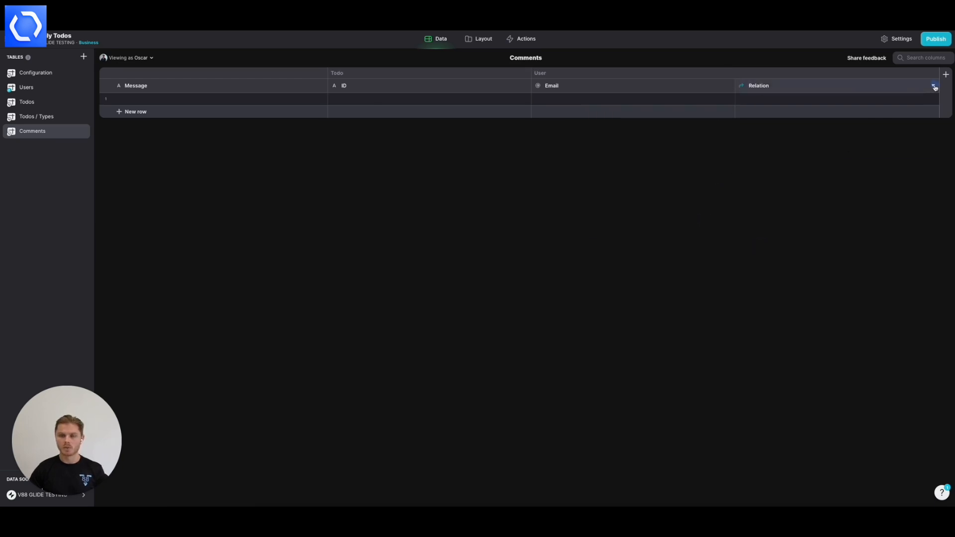
# - Add 'User / Nickname' and 'User / Photo' text columns to the Comments table
pyautogui.click(945, 74)
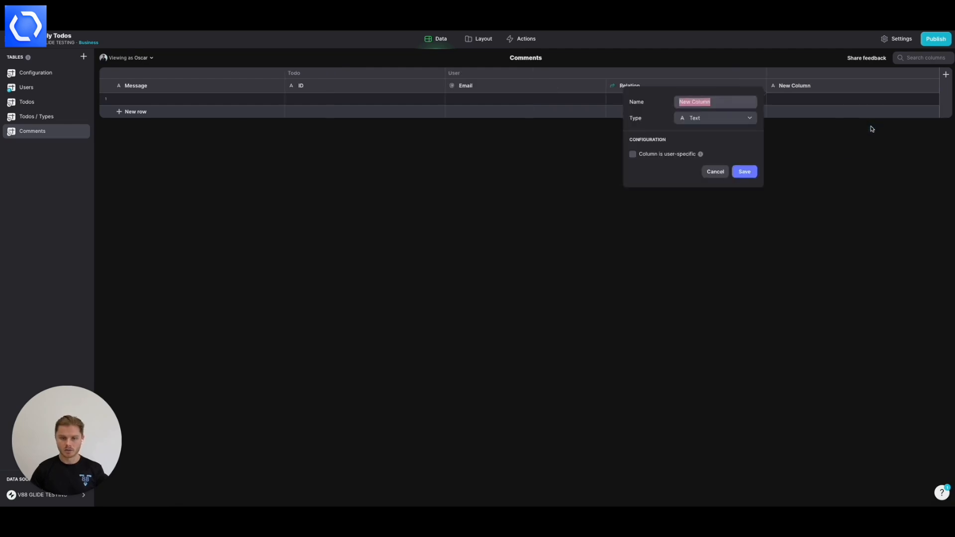
pyautogui.write('User / N')
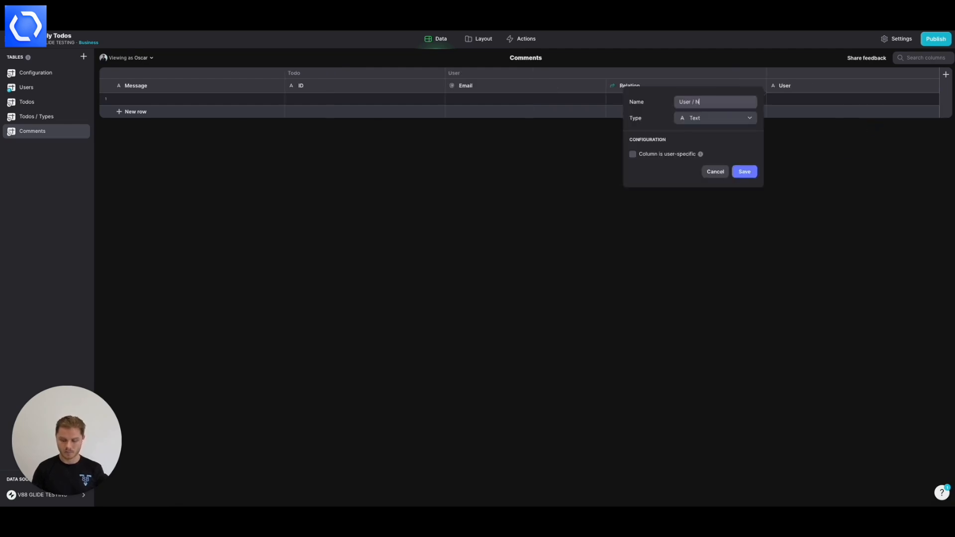
pyautogui.write('ickname')
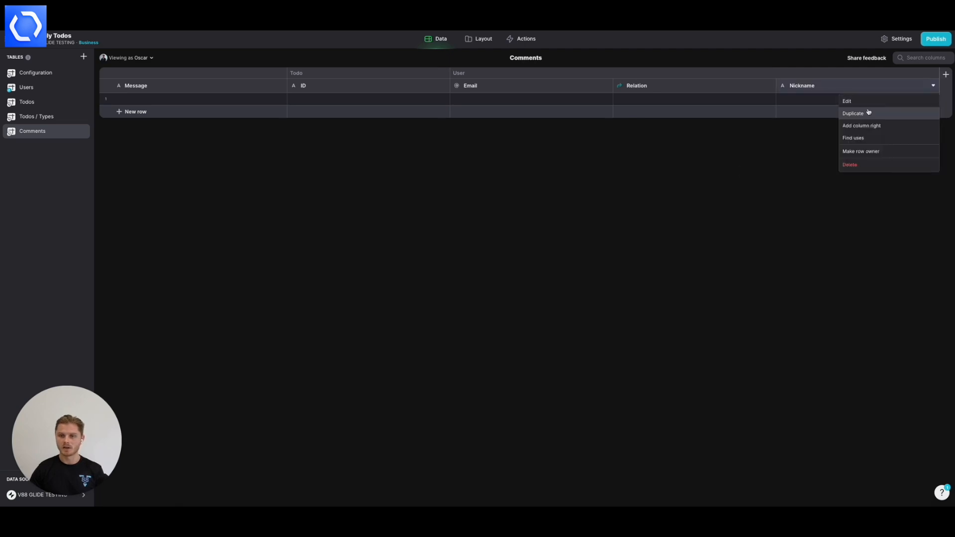
pyautogui.click(861, 125)
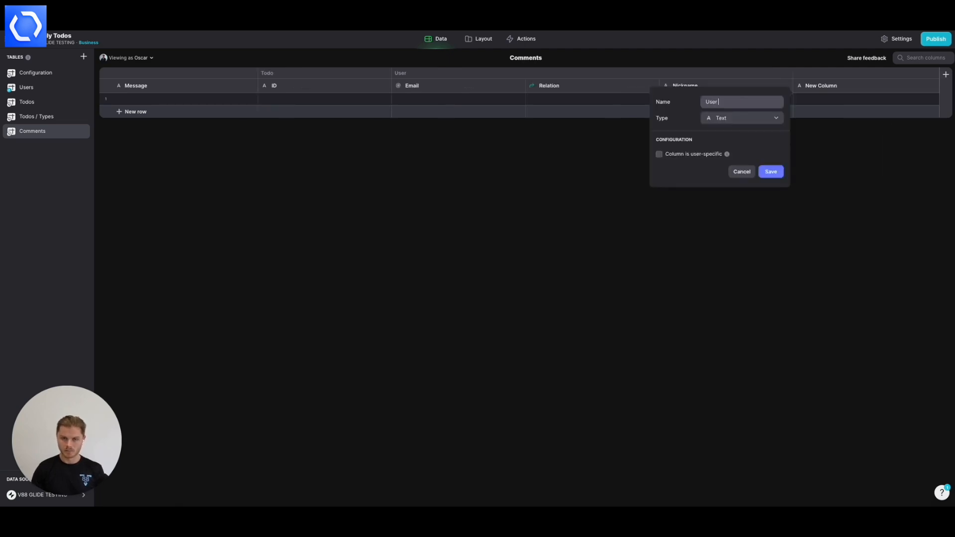
pyautogui.write('/ Photo')
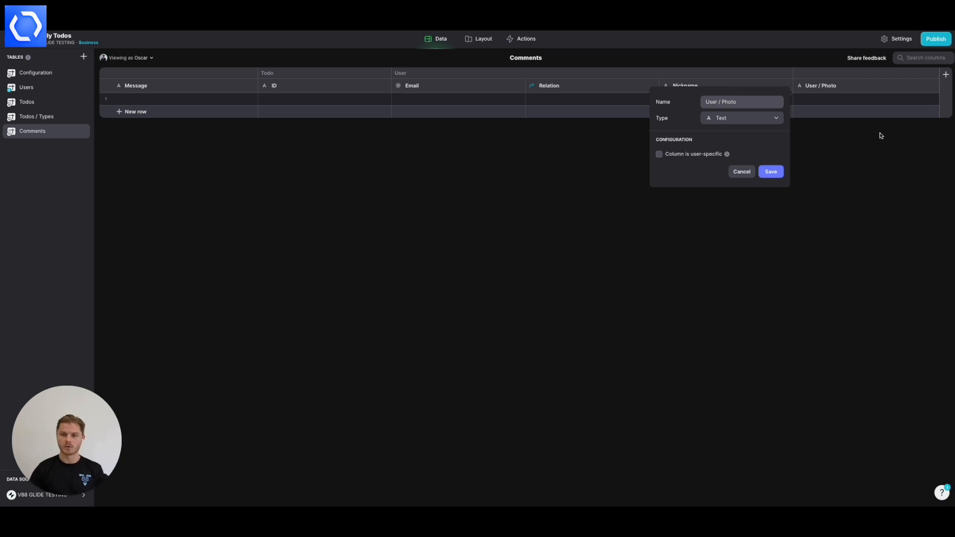
pyautogui.click(740, 118)
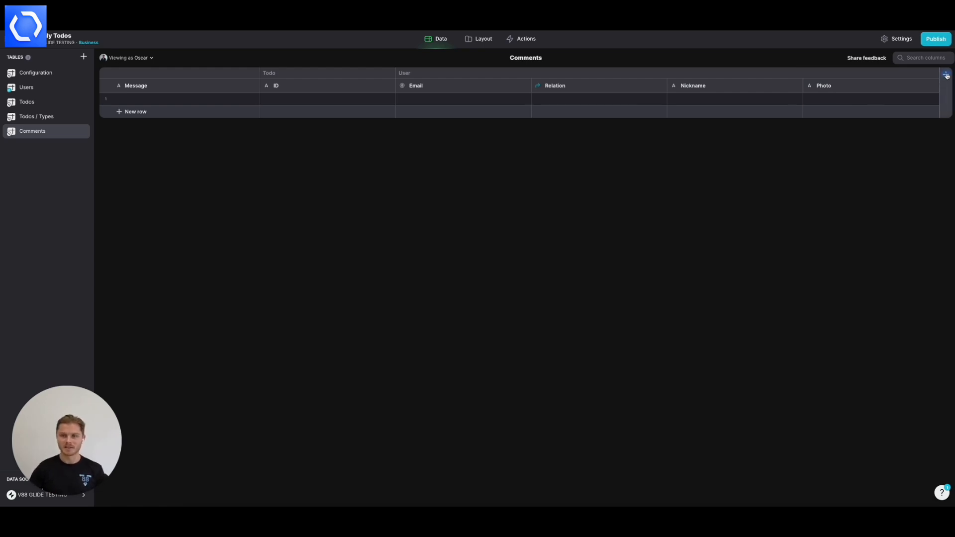
# - Add a TimeStamp column of Date & Time type at the end of the Comments table
pyautogui.click(946, 75)
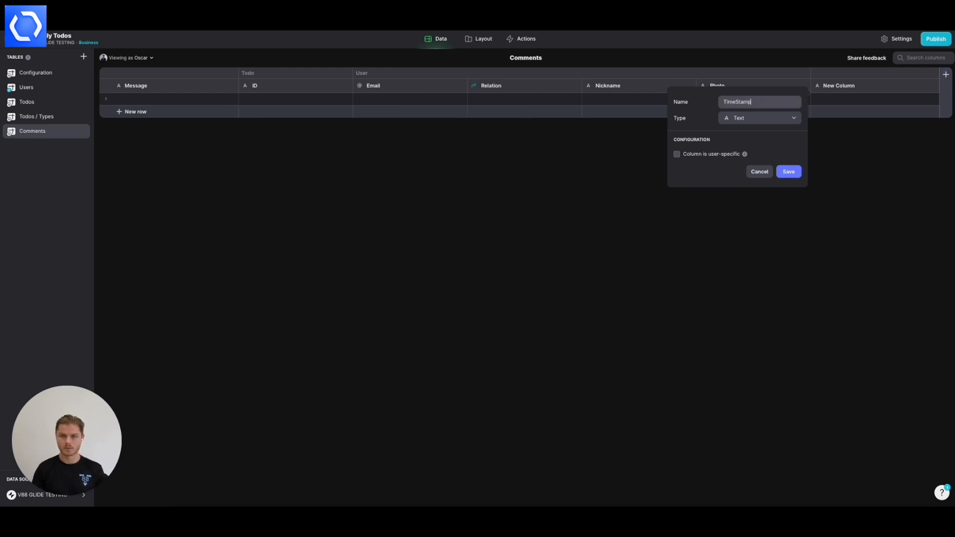
pyautogui.click(757, 117)
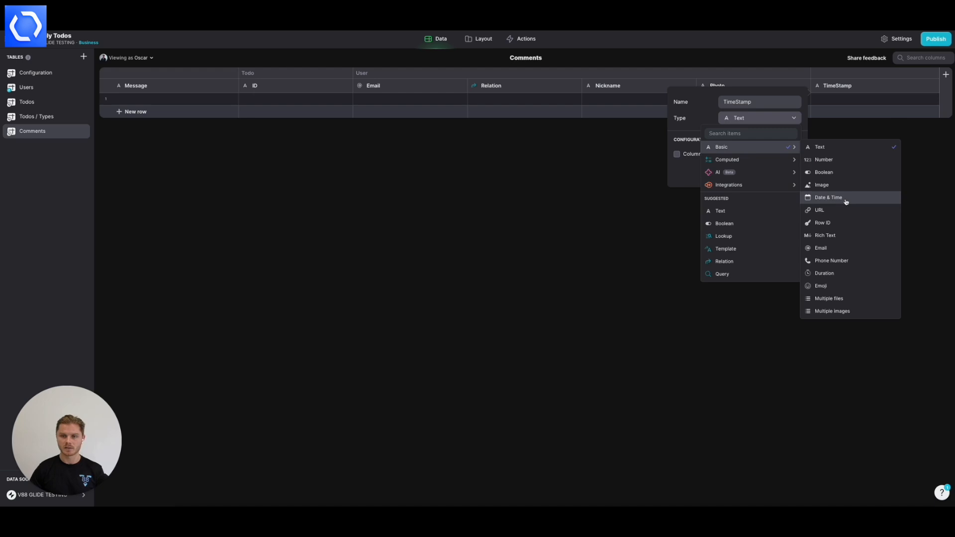
pyautogui.click(829, 197)
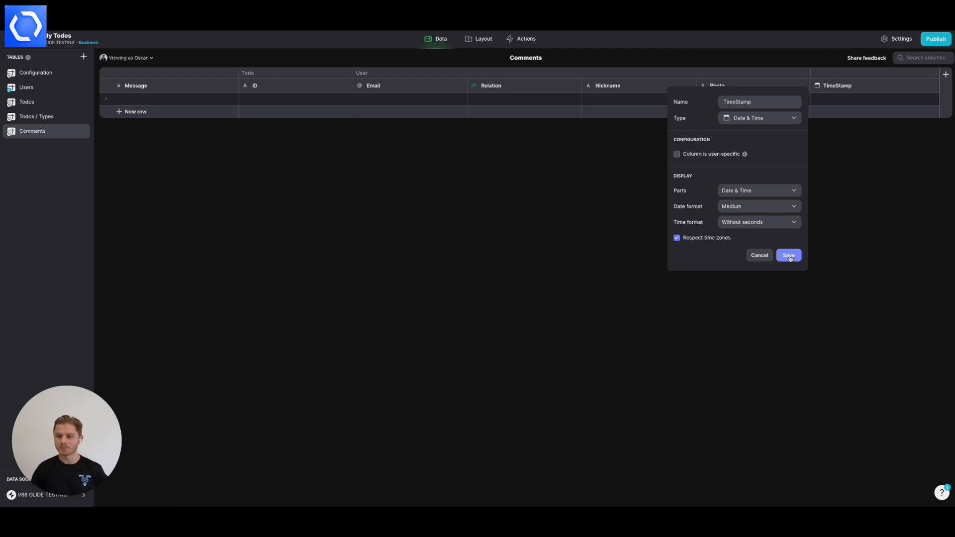
pyautogui.click(788, 256)
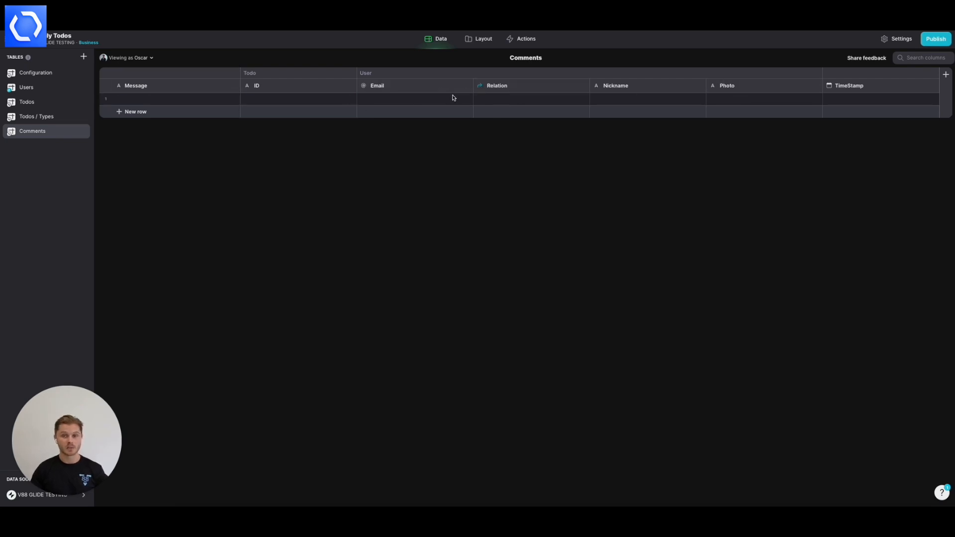
pyautogui.moveTo(481, 39)
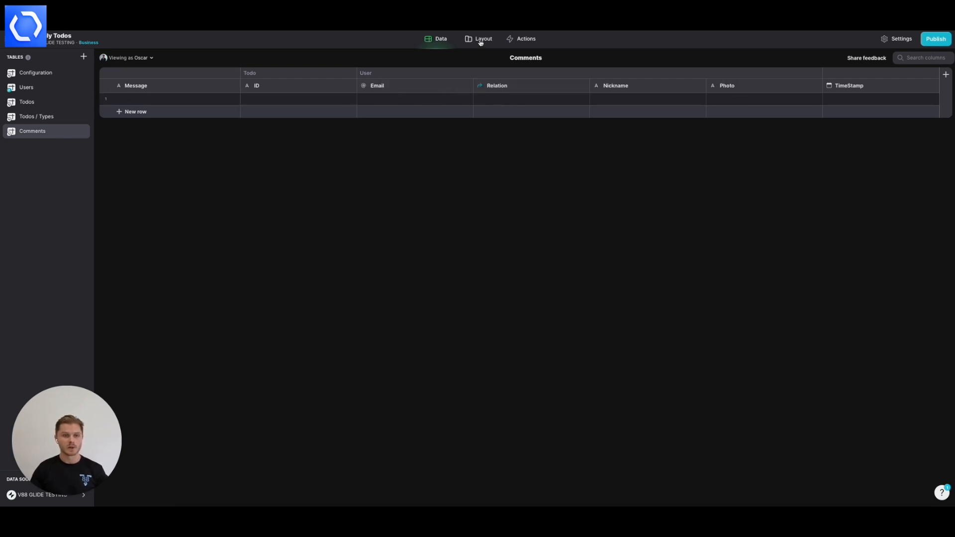
# - Return to the Layout view and bring up the Hang up laundry todo's detail screen
pyautogui.click(483, 39)
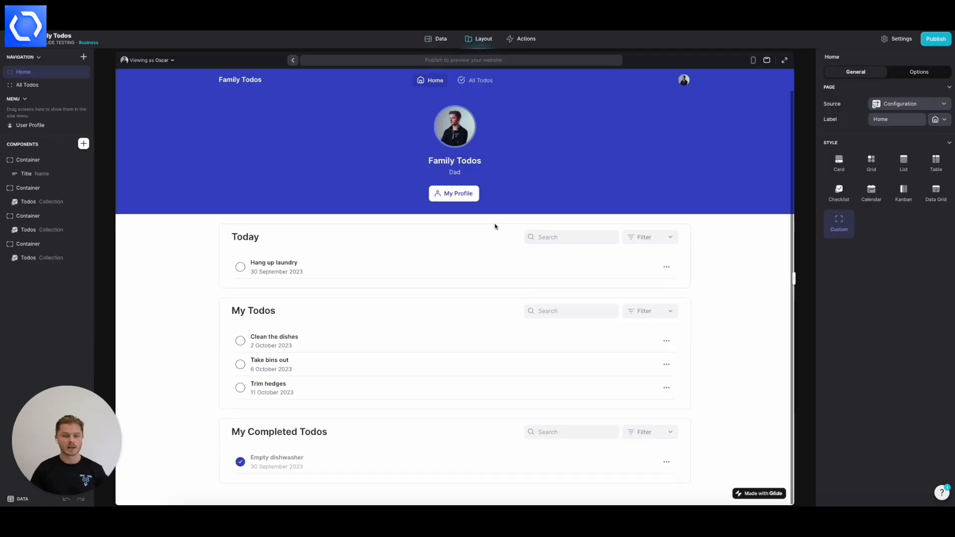
pyautogui.click(28, 84)
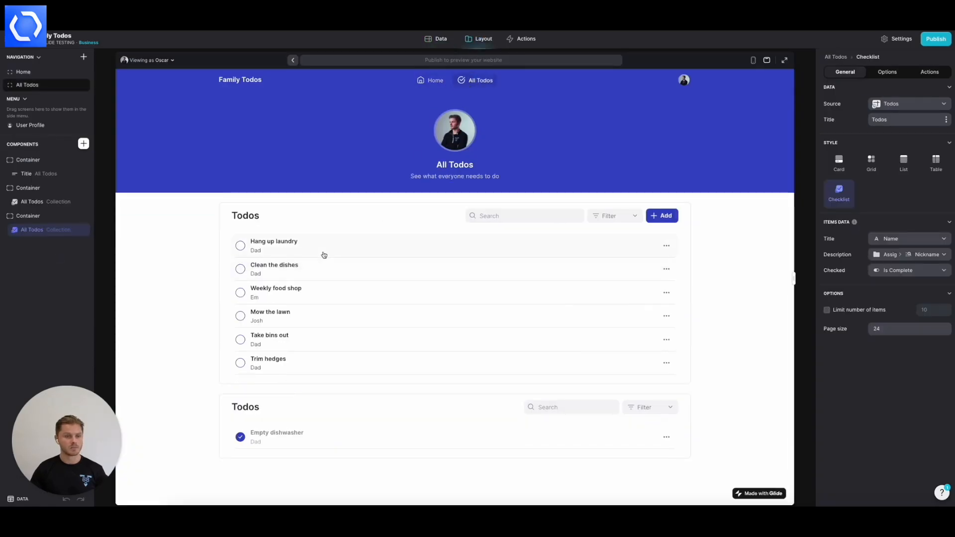
pyautogui.click(274, 245)
pyautogui.write('comme')
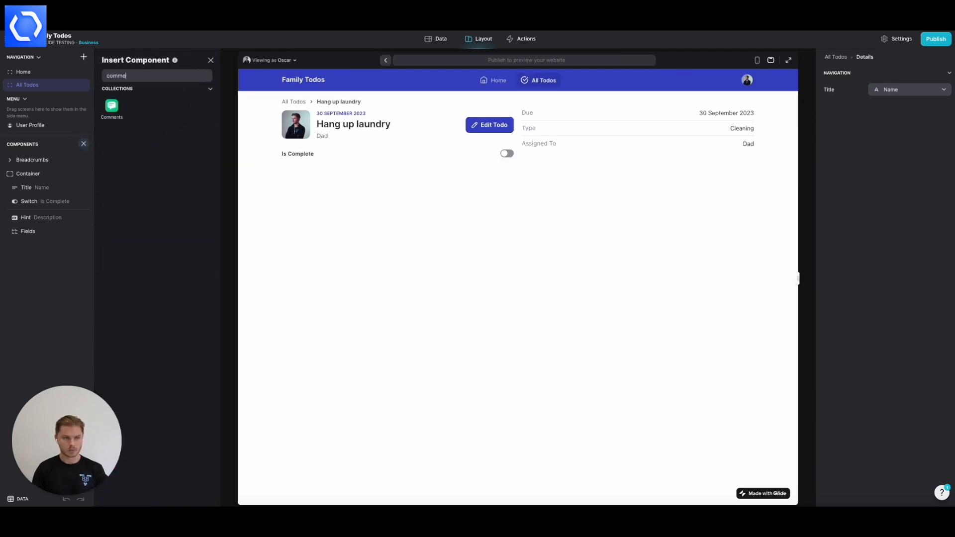
# - Insert a Comments component on the todo page and set its style to Chat
pyautogui.write('nts')
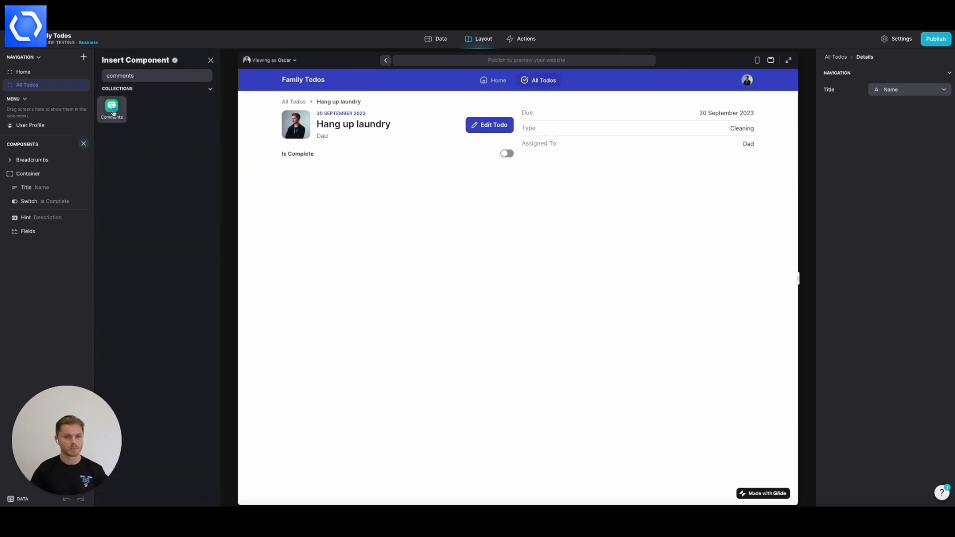
pyautogui.click(112, 110)
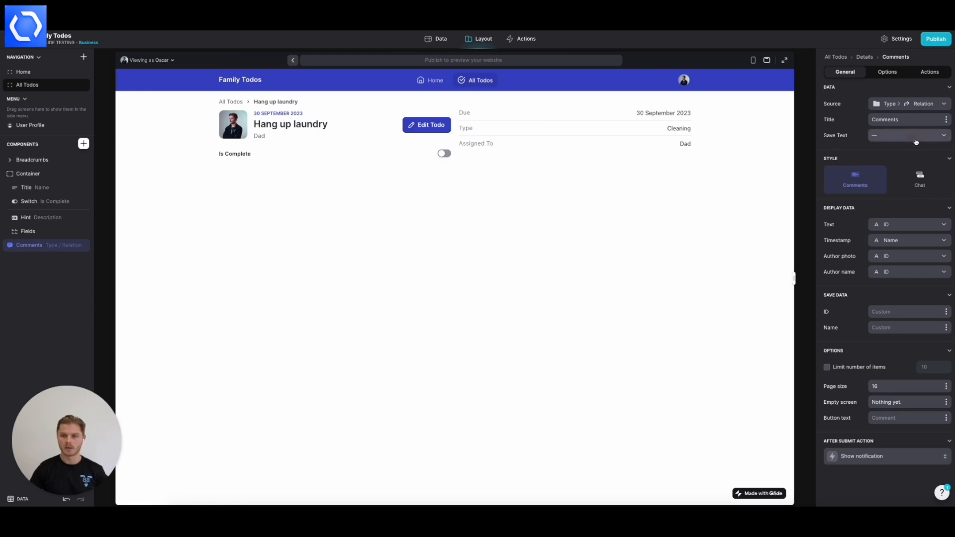
pyautogui.click(919, 180)
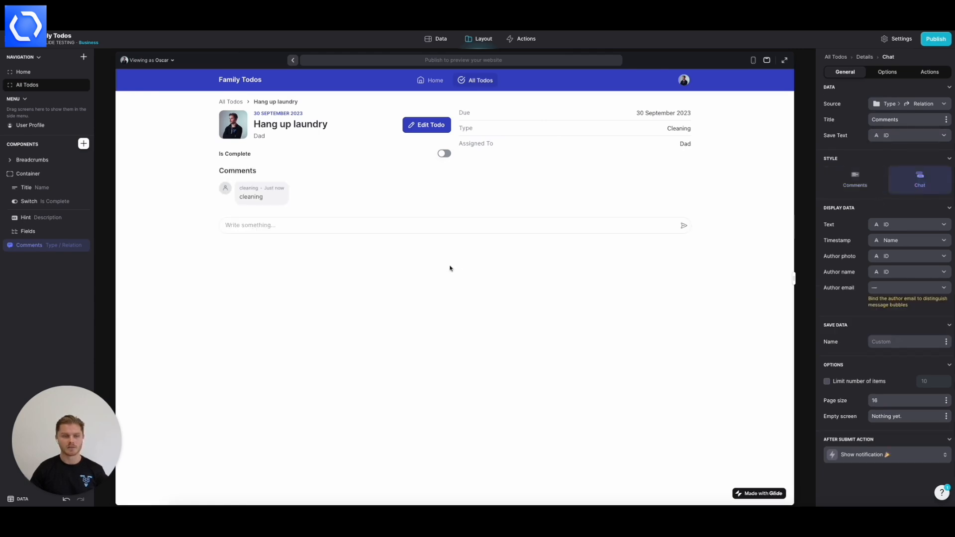
pyautogui.click(83, 143)
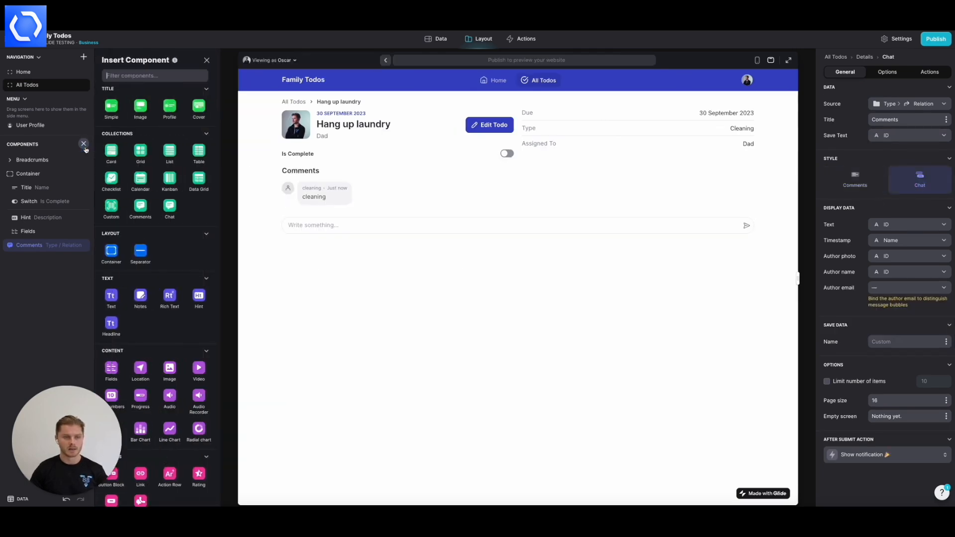
# - Wrap the Comments chat in a Card-background container and give the details container an Accent background
pyautogui.write('cont')
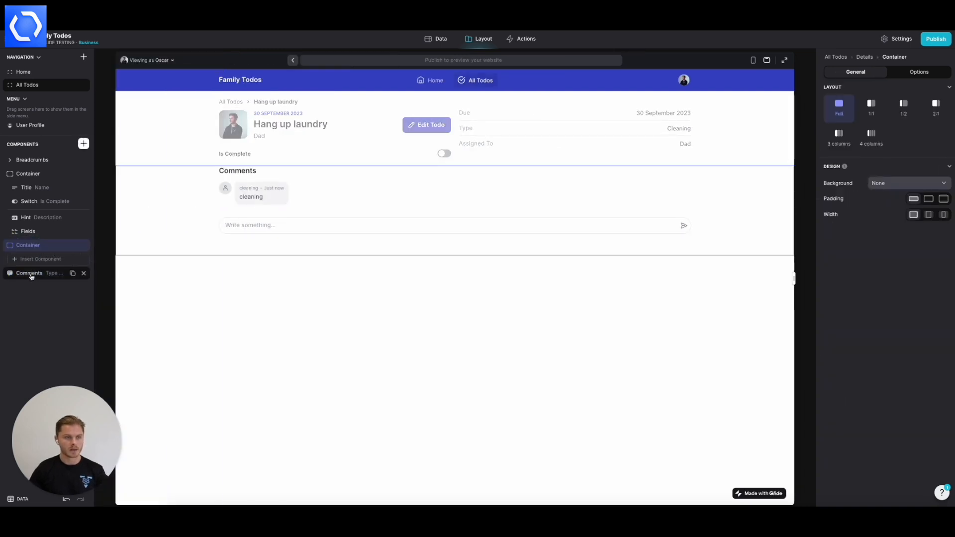
pyautogui.click(33, 259)
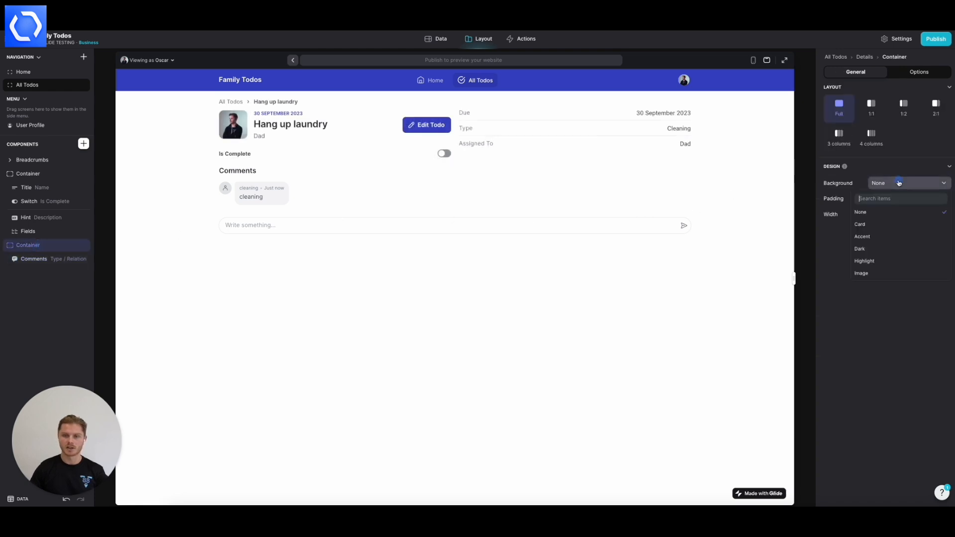
pyautogui.click(860, 224)
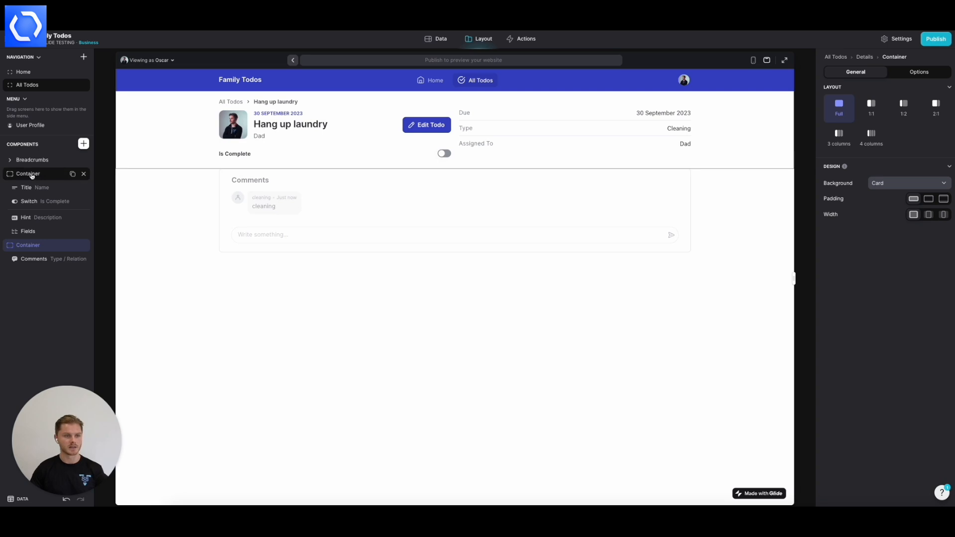
pyautogui.click(907, 183)
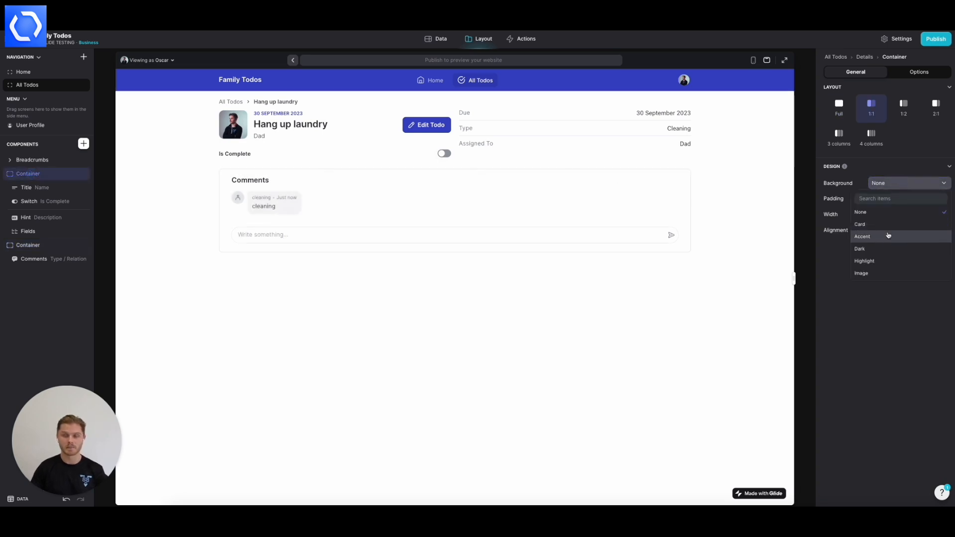
pyautogui.click(862, 237)
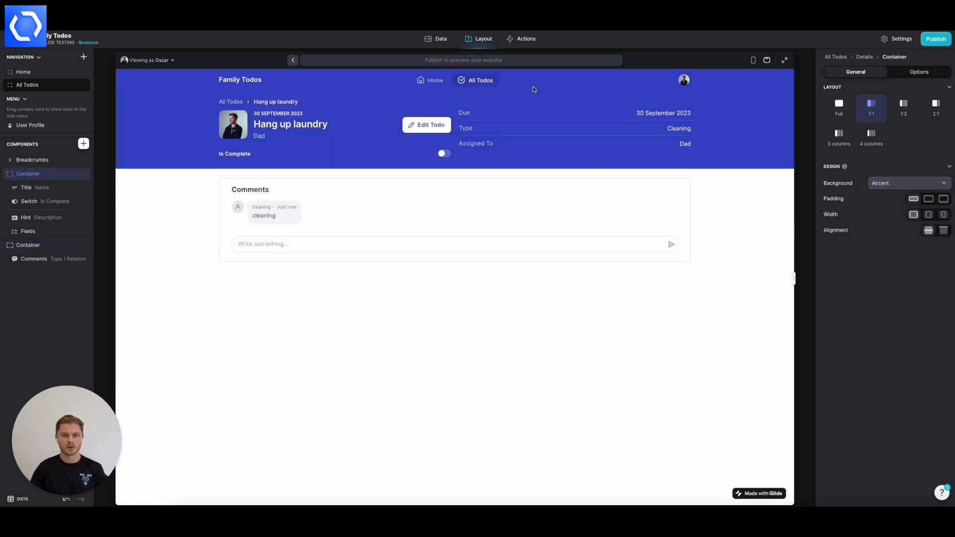
pyautogui.moveTo(398, 394)
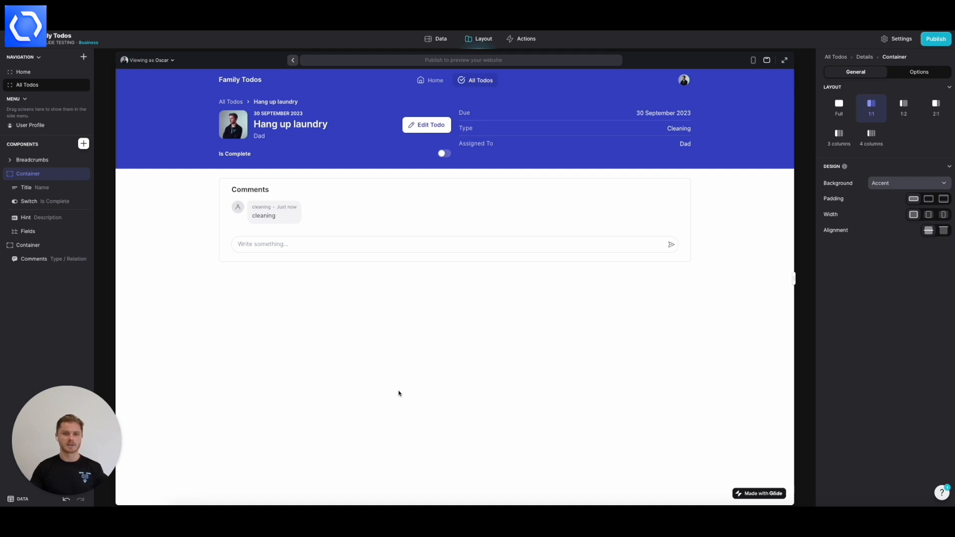
pyautogui.moveTo(53, 269)
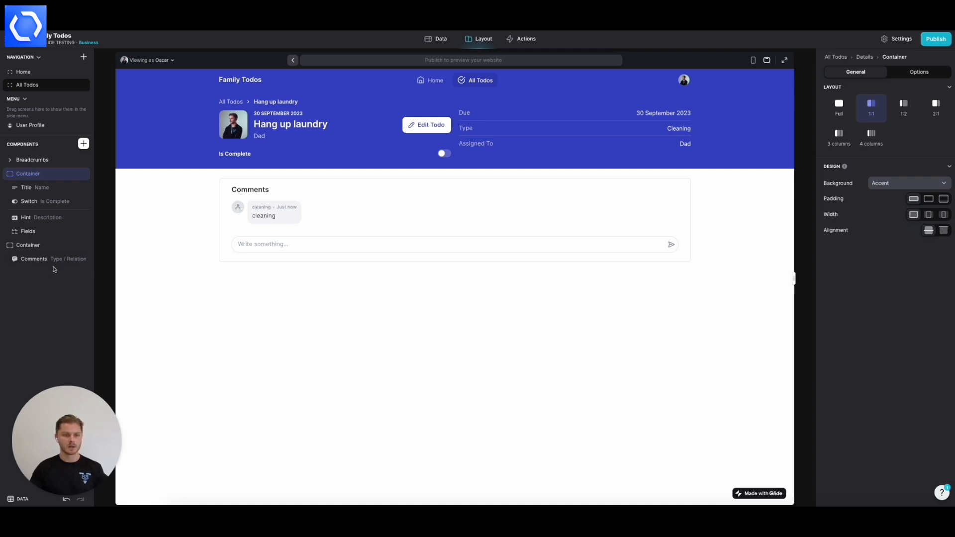
# - Source the chat from the Comments table and show its times from the TimeStamp column
pyautogui.click(34, 259)
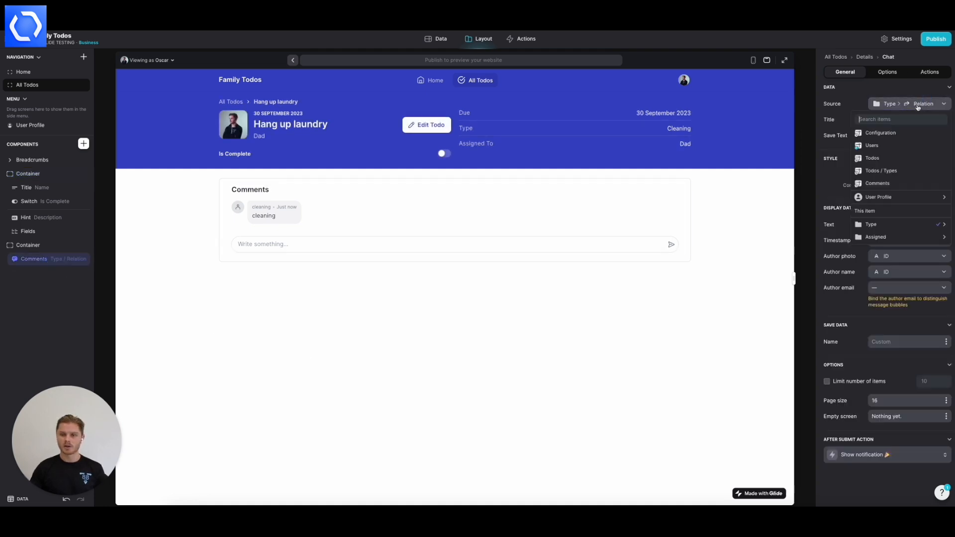
pyautogui.moveTo(877, 183)
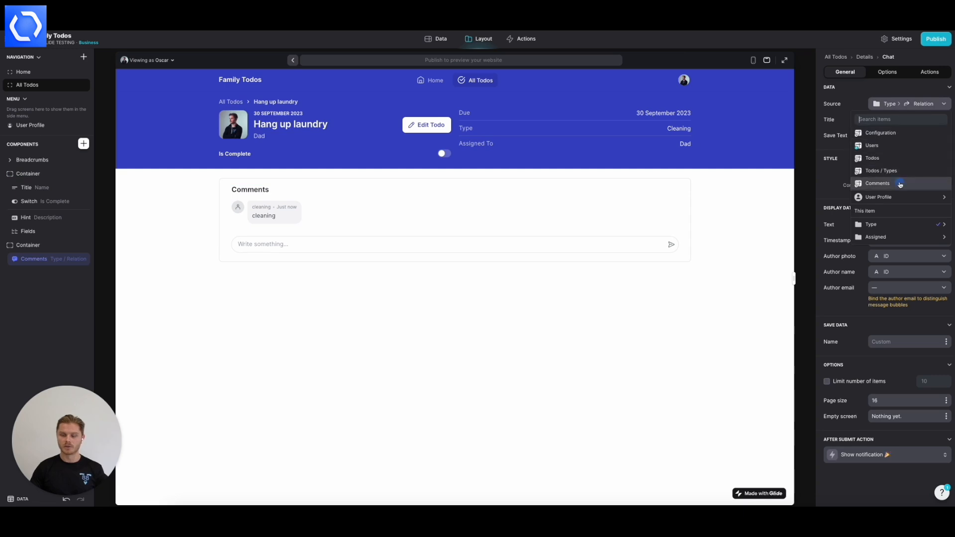
pyautogui.click(877, 183)
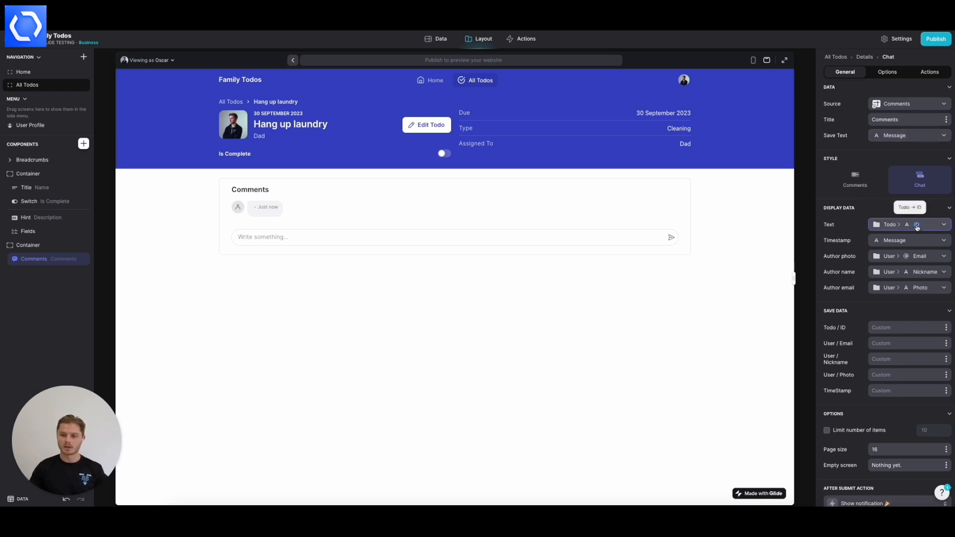
pyautogui.click(907, 224)
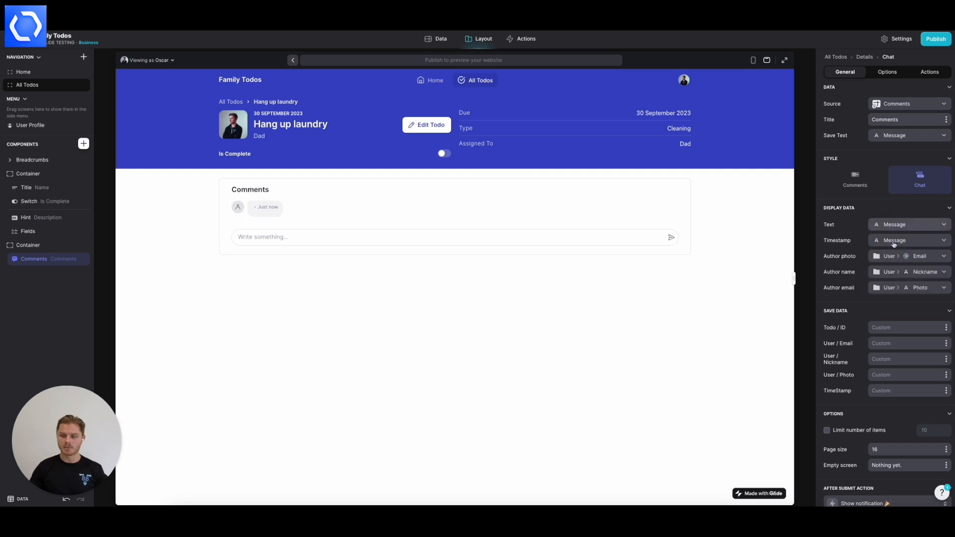
pyautogui.click(908, 240)
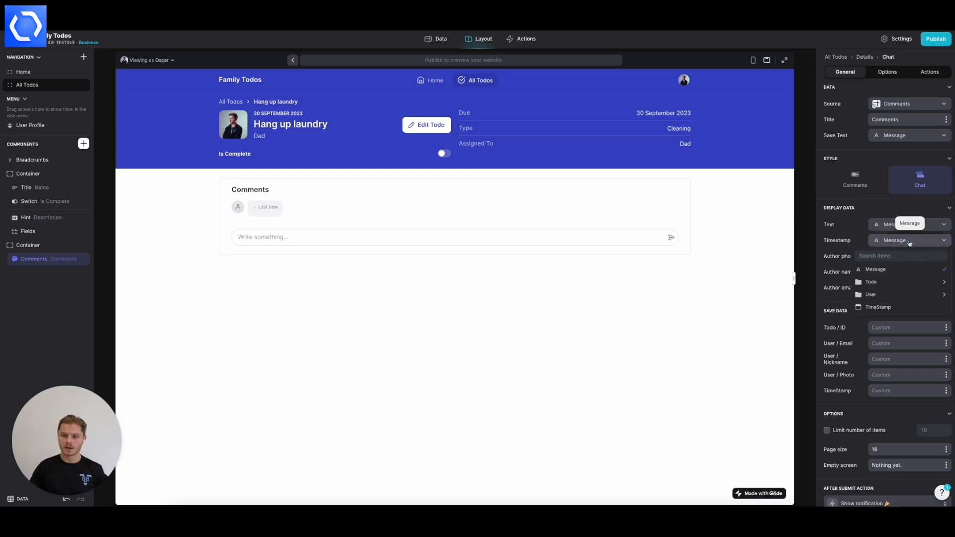
pyautogui.click(878, 307)
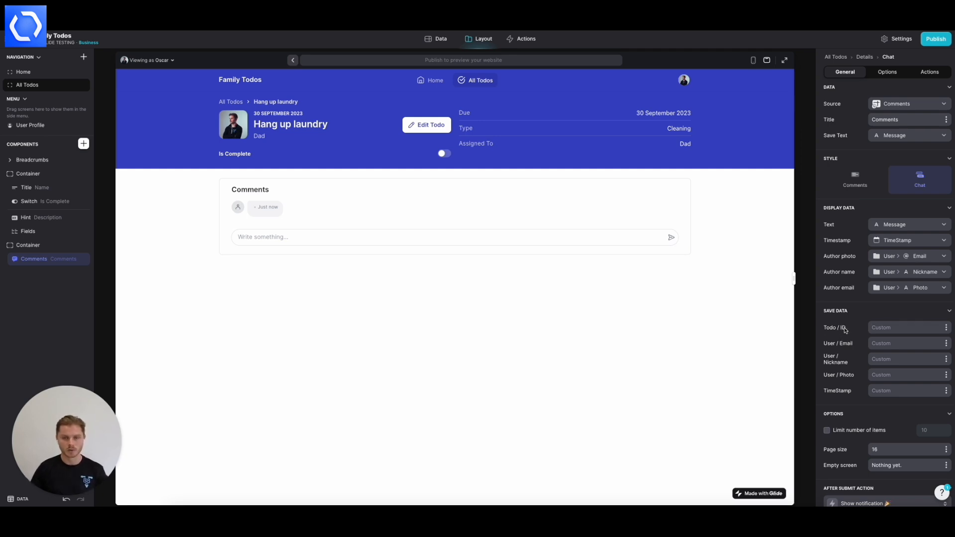
pyautogui.moveTo(913, 330)
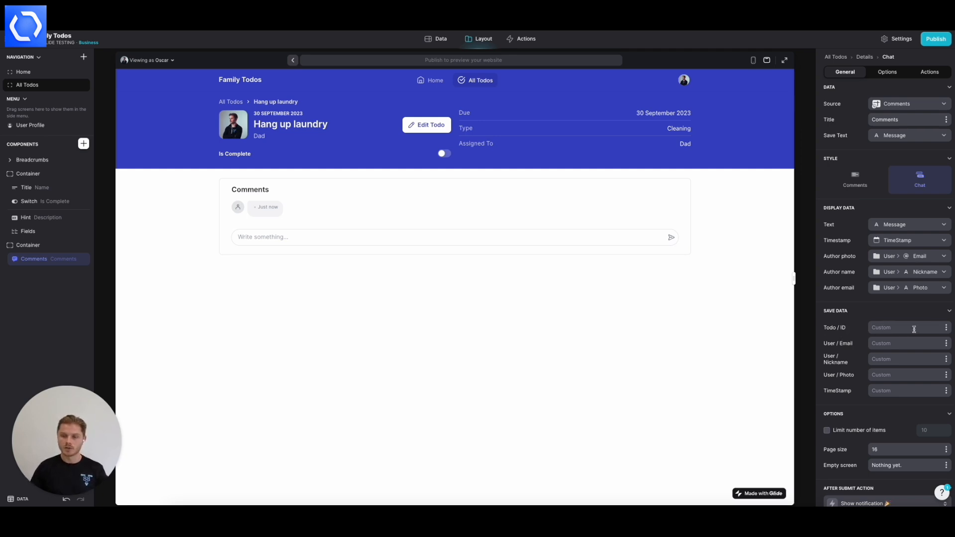
# - Save the todo's Row ID, the user's nickname and display photo with each new comment
pyautogui.click(907, 327)
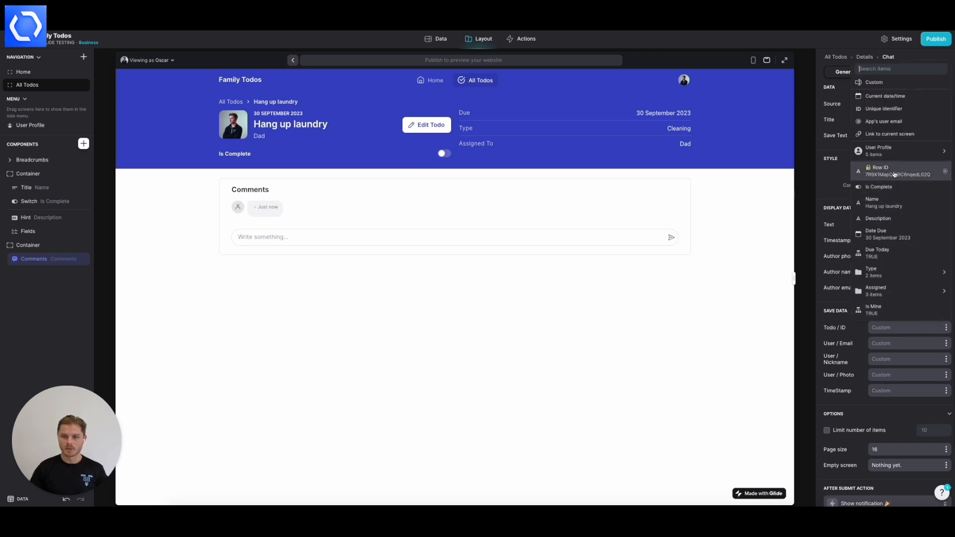
pyautogui.moveTo(889, 234)
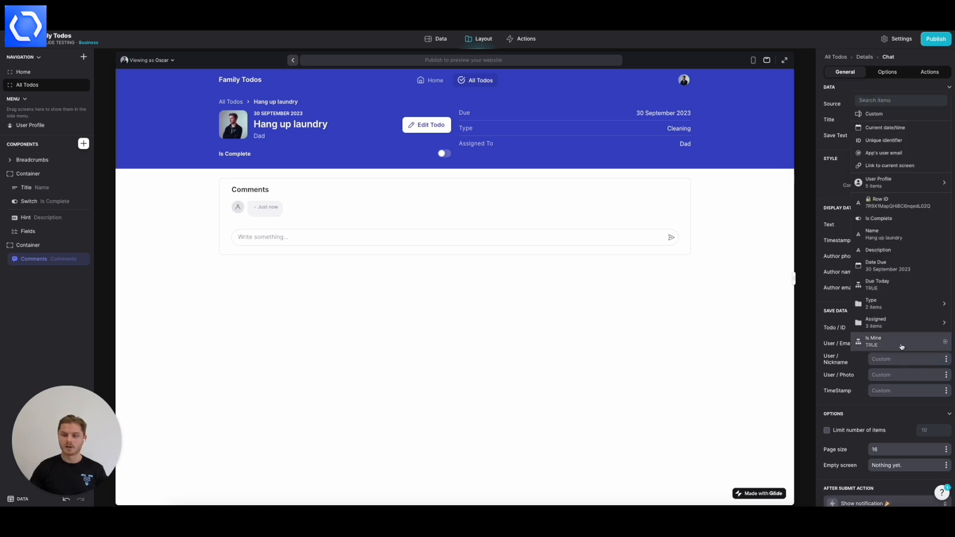
pyautogui.click(878, 181)
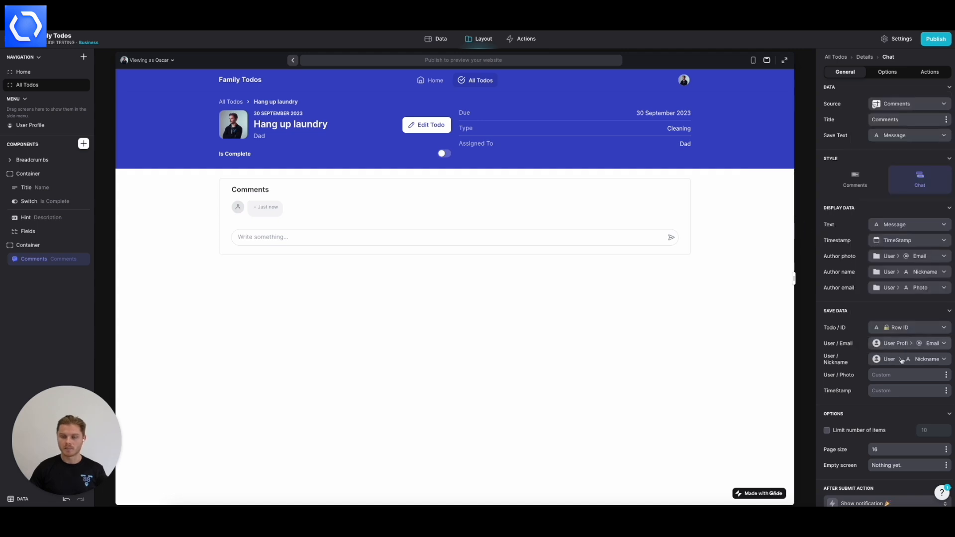
pyautogui.click(907, 104)
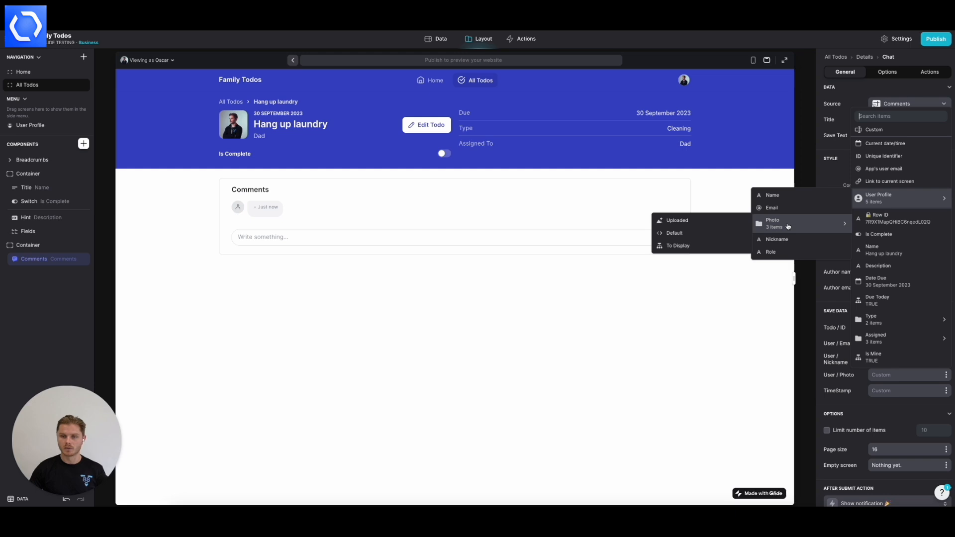
pyautogui.click(678, 244)
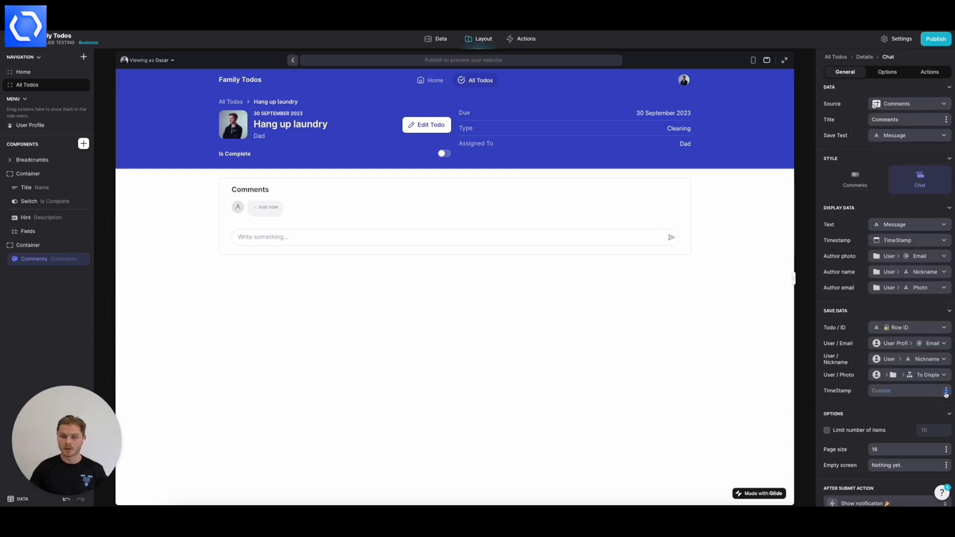
# - Stamp each new comment's TimeStamp with the current date/time
pyautogui.click(946, 390)
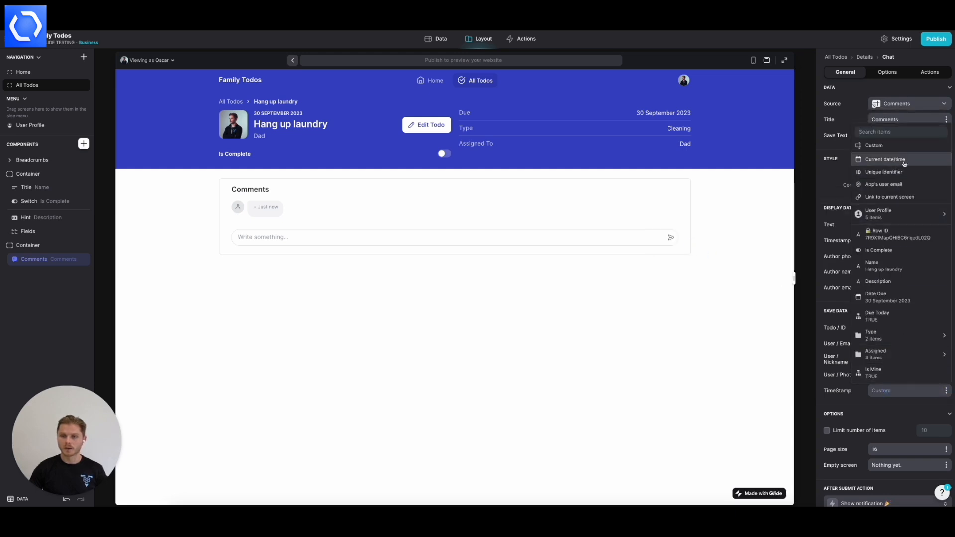
pyautogui.moveTo(883, 171)
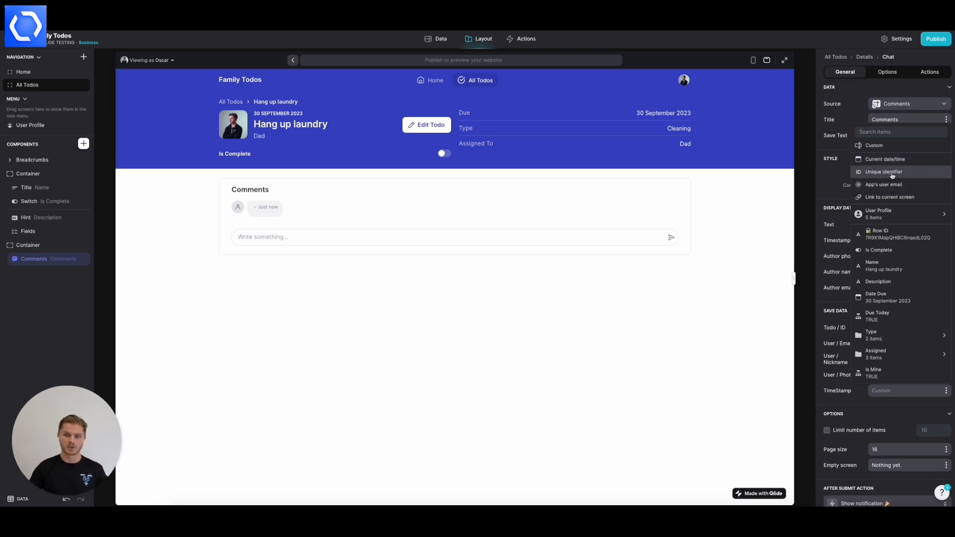
pyautogui.click(898, 135)
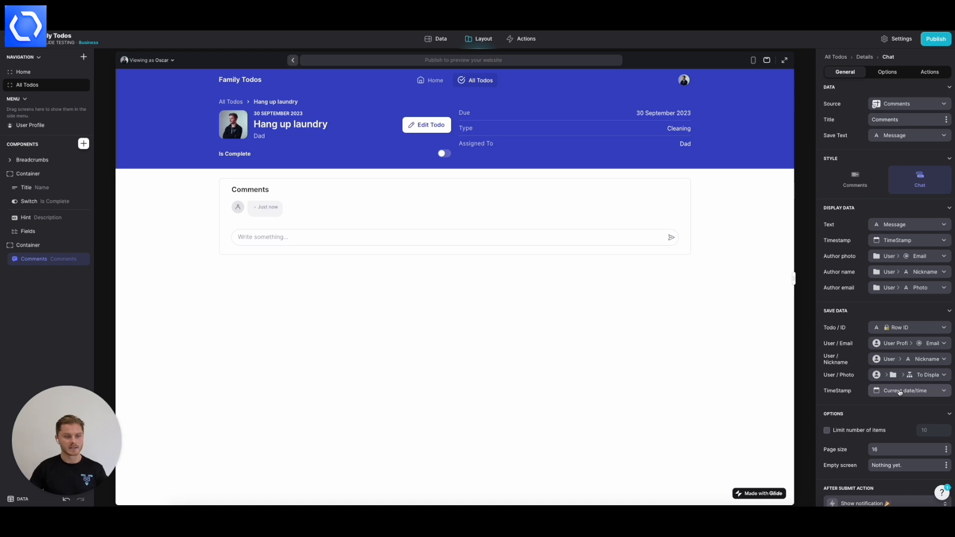
pyautogui.moveTo(854, 333)
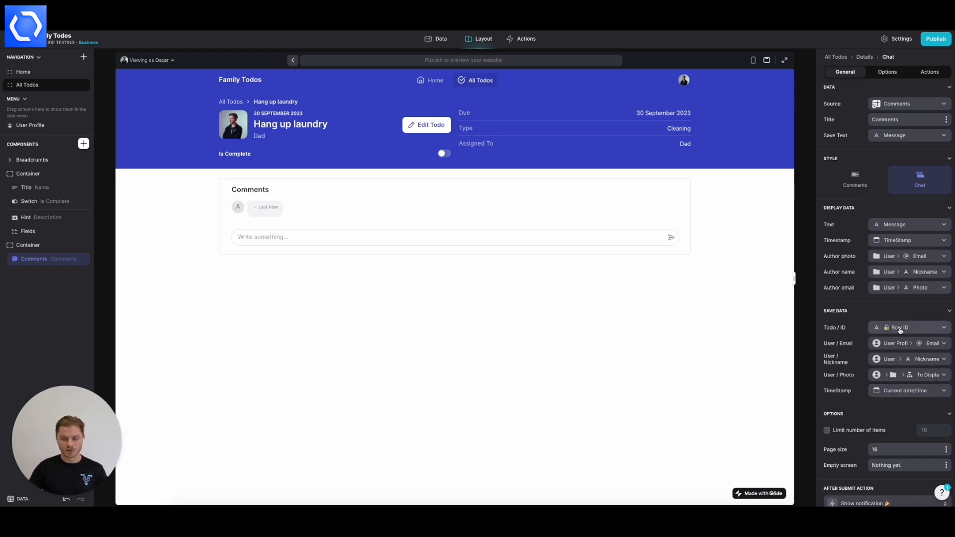
pyautogui.moveTo(829, 332)
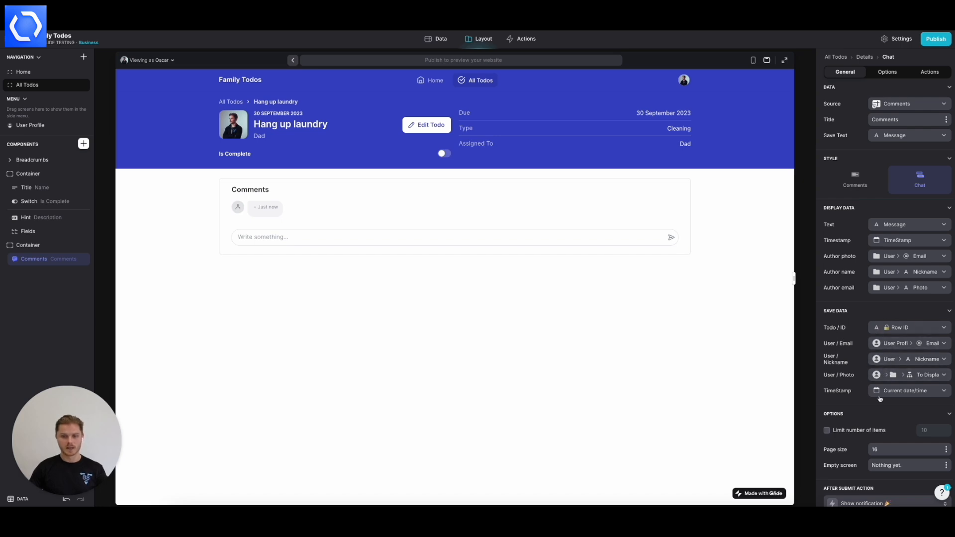
pyautogui.moveTo(905, 390)
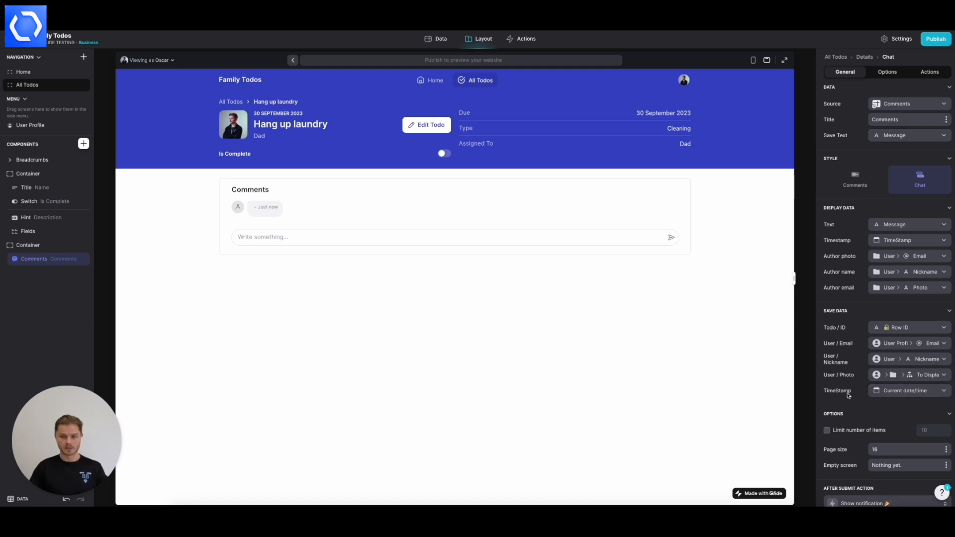
# - Set the after-submit Show notification message to 'Comment Added'
pyautogui.scroll(-3)
pyautogui.write('Co')
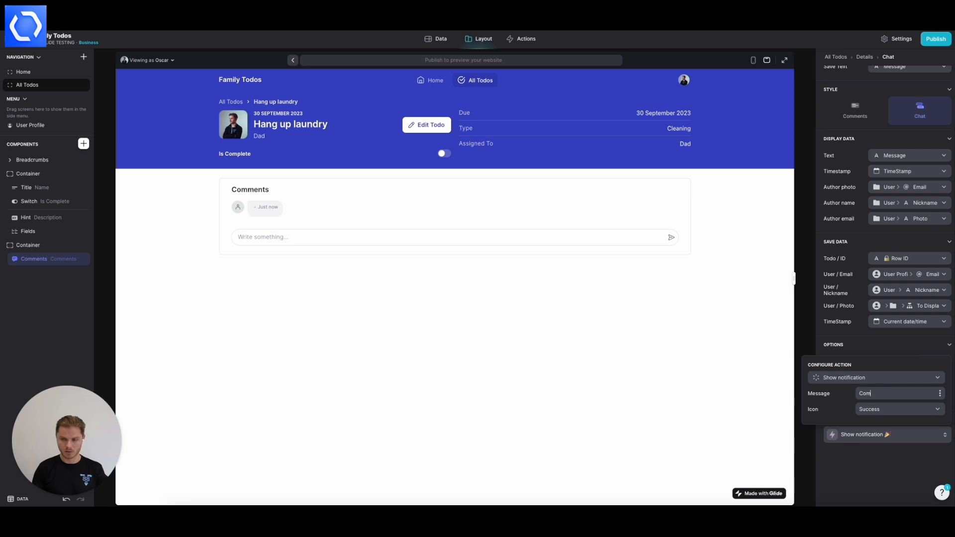
pyautogui.write('ment')
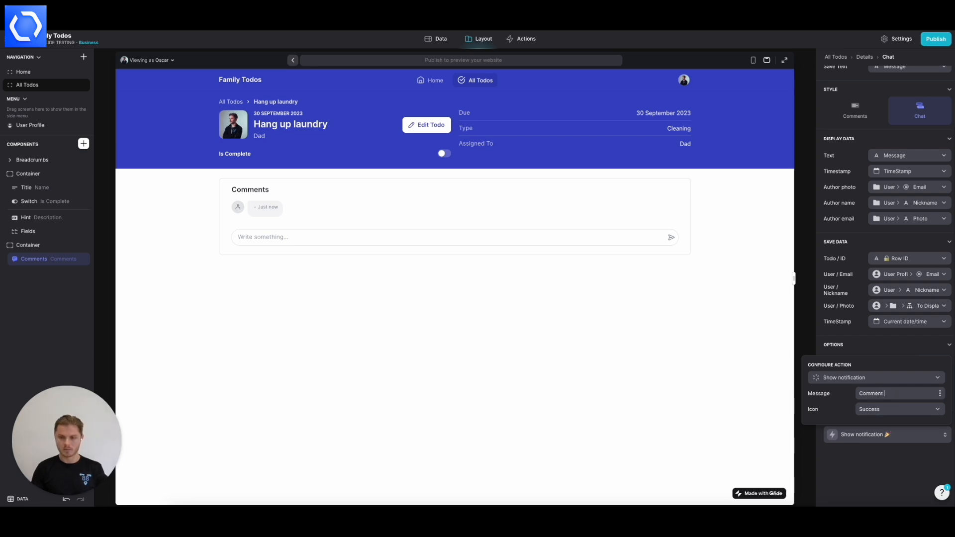
pyautogui.write('Added')
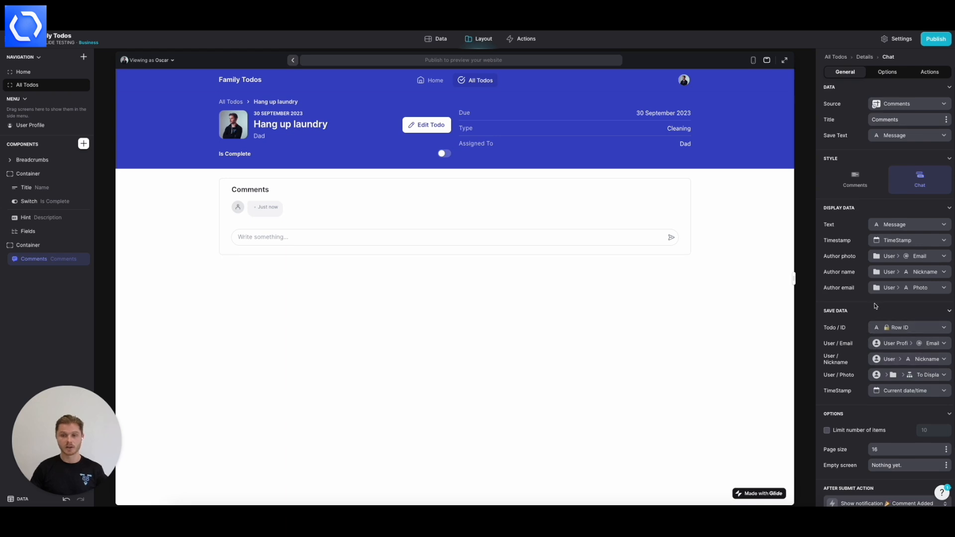
pyautogui.moveTo(476, 285)
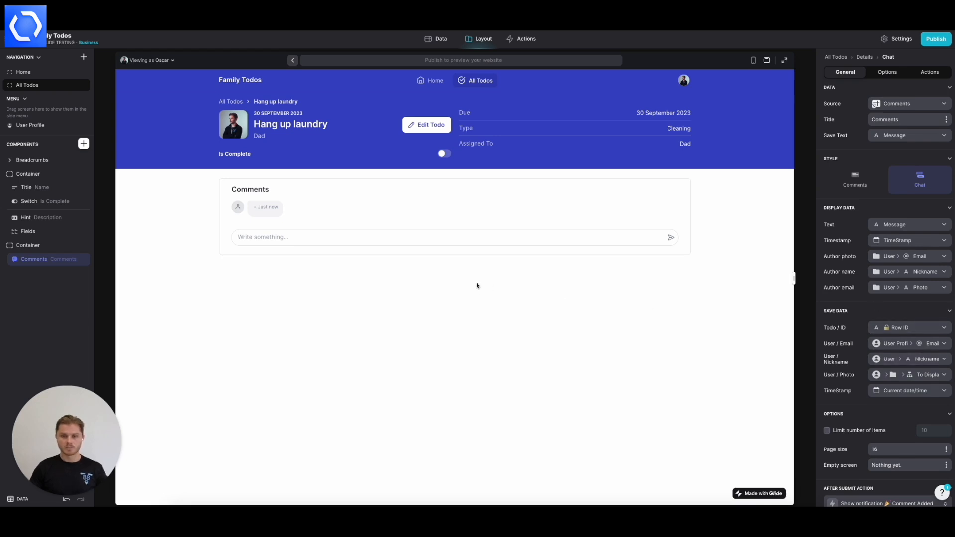
# - Delete the test row from the Comments table and reselect the Comments component on the todo screen
pyautogui.click(436, 39)
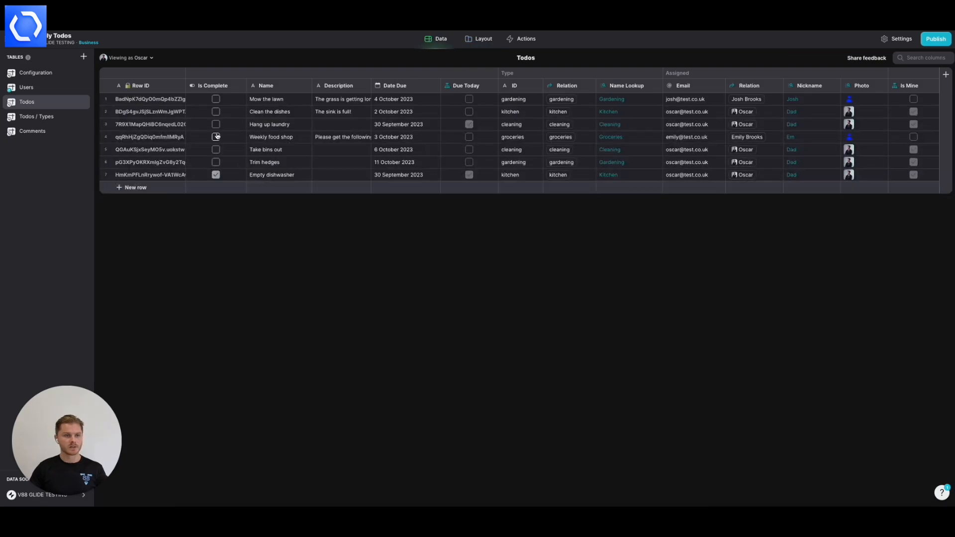
pyautogui.click(32, 131)
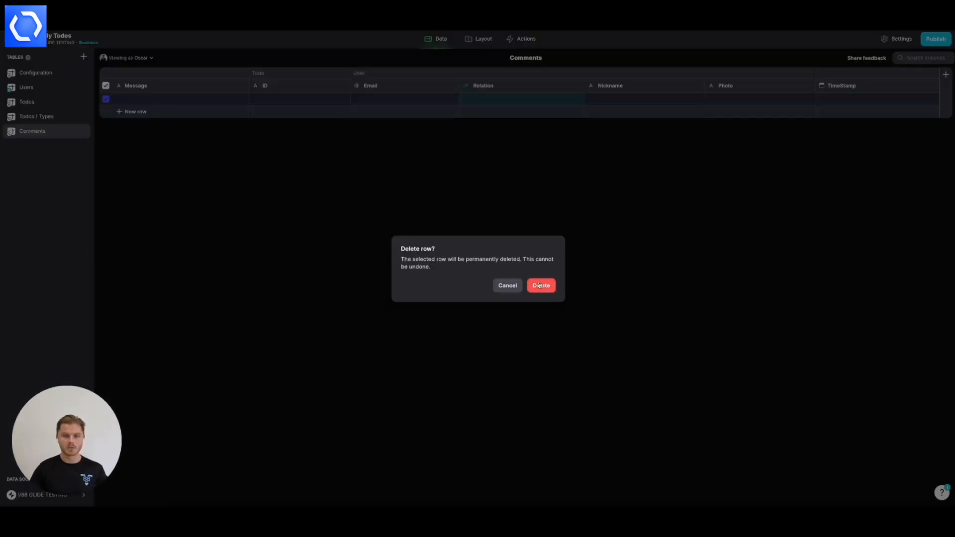
pyautogui.click(541, 286)
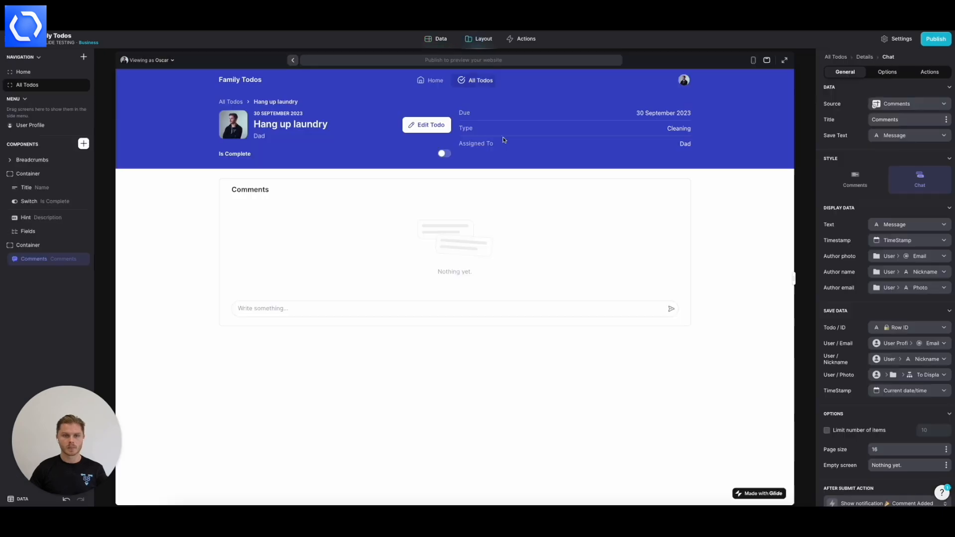
pyautogui.moveTo(61, 275)
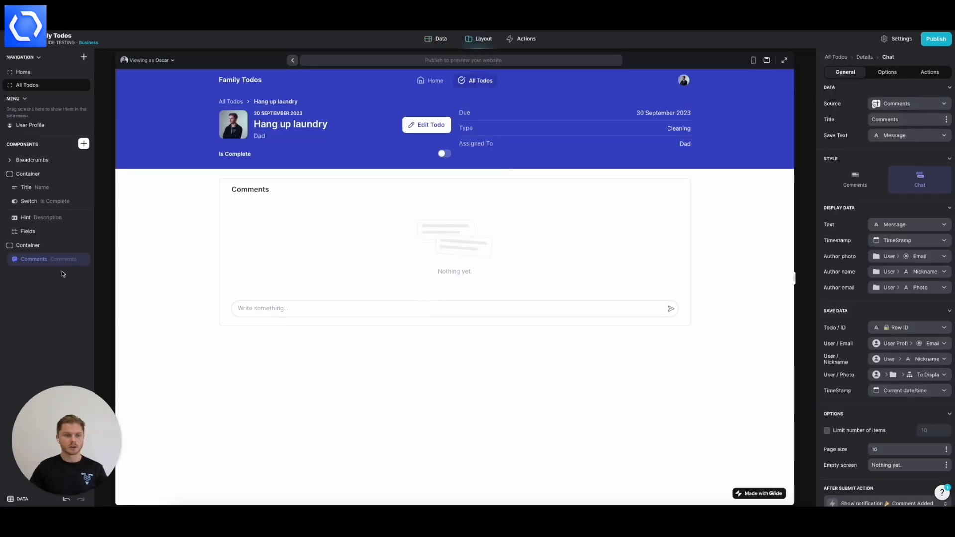
pyautogui.click(339, 255)
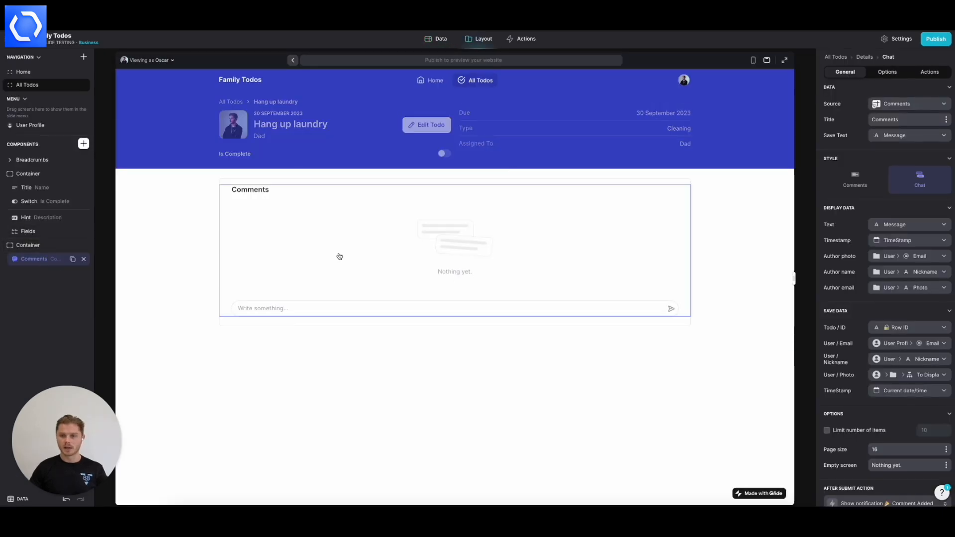
pyautogui.scroll(-3)
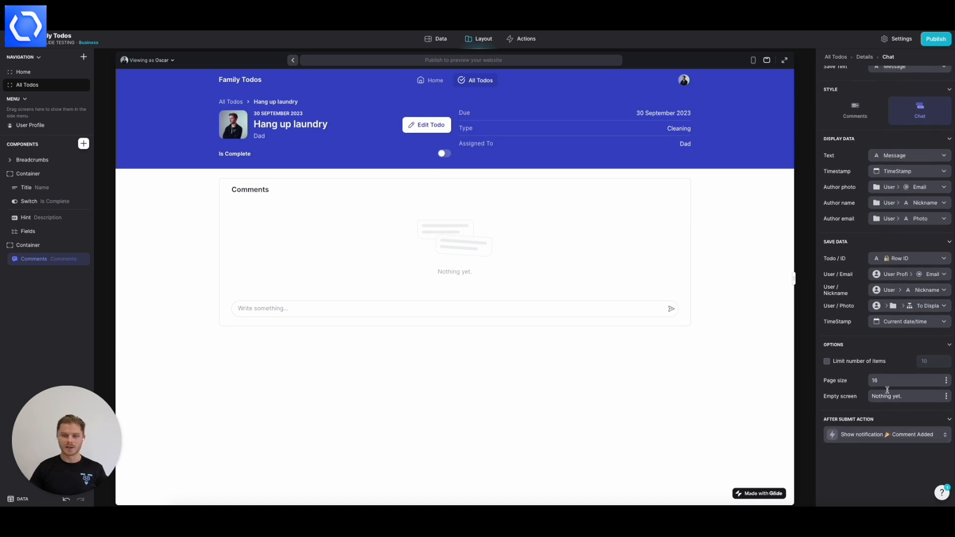
# - Replace the chat's empty-screen message with 'Be the first to comment'
pyautogui.doubleClick(886, 396)
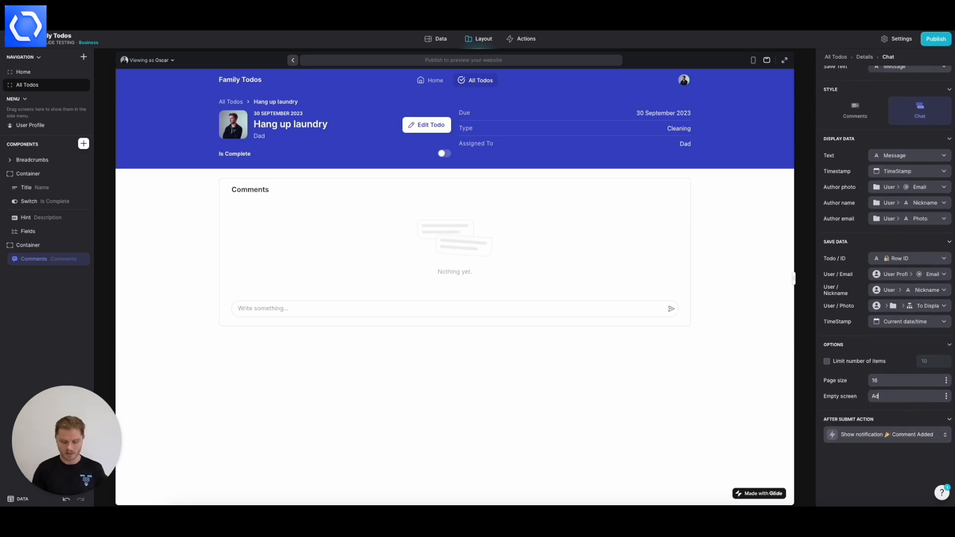
pyautogui.write('Add the first com')
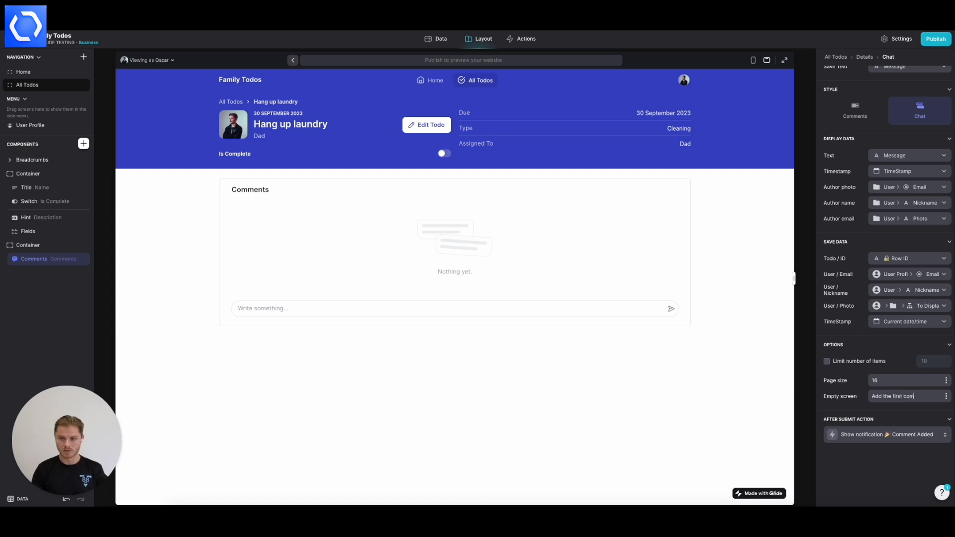
pyautogui.write('Be the f')
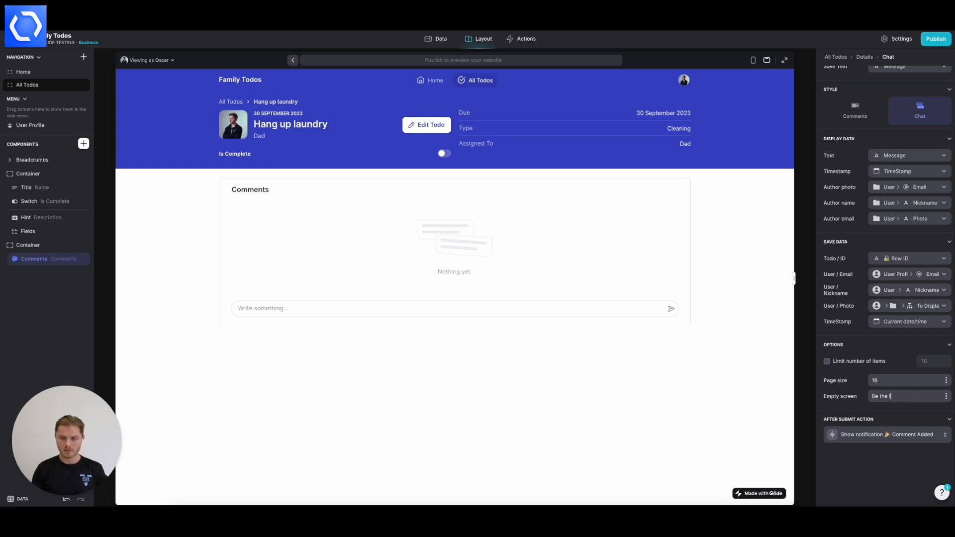
pyautogui.write('Be the first to comment!')
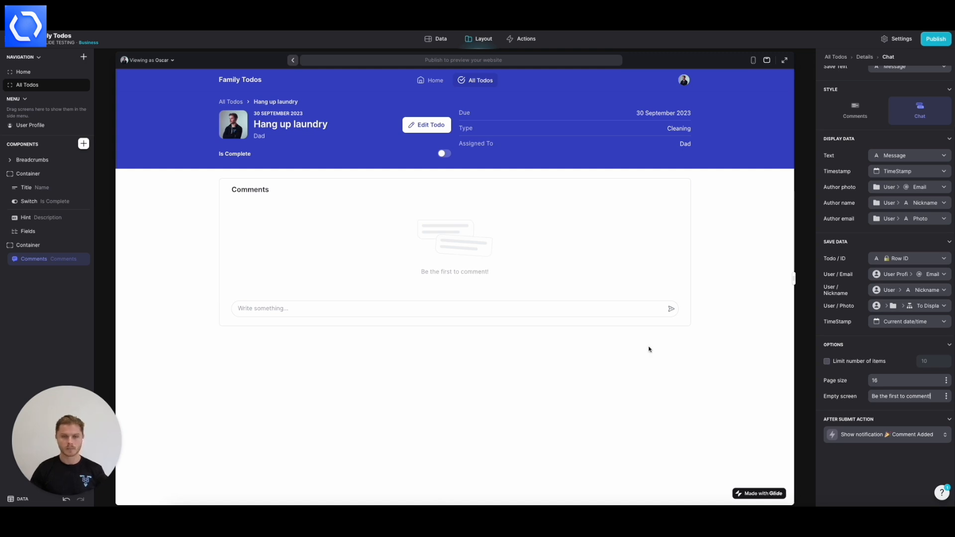
pyautogui.click(451, 308)
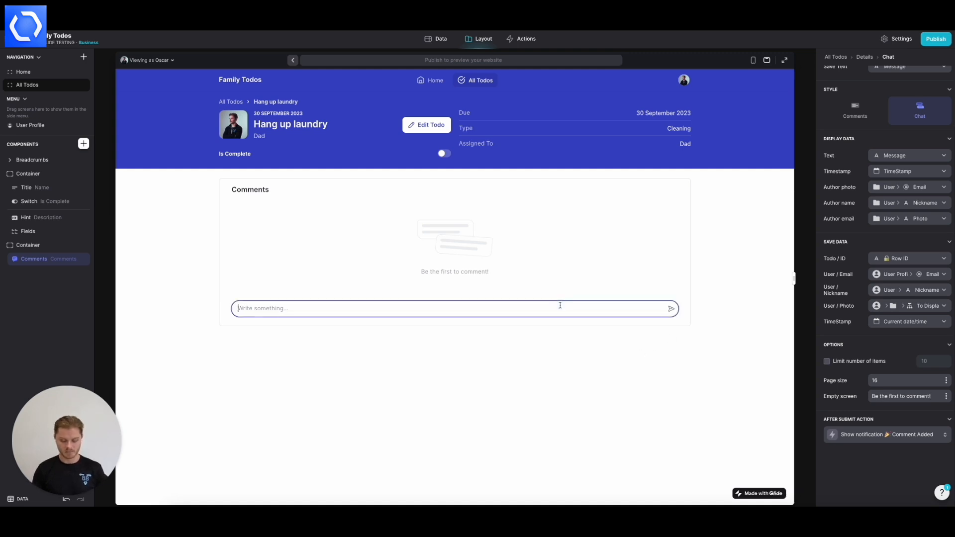
# - Send the test comment 'This is a test' in the todo's Comments chat
pyautogui.write('This is a test')
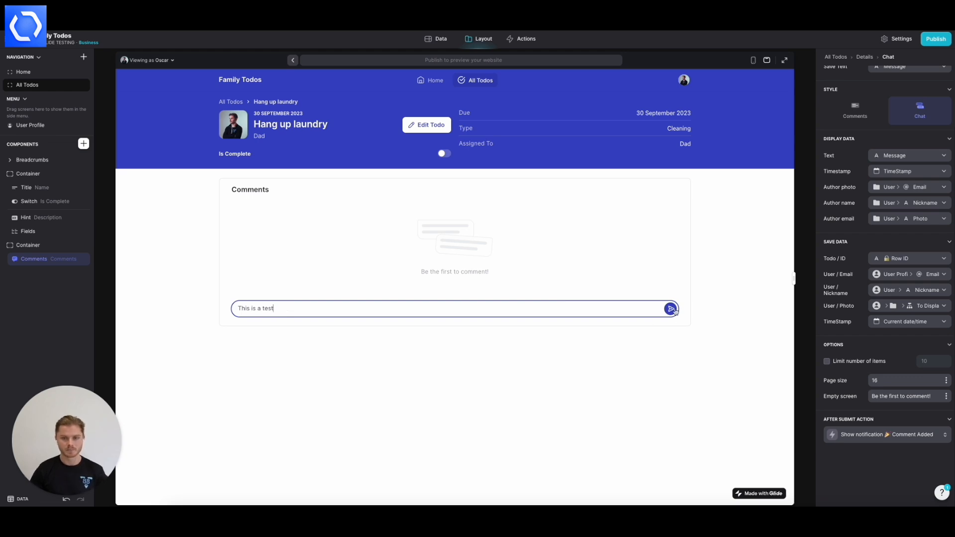
pyautogui.click(670, 308)
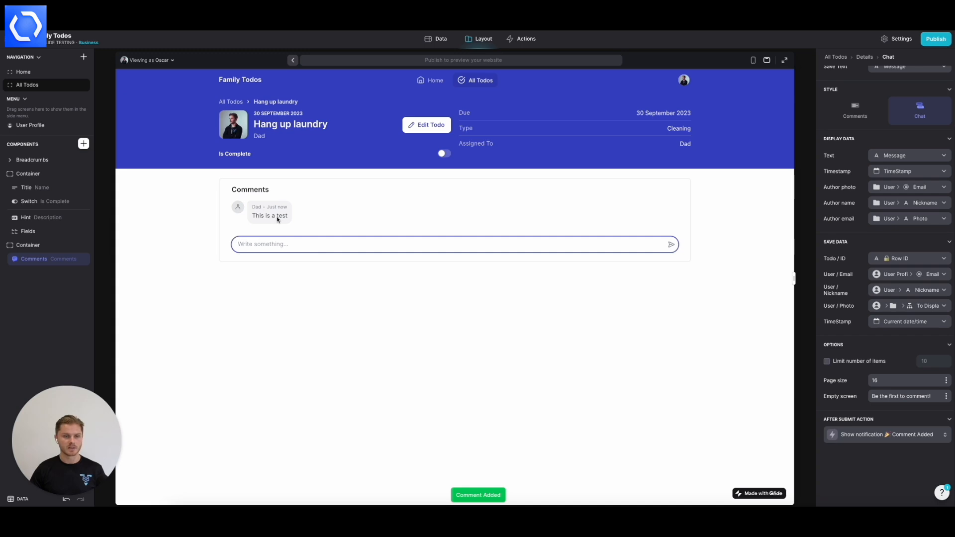
pyautogui.scroll(3)
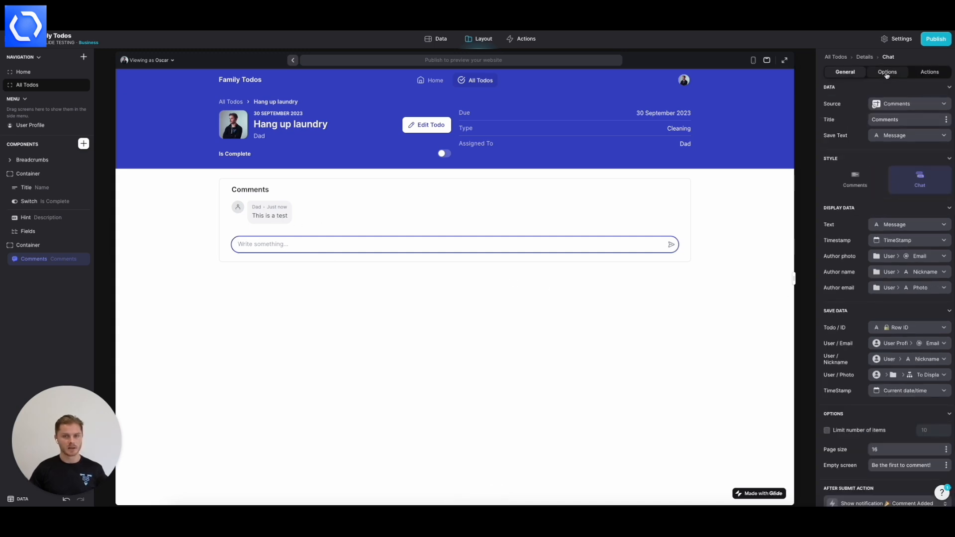
# - Add a filter showing only comments whose Todo / ID is the current todo's Row ID
pyautogui.click(886, 72)
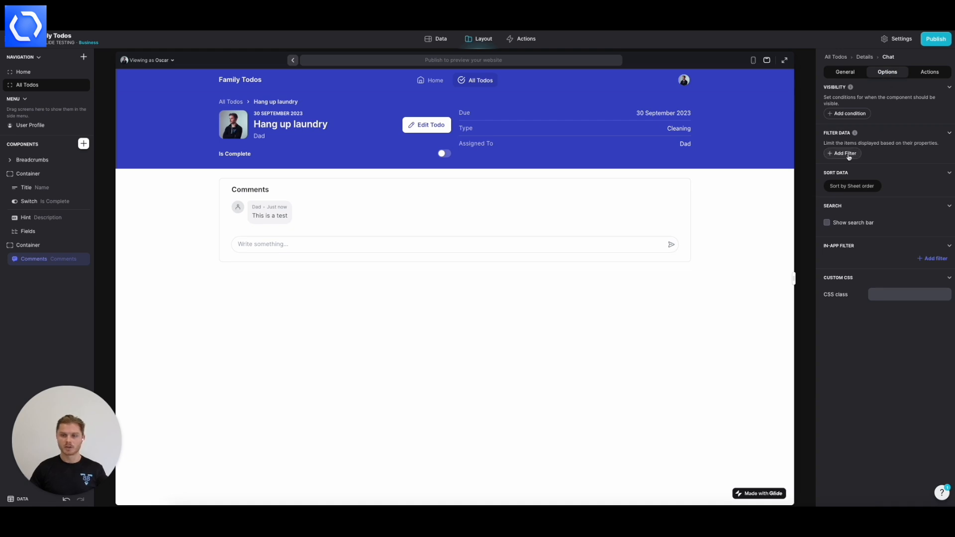
pyautogui.click(842, 154)
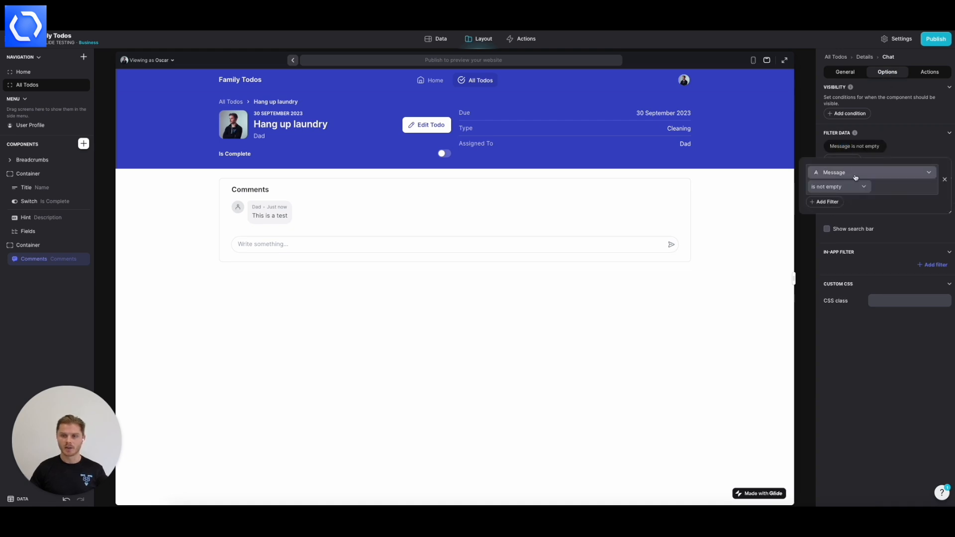
pyautogui.click(870, 172)
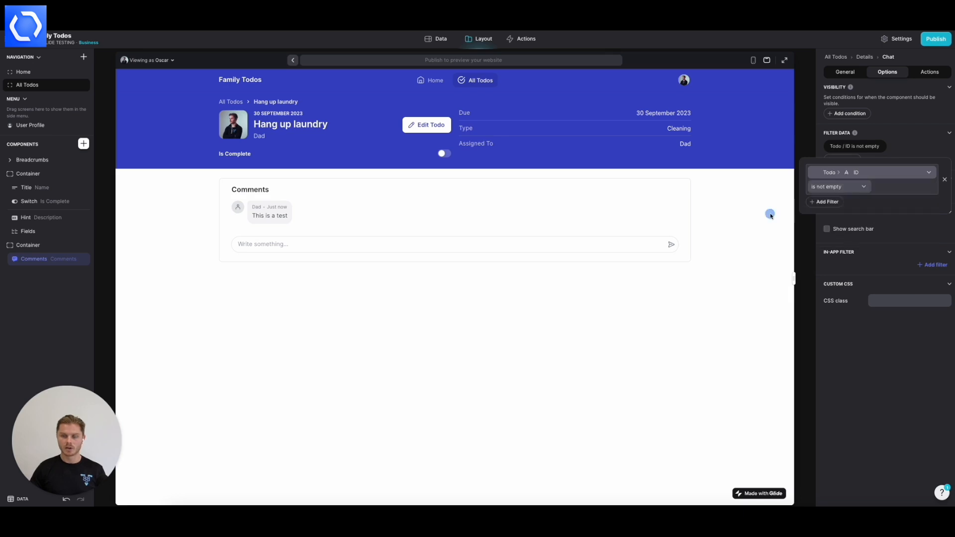
pyautogui.click(838, 186)
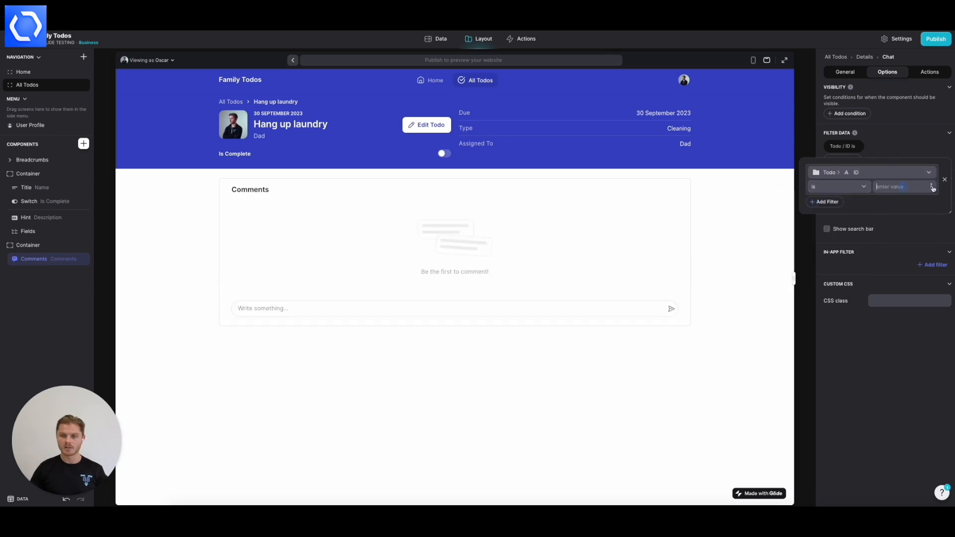
pyautogui.click(931, 186)
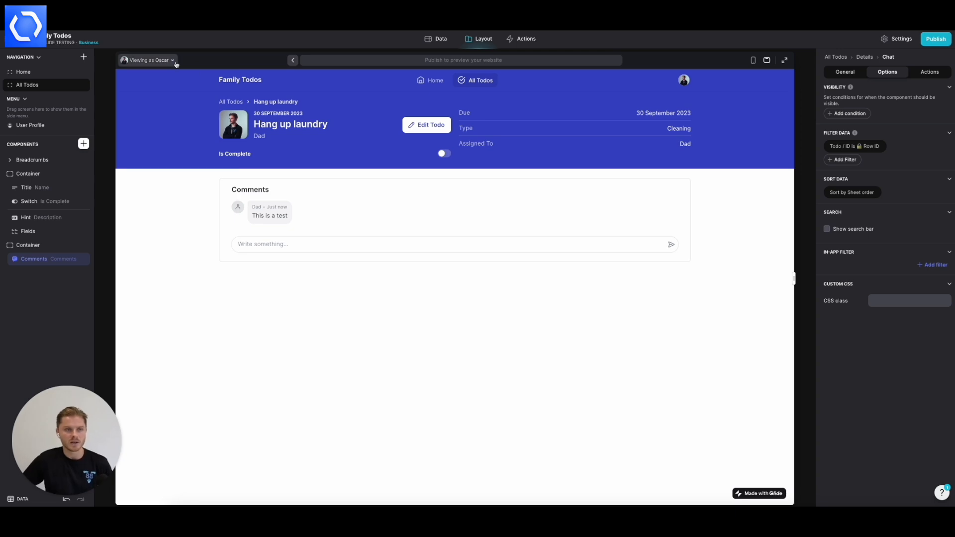
# - Preview as another family member and send a second comment 'This is another test'
pyautogui.click(148, 60)
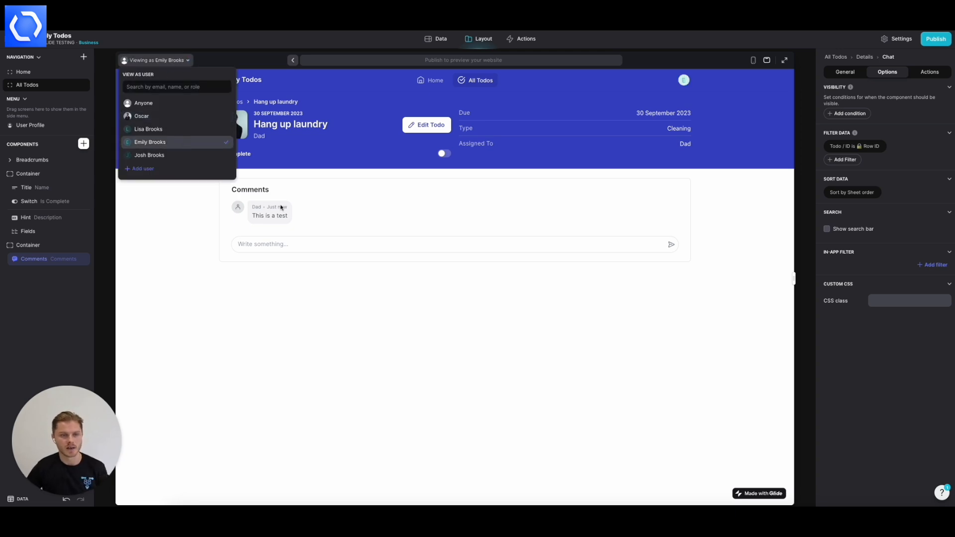
pyautogui.click(395, 243)
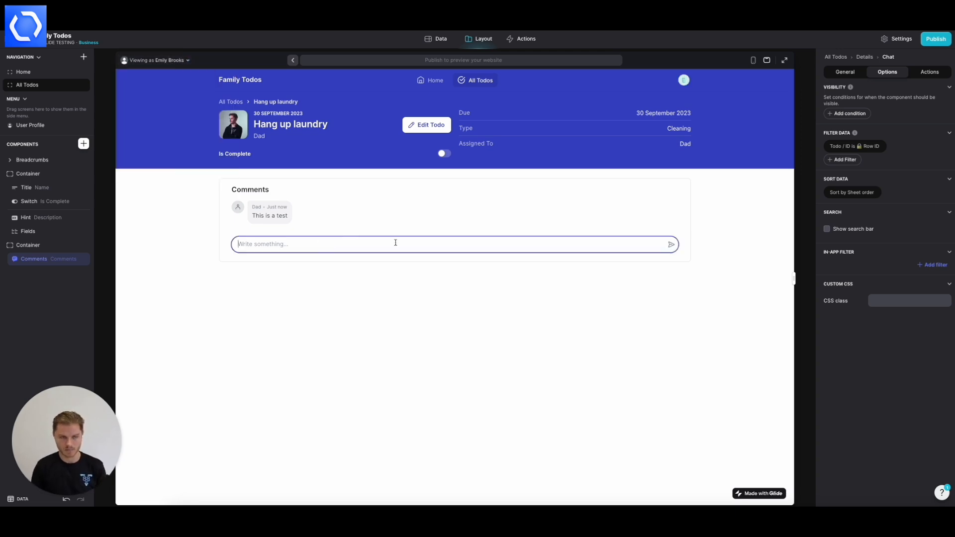
pyautogui.write('This is another test')
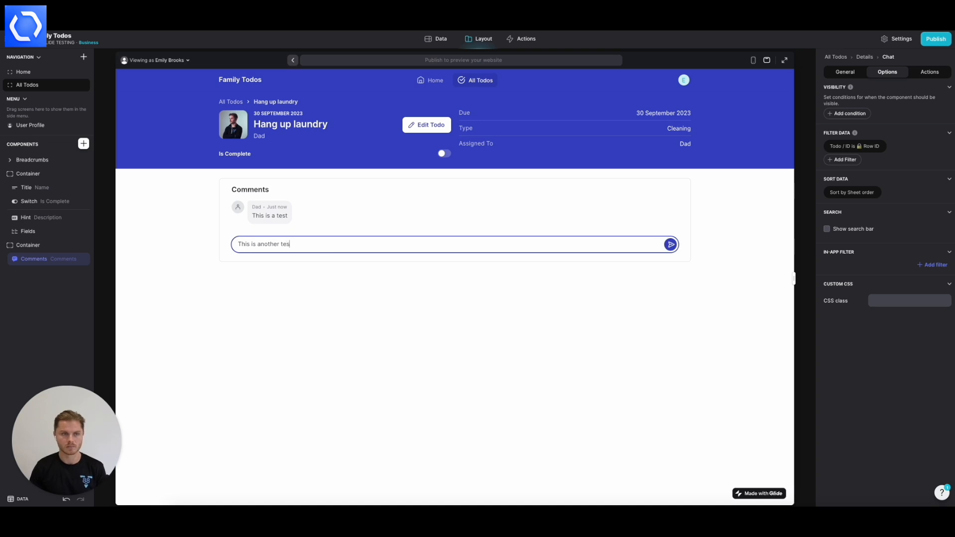
pyautogui.click(670, 244)
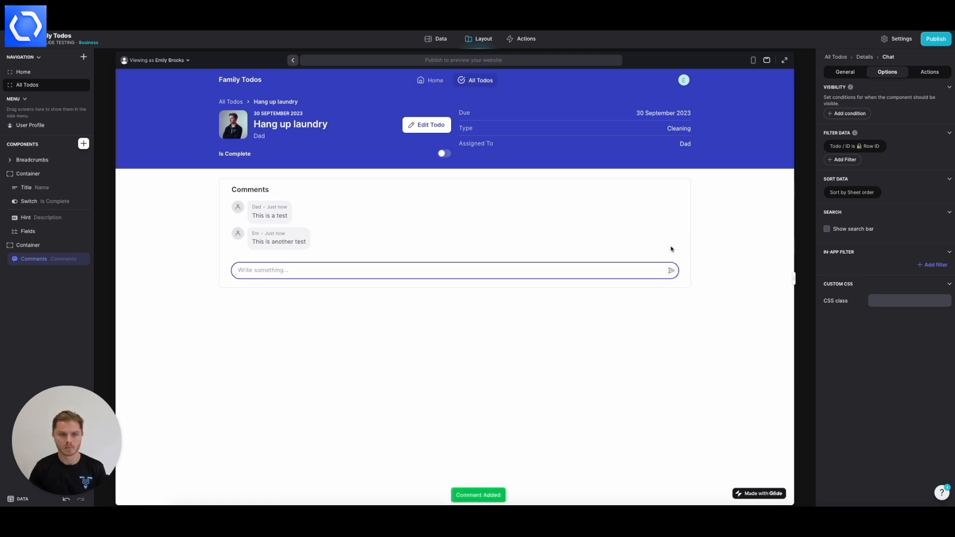
pyautogui.moveTo(261, 84)
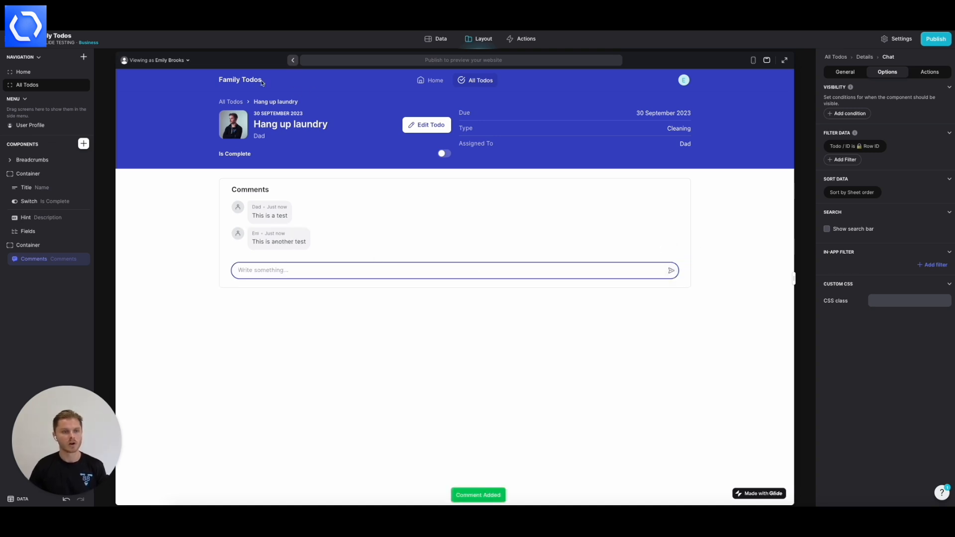
# - Set the chat's Author photo to User Photo and Author name to User Nickname
pyautogui.click(845, 72)
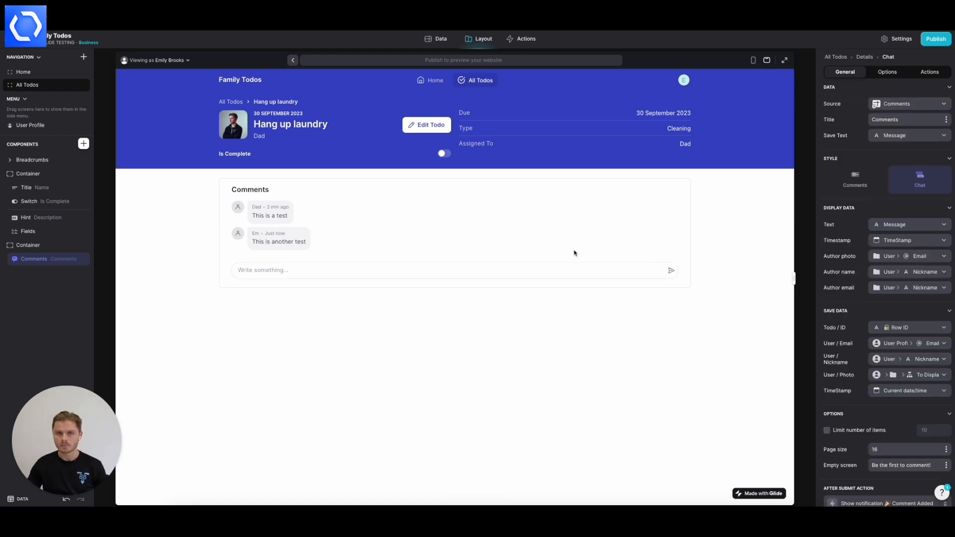
pyautogui.moveTo(589, 341)
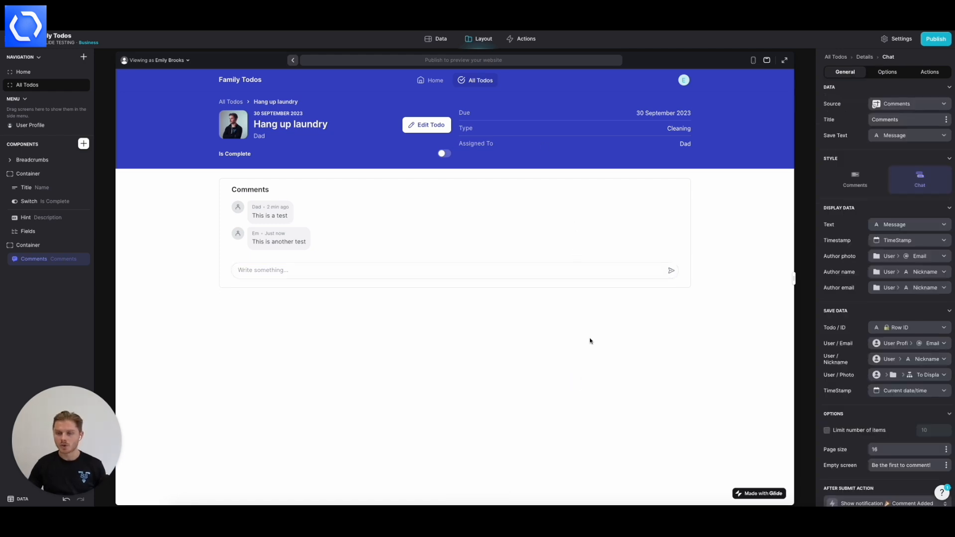
pyautogui.moveTo(909, 286)
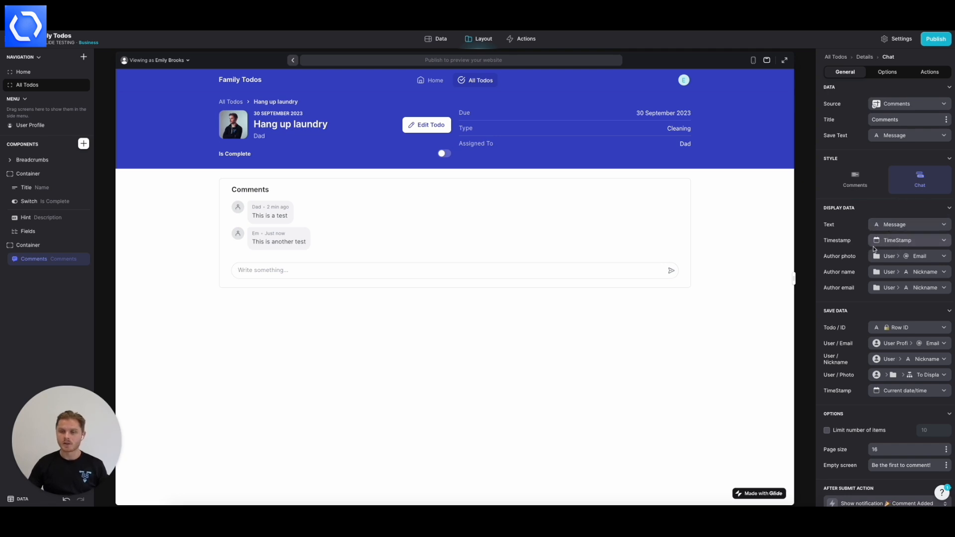
pyautogui.moveTo(920, 240)
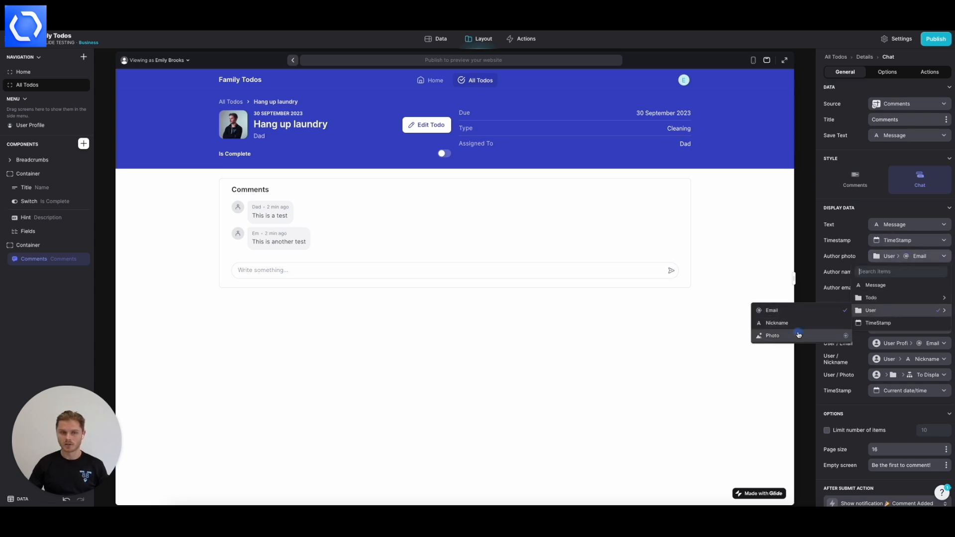
pyautogui.click(771, 335)
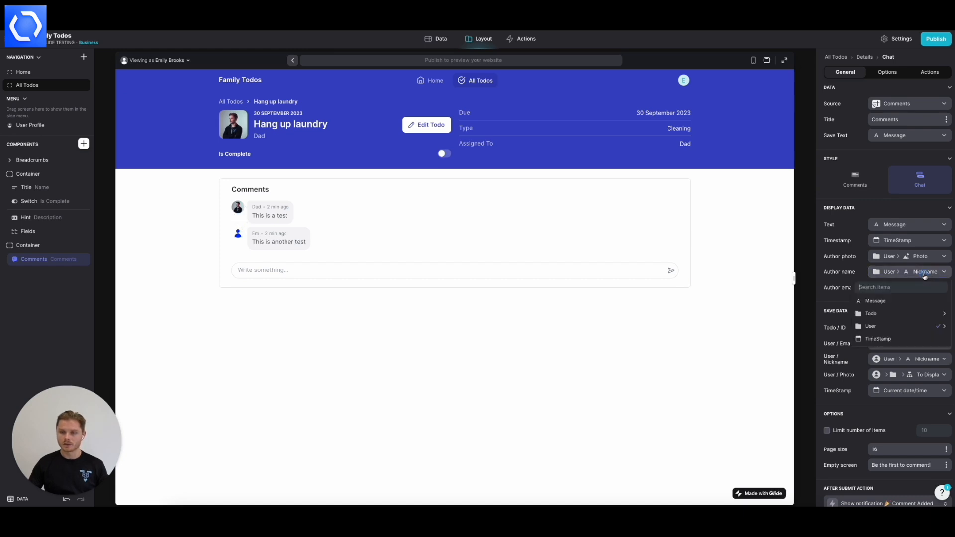
pyautogui.click(871, 326)
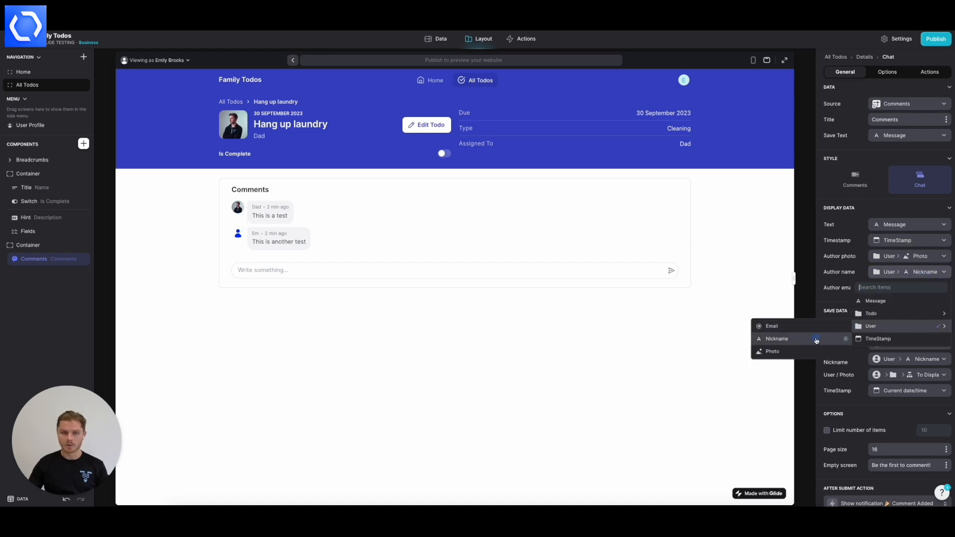
pyautogui.click(776, 338)
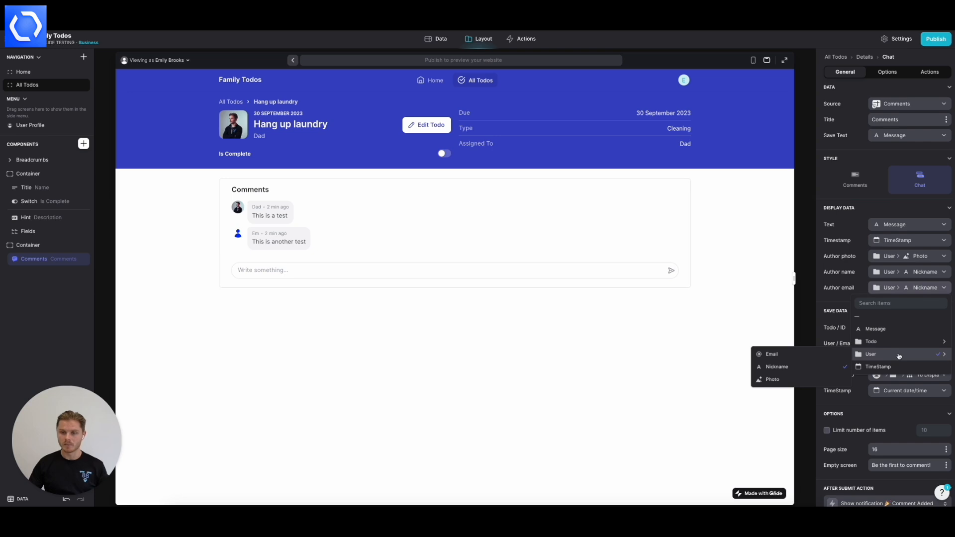
pyautogui.moveTo(812, 355)
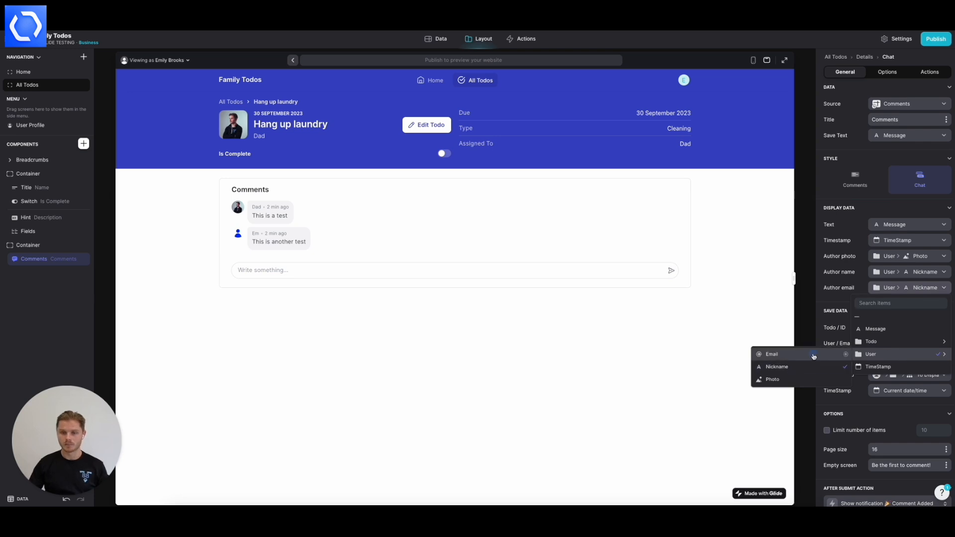
# - Set Author email to the user's email, preview as Dad and send a 'Hey there' comment
pyautogui.click(771, 354)
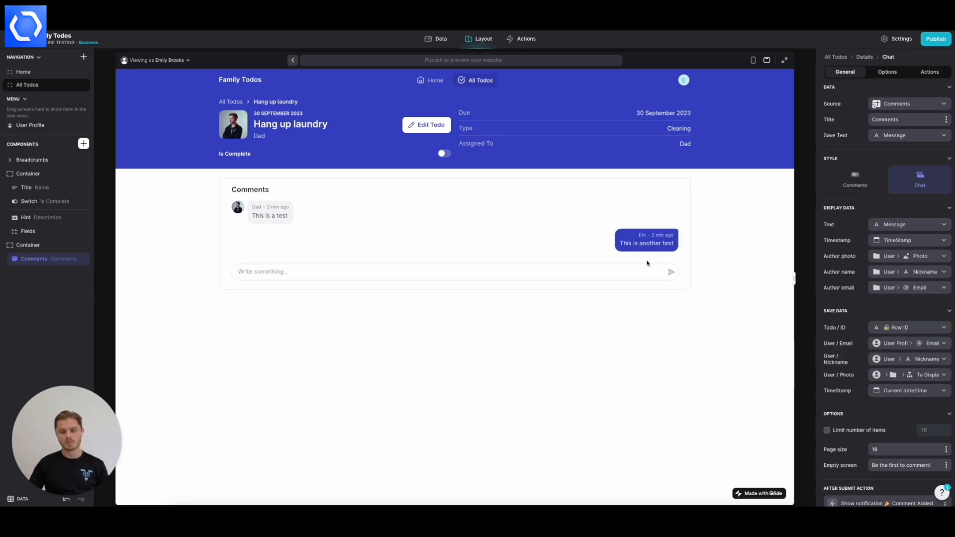
pyautogui.moveTo(610, 249)
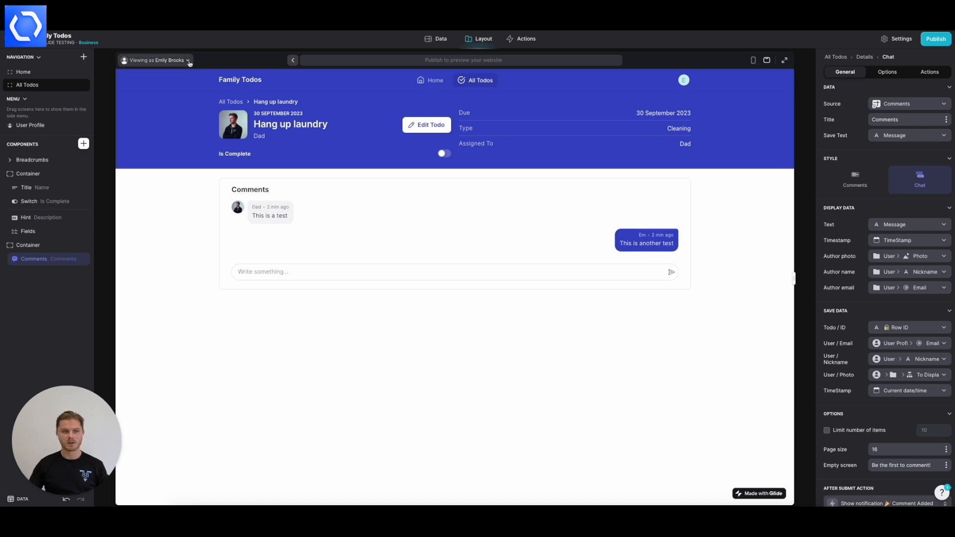
pyautogui.click(155, 60)
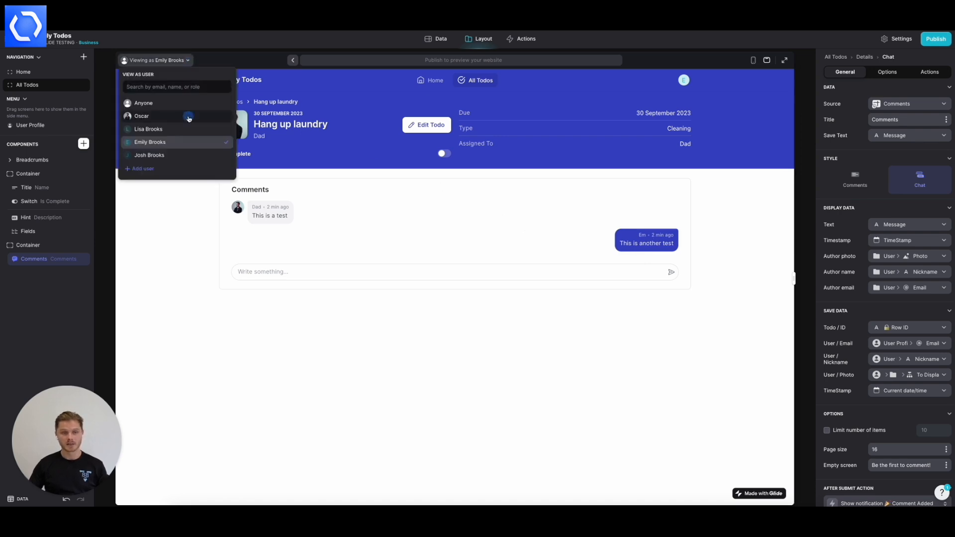
pyautogui.click(142, 115)
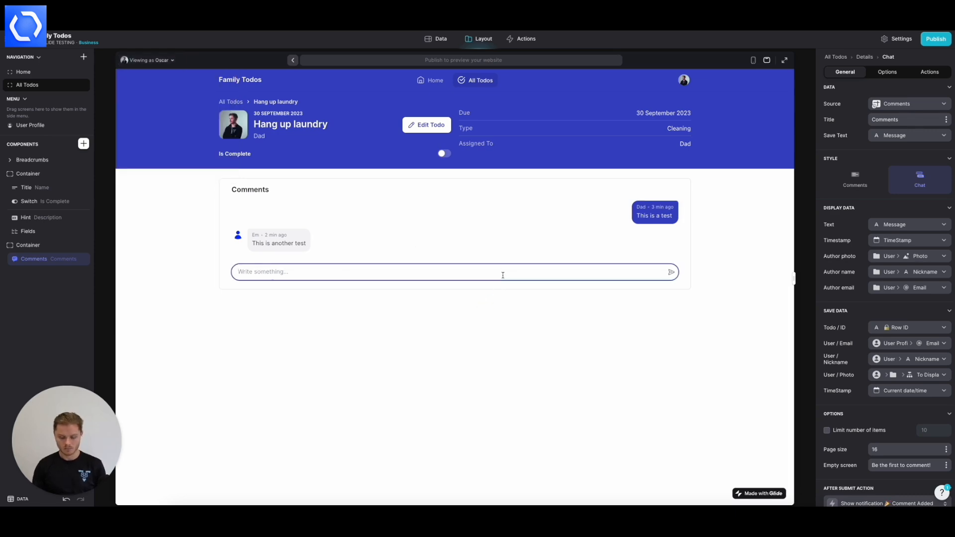
pyautogui.write('Hey there')
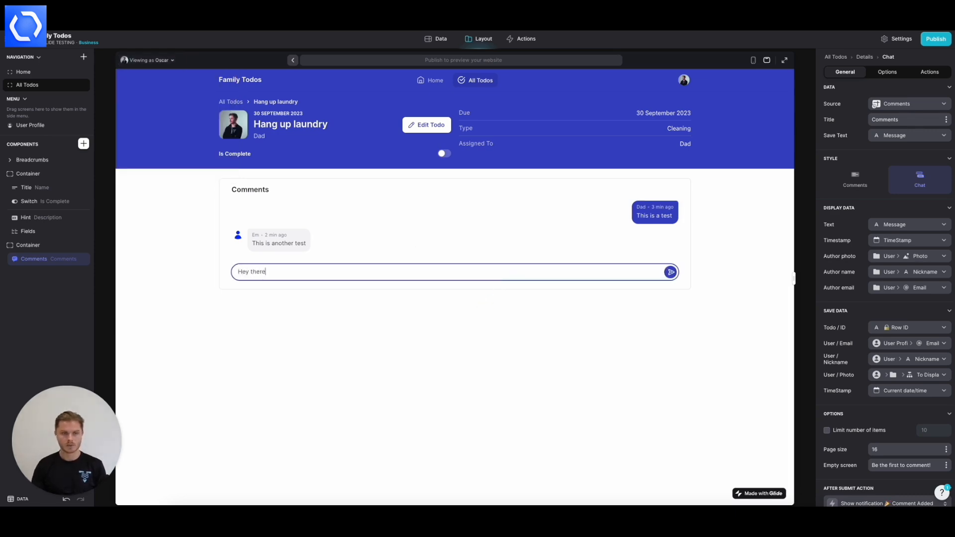
pyautogui.click(669, 271)
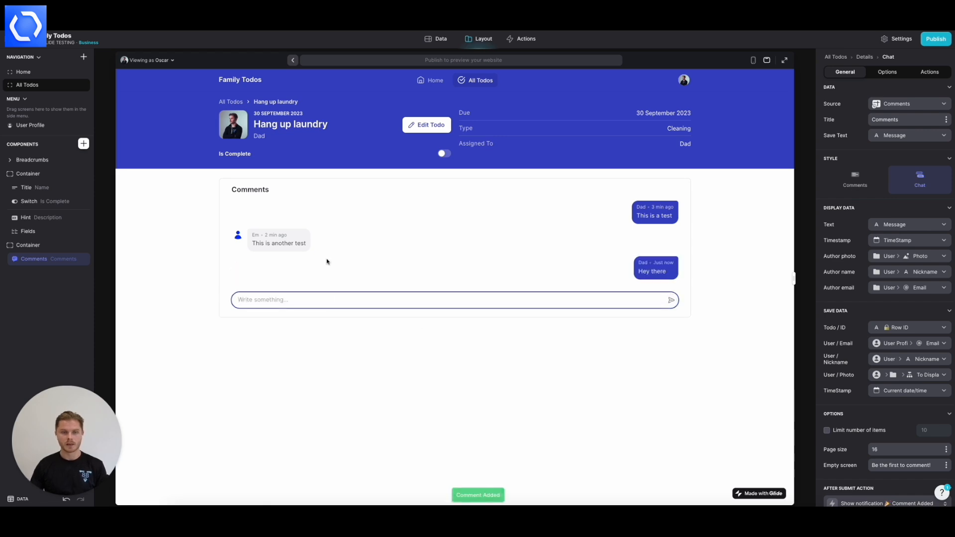
# - Preview as another family member, post 'What's up!?', then switch back to Dad's view
pyautogui.click(146, 60)
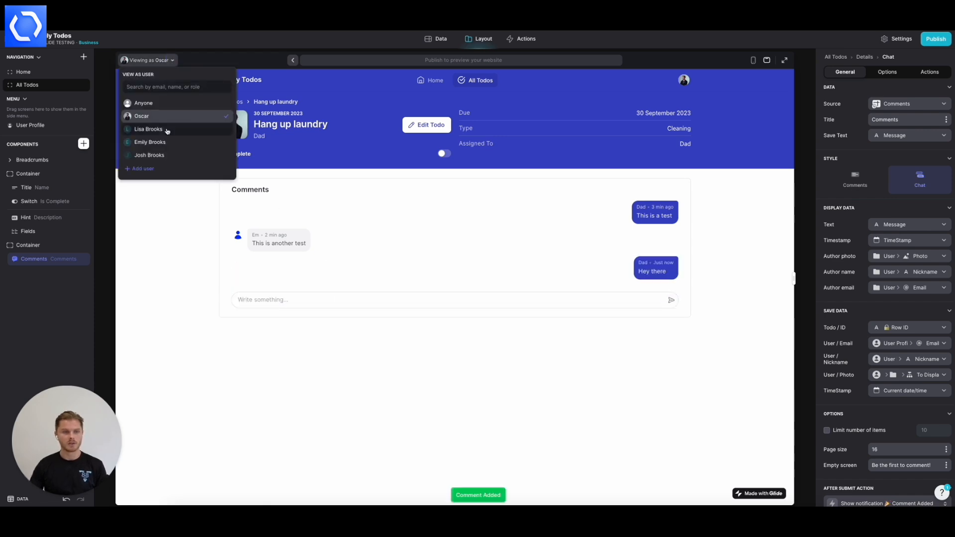
pyautogui.click(148, 155)
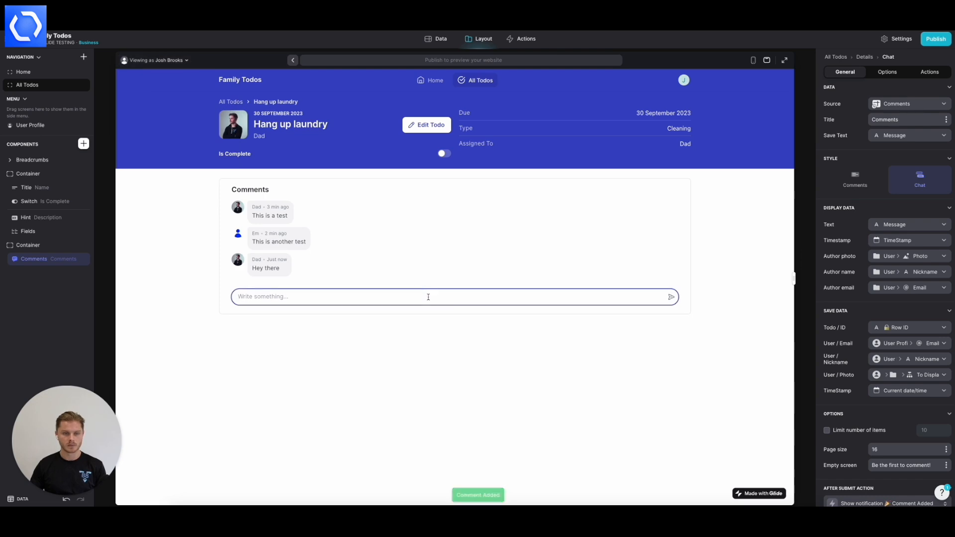
pyautogui.write("What's up")
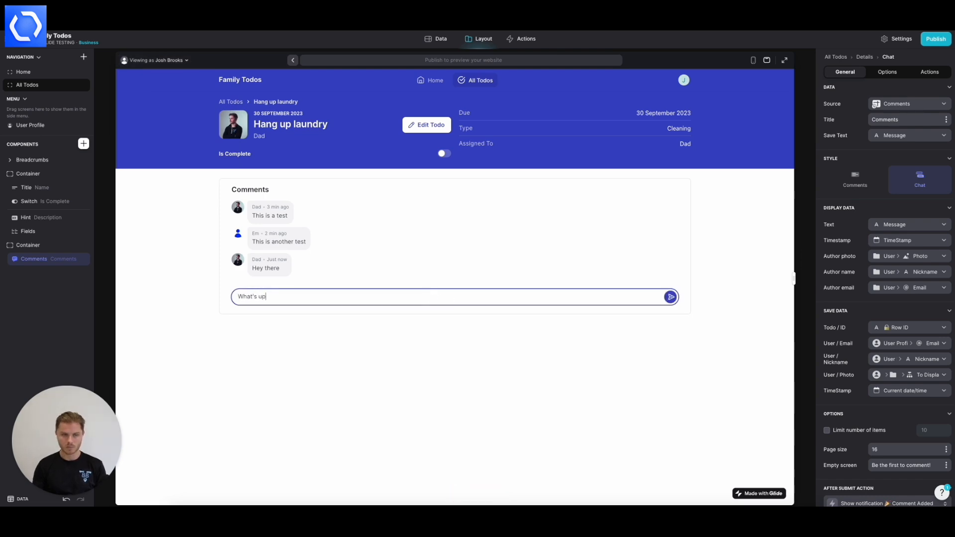
pyautogui.write('!?')
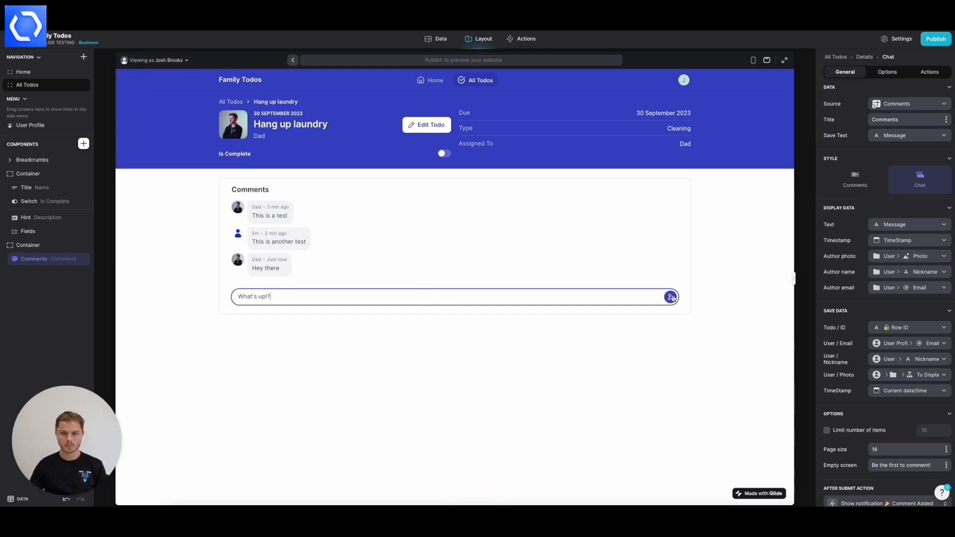
pyautogui.click(670, 297)
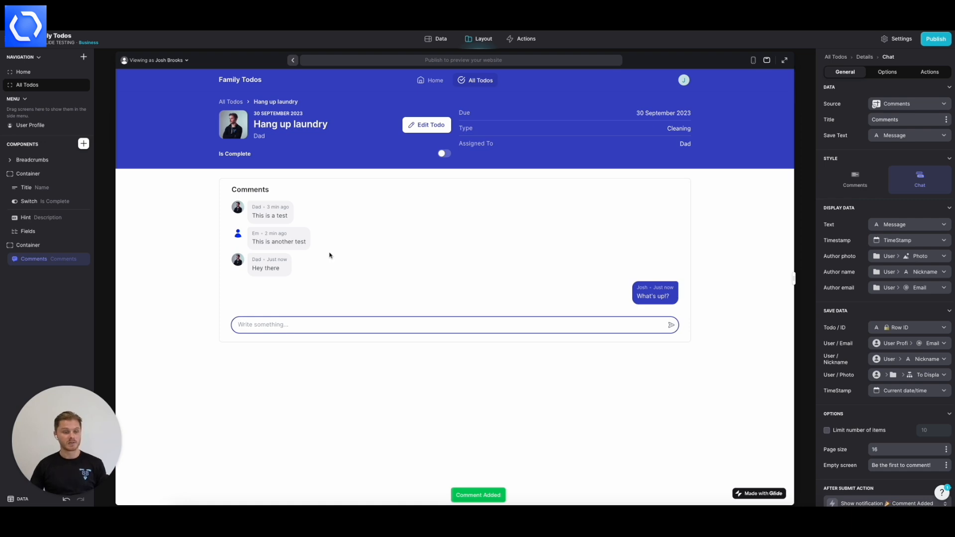
pyautogui.moveTo(379, 247)
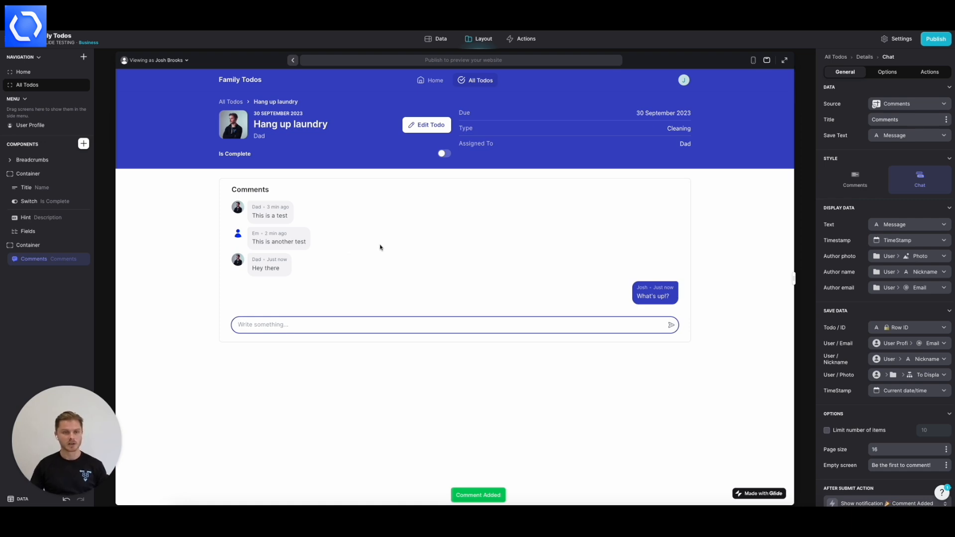
pyautogui.click(154, 59)
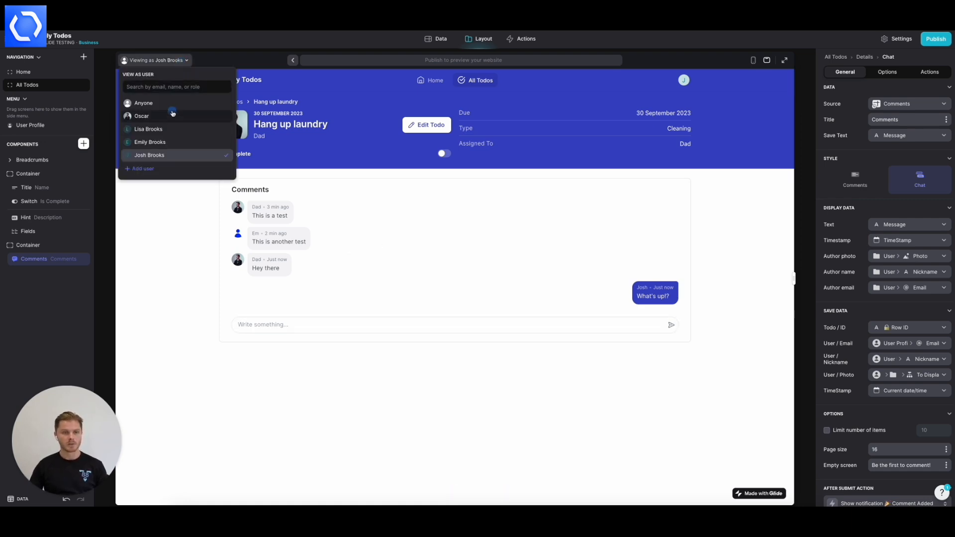
pyautogui.click(141, 115)
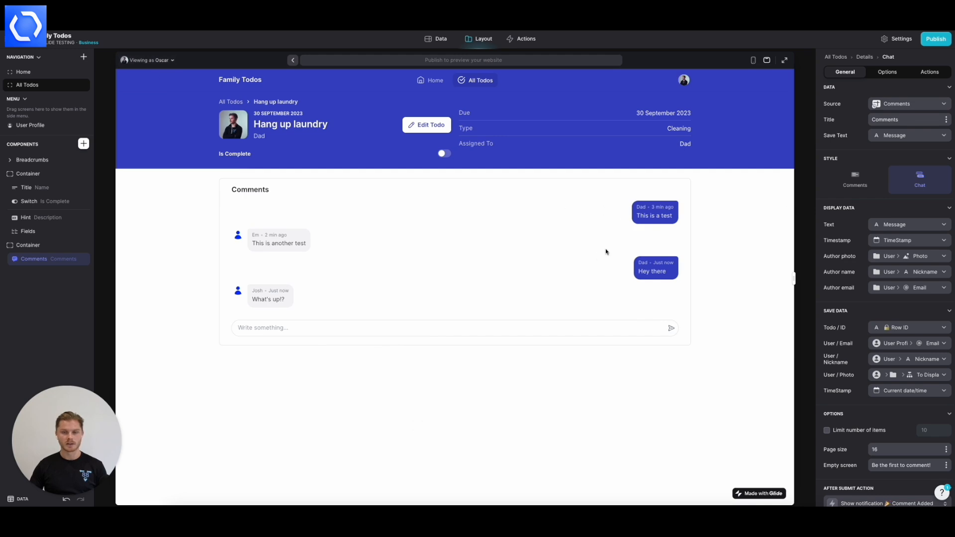
pyautogui.moveTo(418, 414)
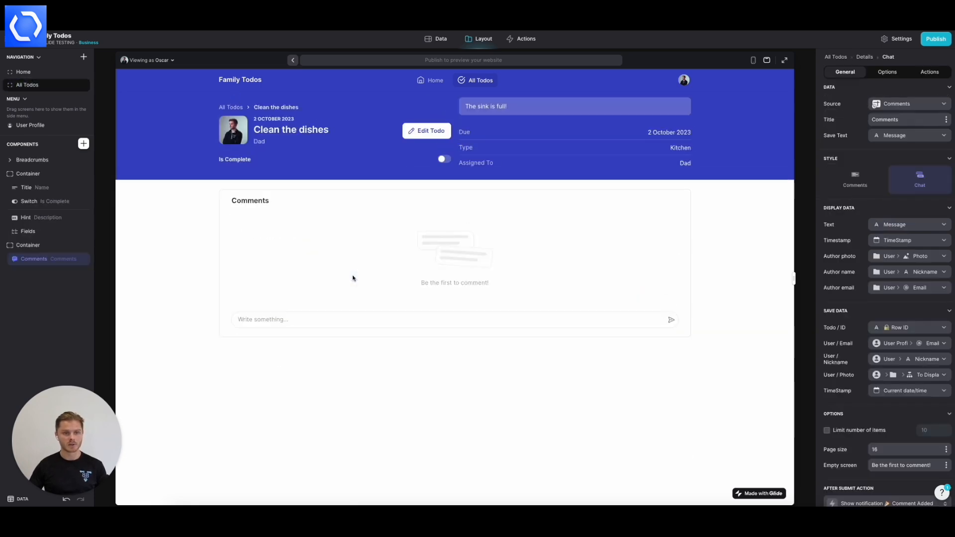
# - Start a comment in the empty Write something field of the Clean the dishes todo
pyautogui.click(370, 319)
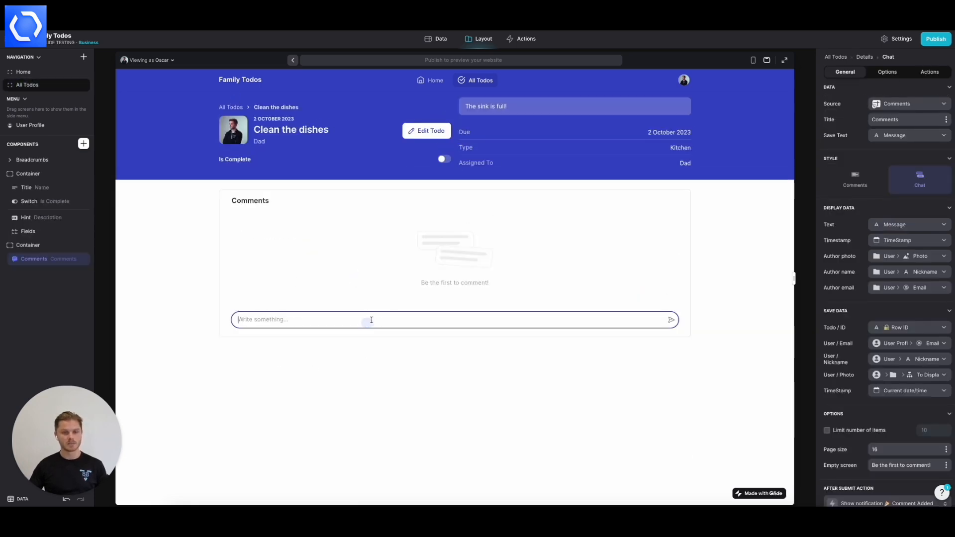
pyautogui.moveTo(561, 311)
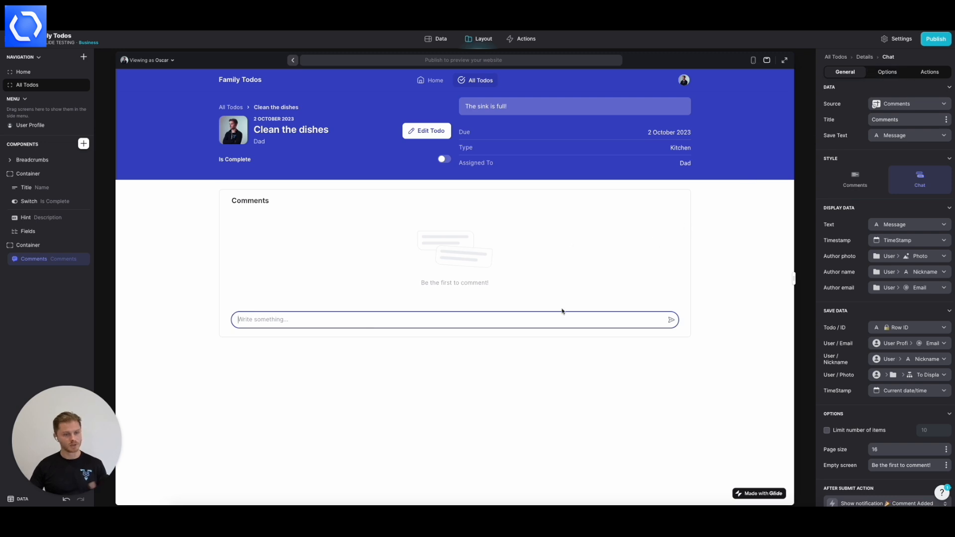
# - Verify the four comments in the Comments data table, then return to the Layout preview
pyautogui.click(437, 39)
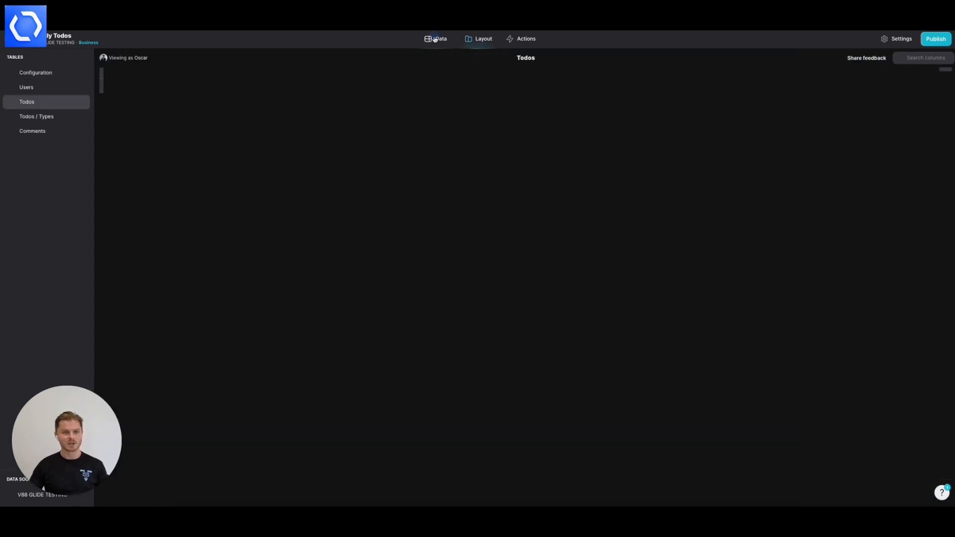
pyautogui.click(32, 130)
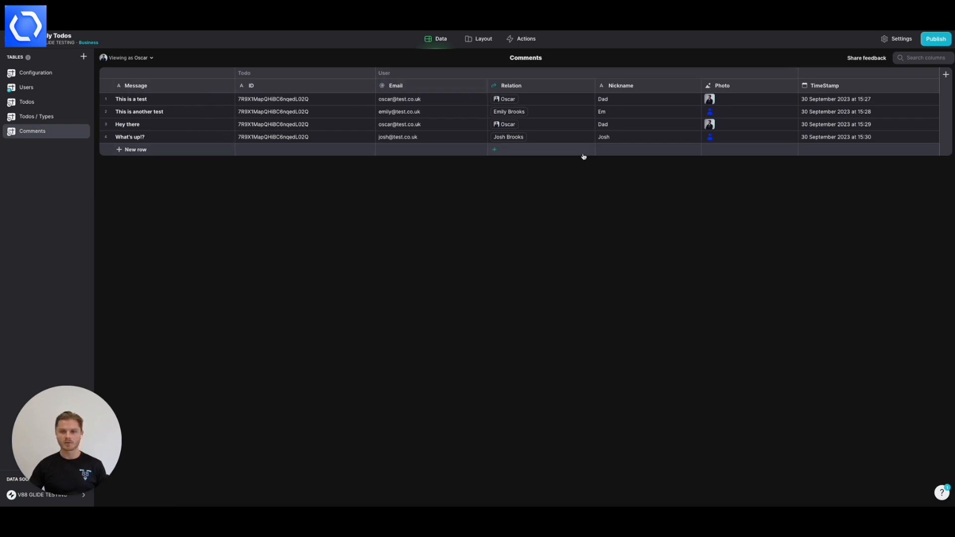
pyautogui.moveTo(348, 132)
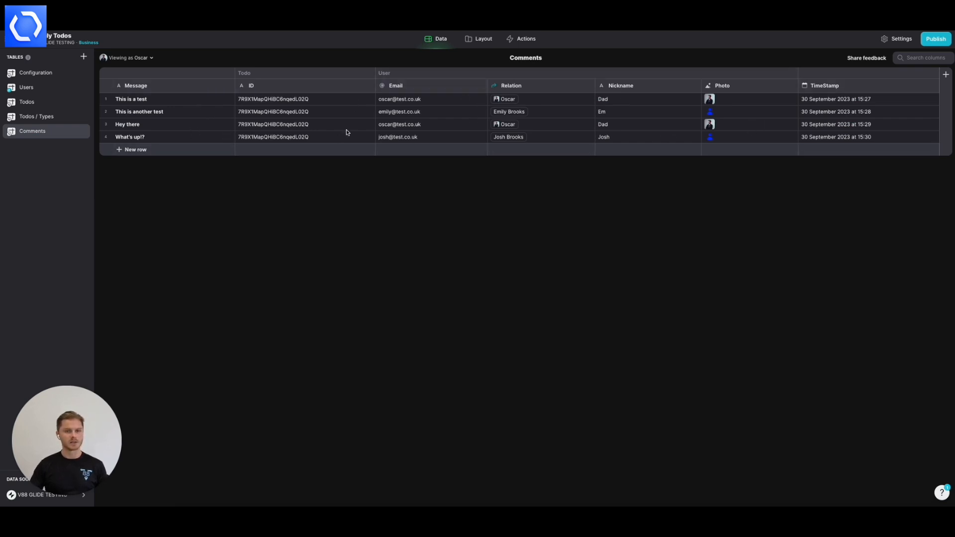
pyautogui.click(483, 39)
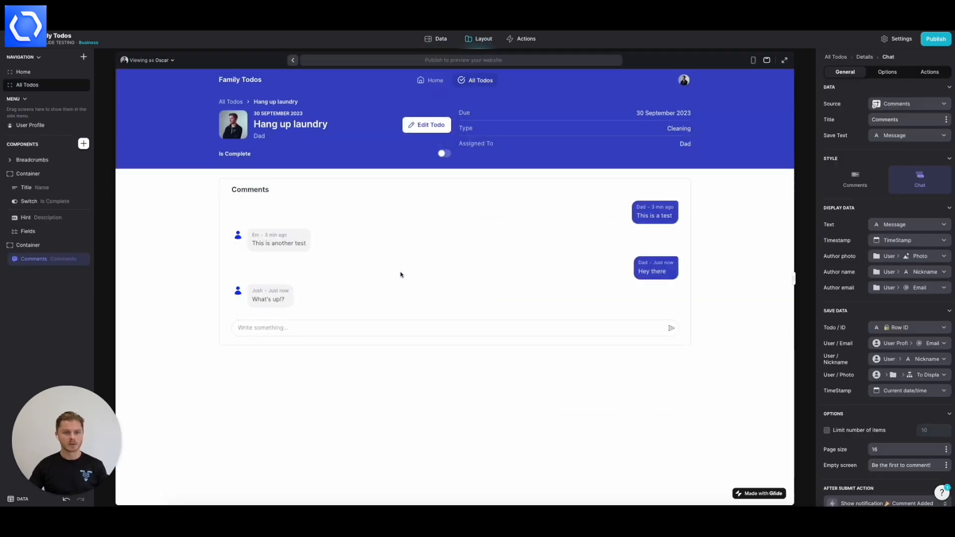
pyautogui.moveTo(405, 436)
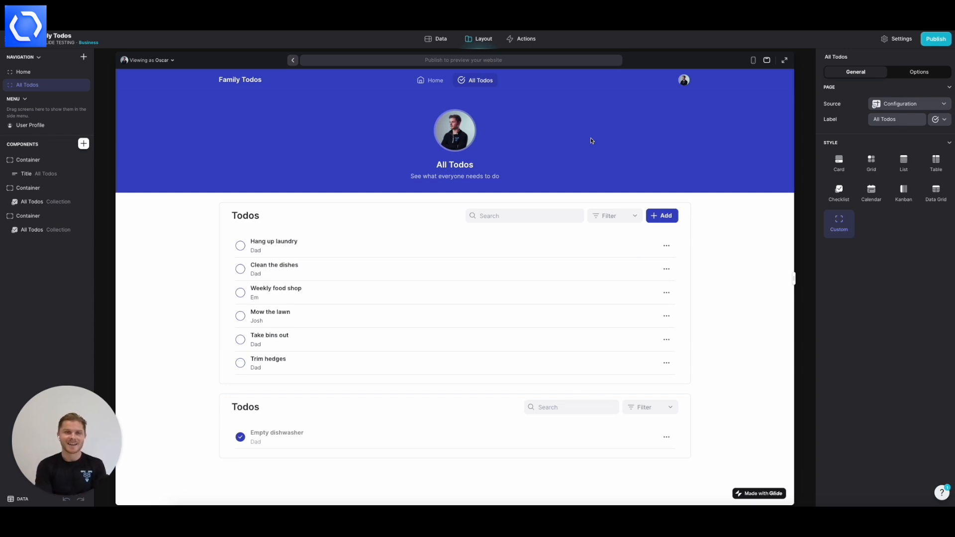
pyautogui.moveTo(608, 150)
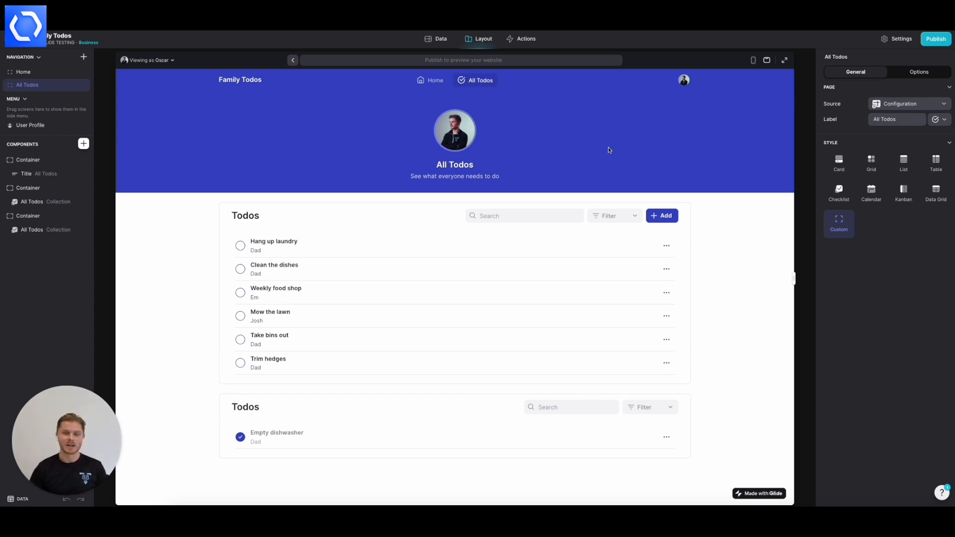
# - View the user profile screen, open its edit form and cancel without saving
pyautogui.click(30, 125)
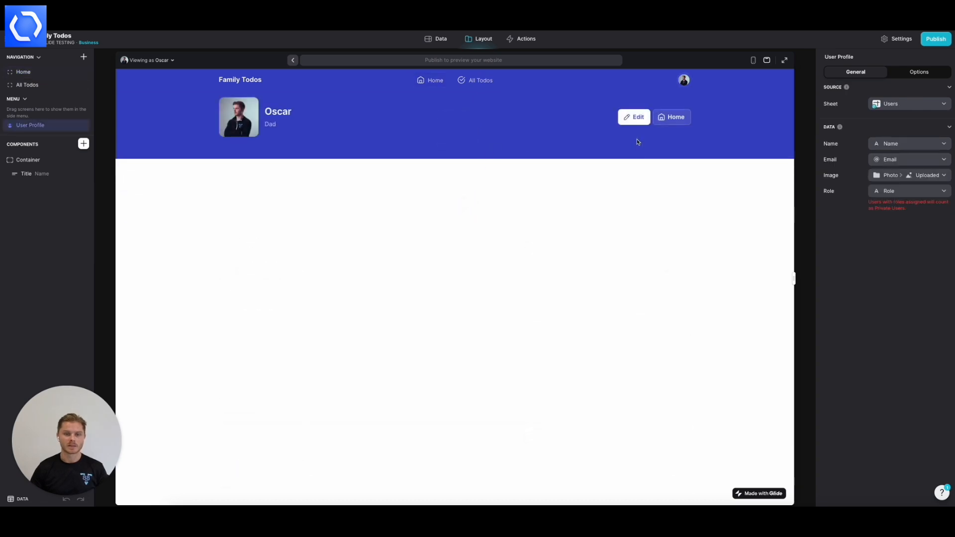
pyautogui.click(634, 117)
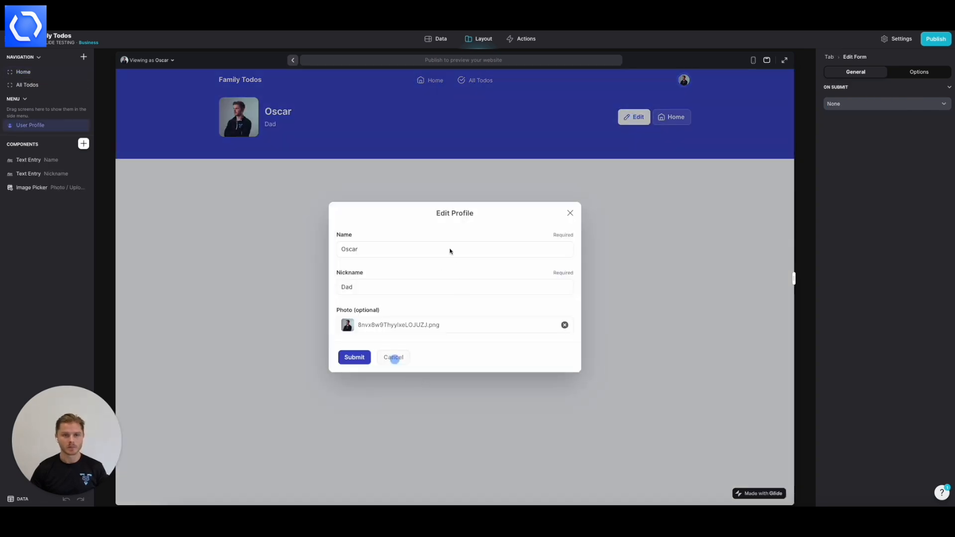
pyautogui.click(393, 358)
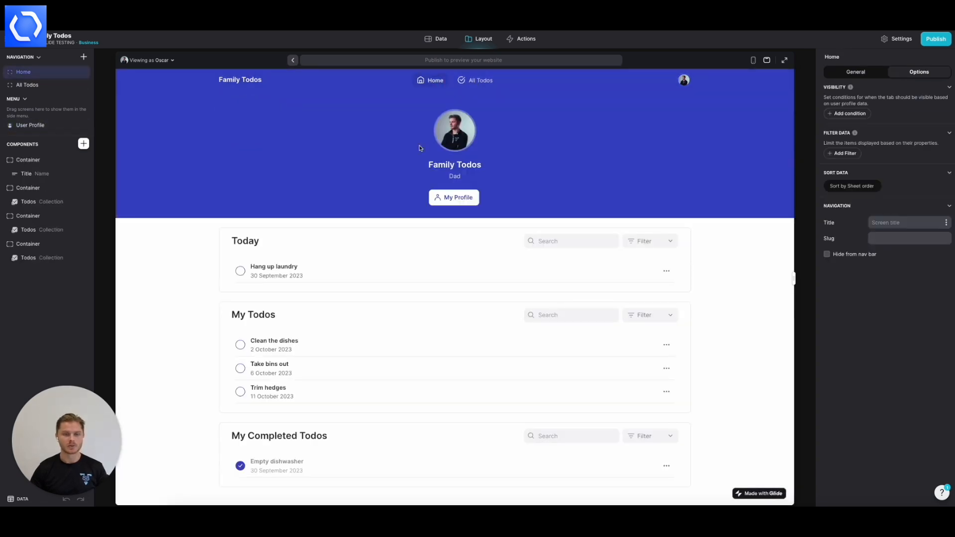
pyautogui.moveTo(351, 297)
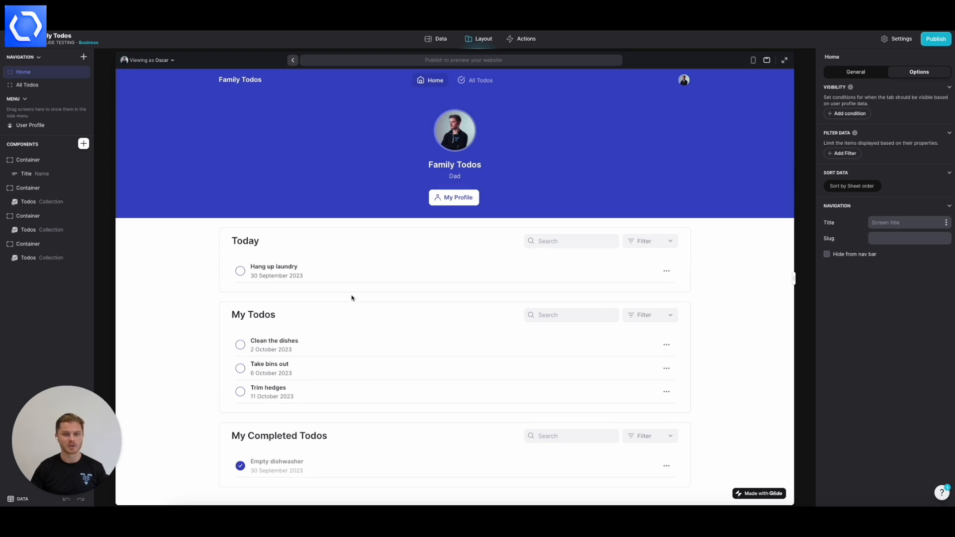
pyautogui.moveTo(263, 368)
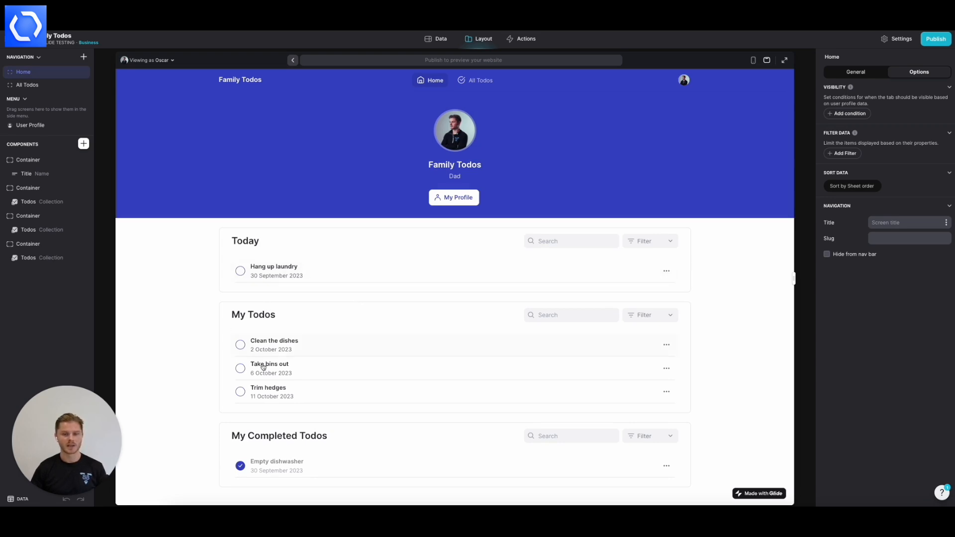
pyautogui.moveTo(502, 86)
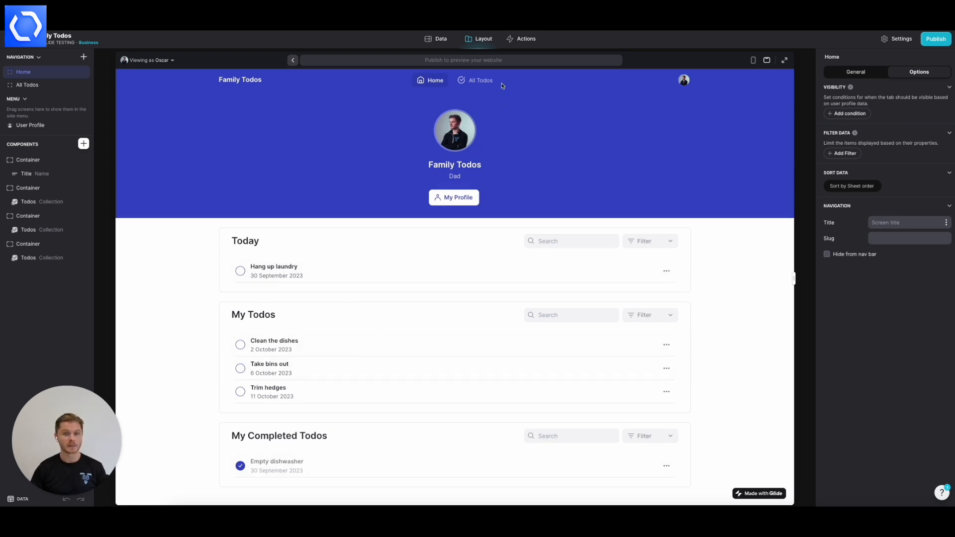
# - Go to the All Todos screen and return to the NoCode MBA course page
pyautogui.click(480, 79)
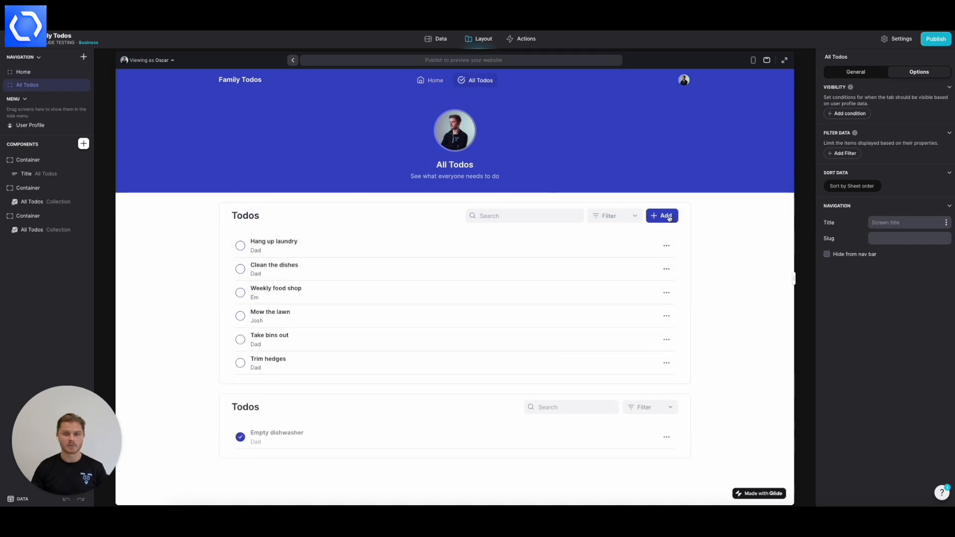
pyautogui.click(663, 216)
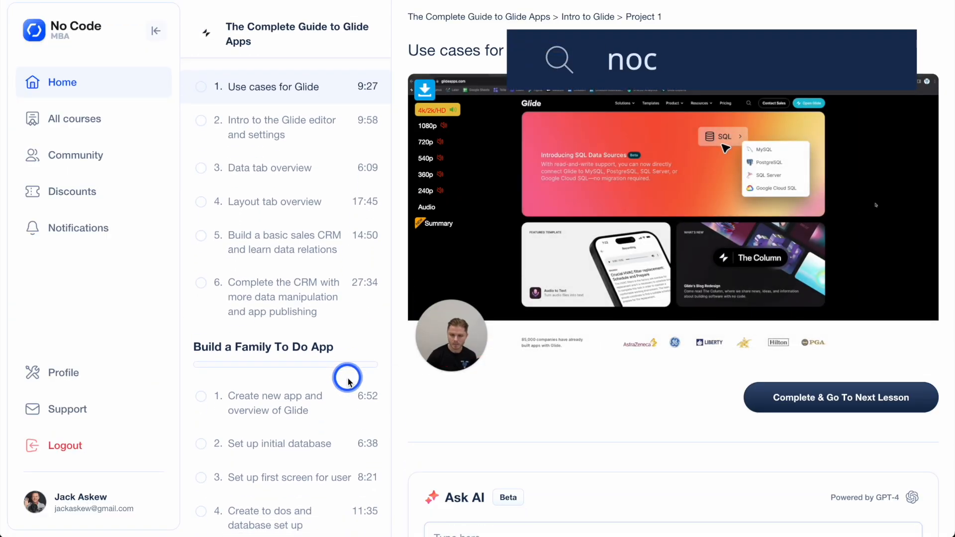
# - Scroll the course lesson sidebar down past Family To Do and Glide AI to Applicant Tracking System
pyautogui.scroll(-3)
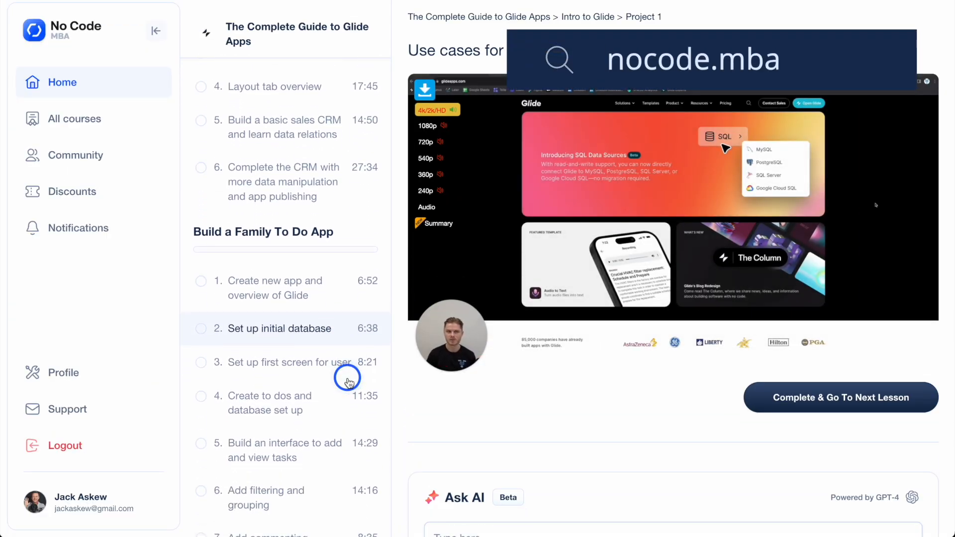
pyautogui.scroll(-3)
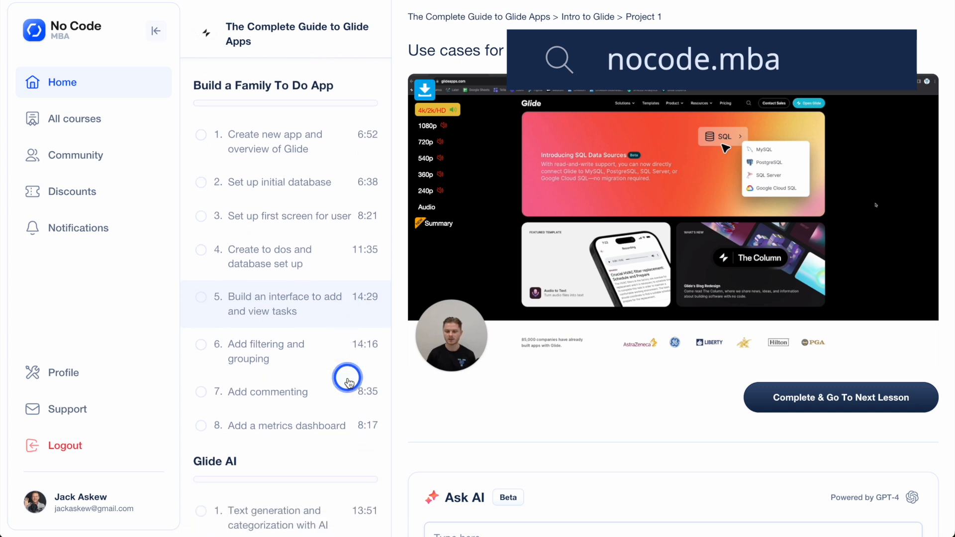
pyautogui.scroll(-3)
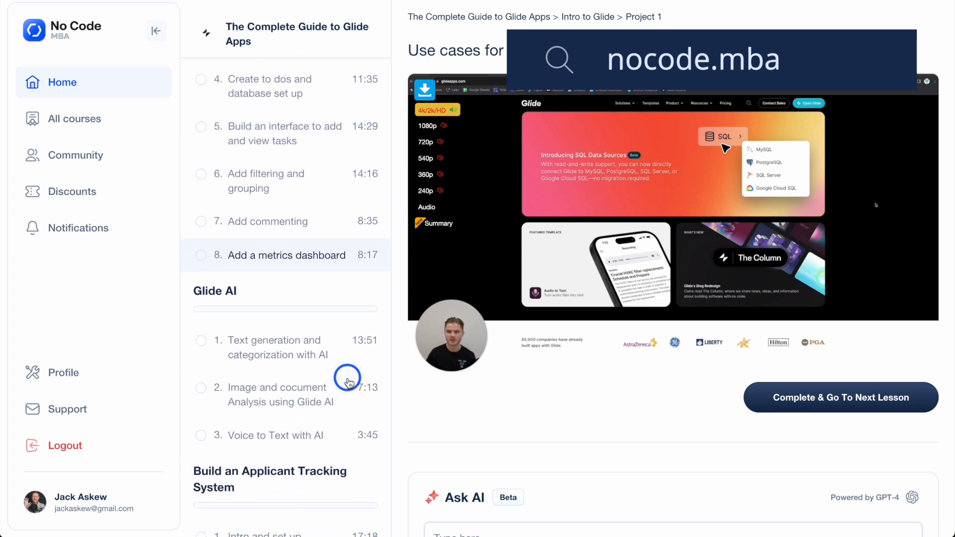
pyautogui.scroll(-3)
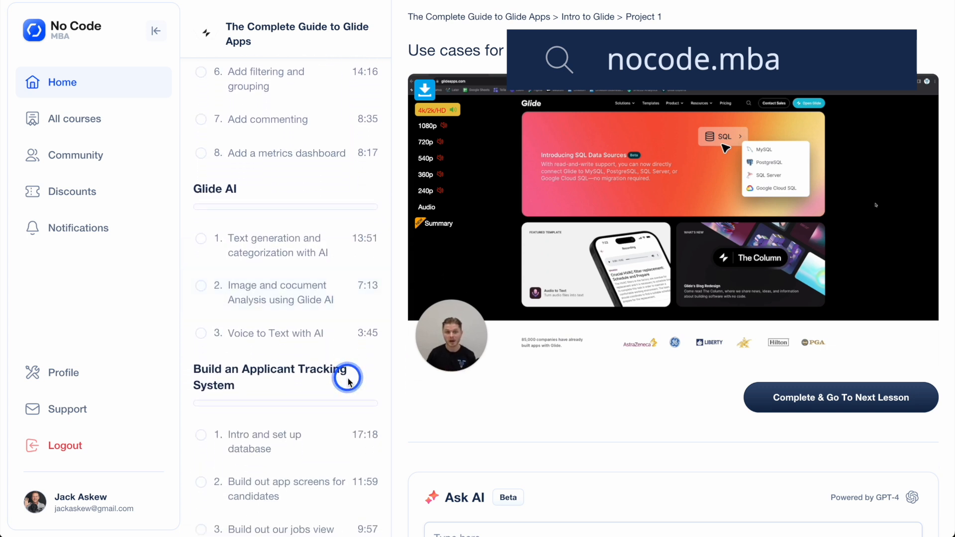
pyautogui.scroll(-3)
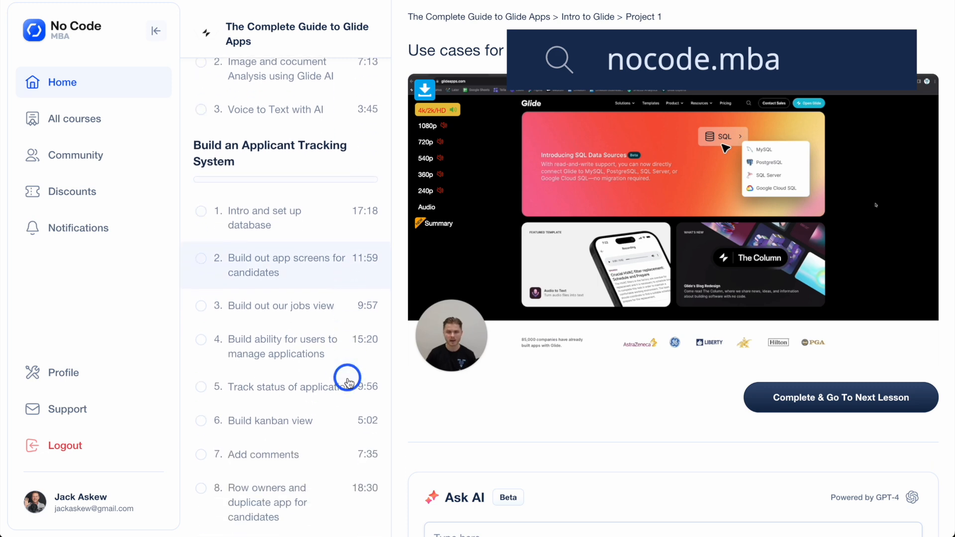
pyautogui.scroll(-3)
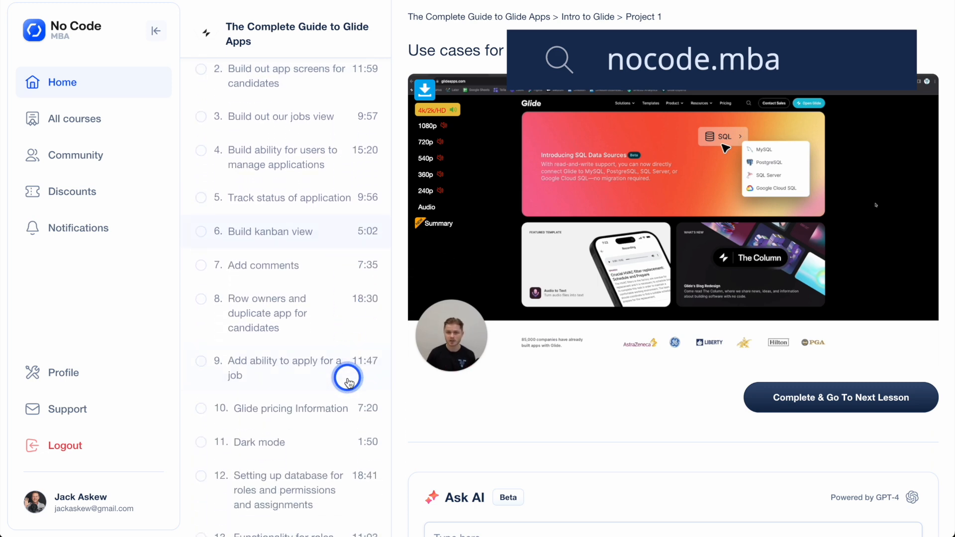